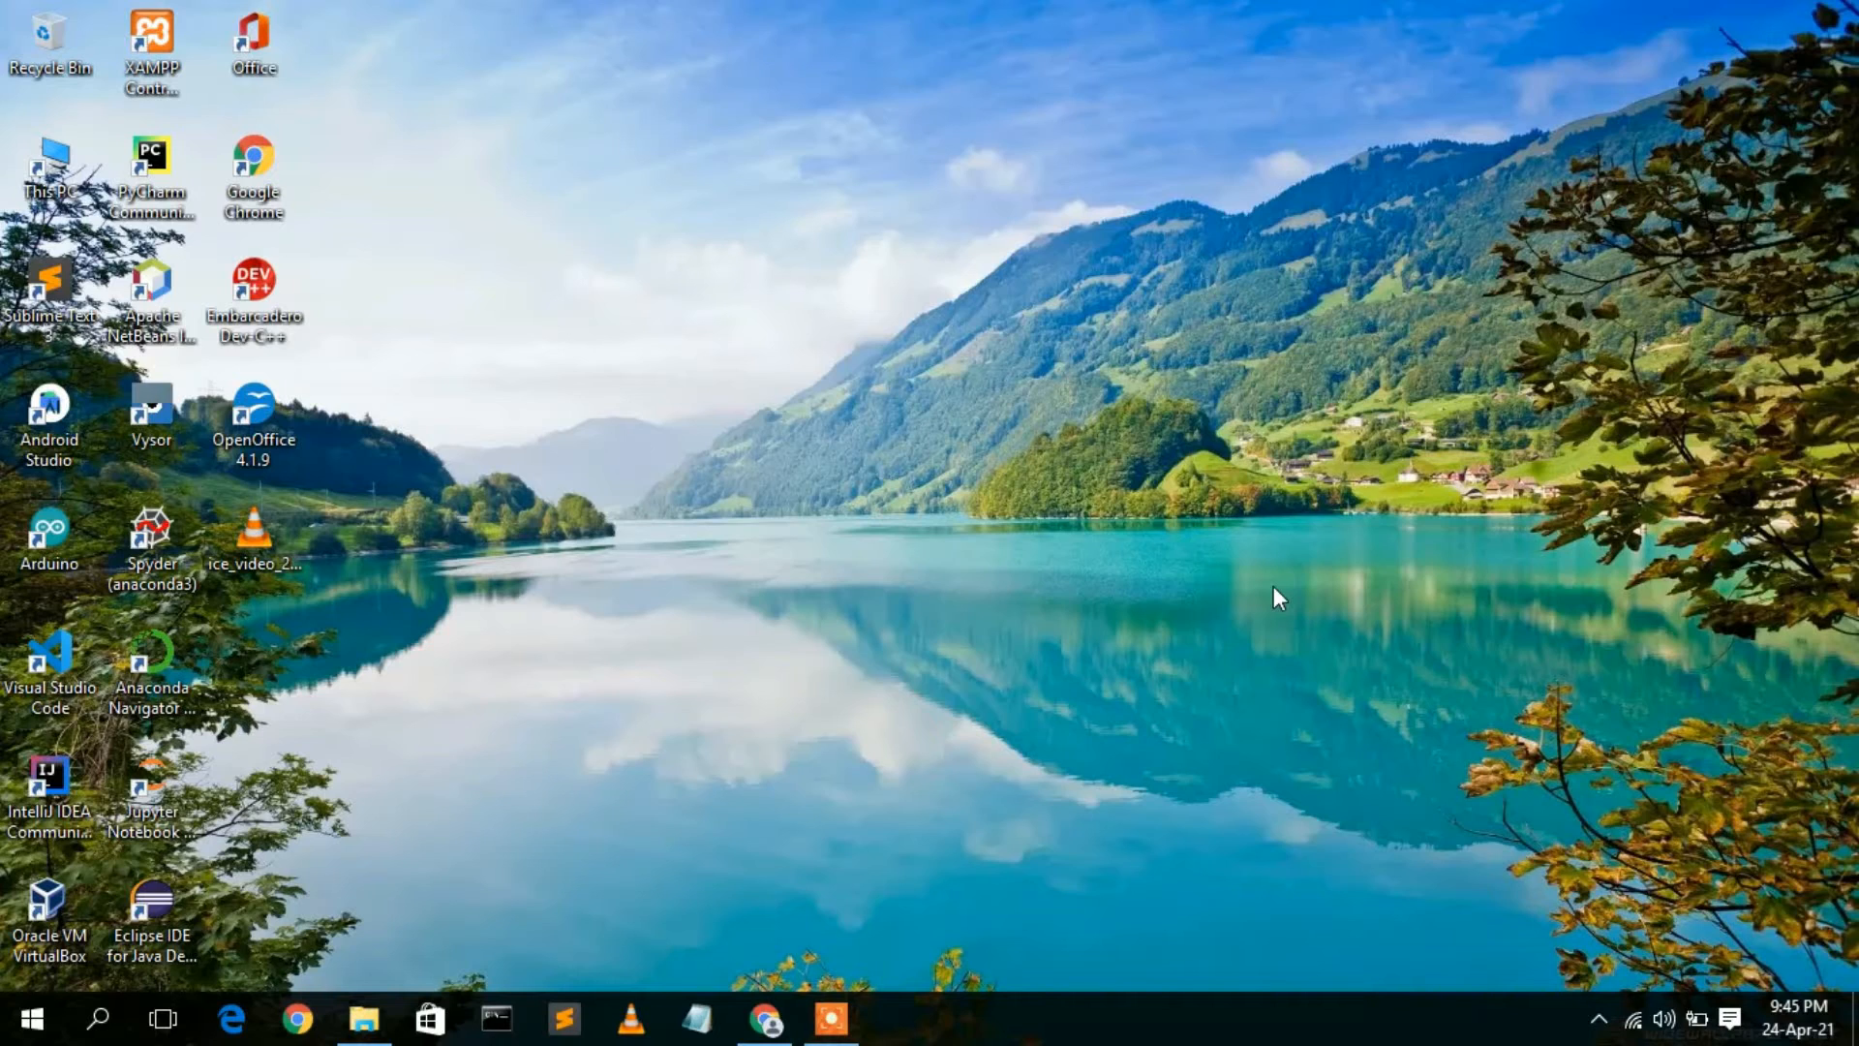
- Launch Google Chrome from the desktop shortcut
double_click(251, 40)
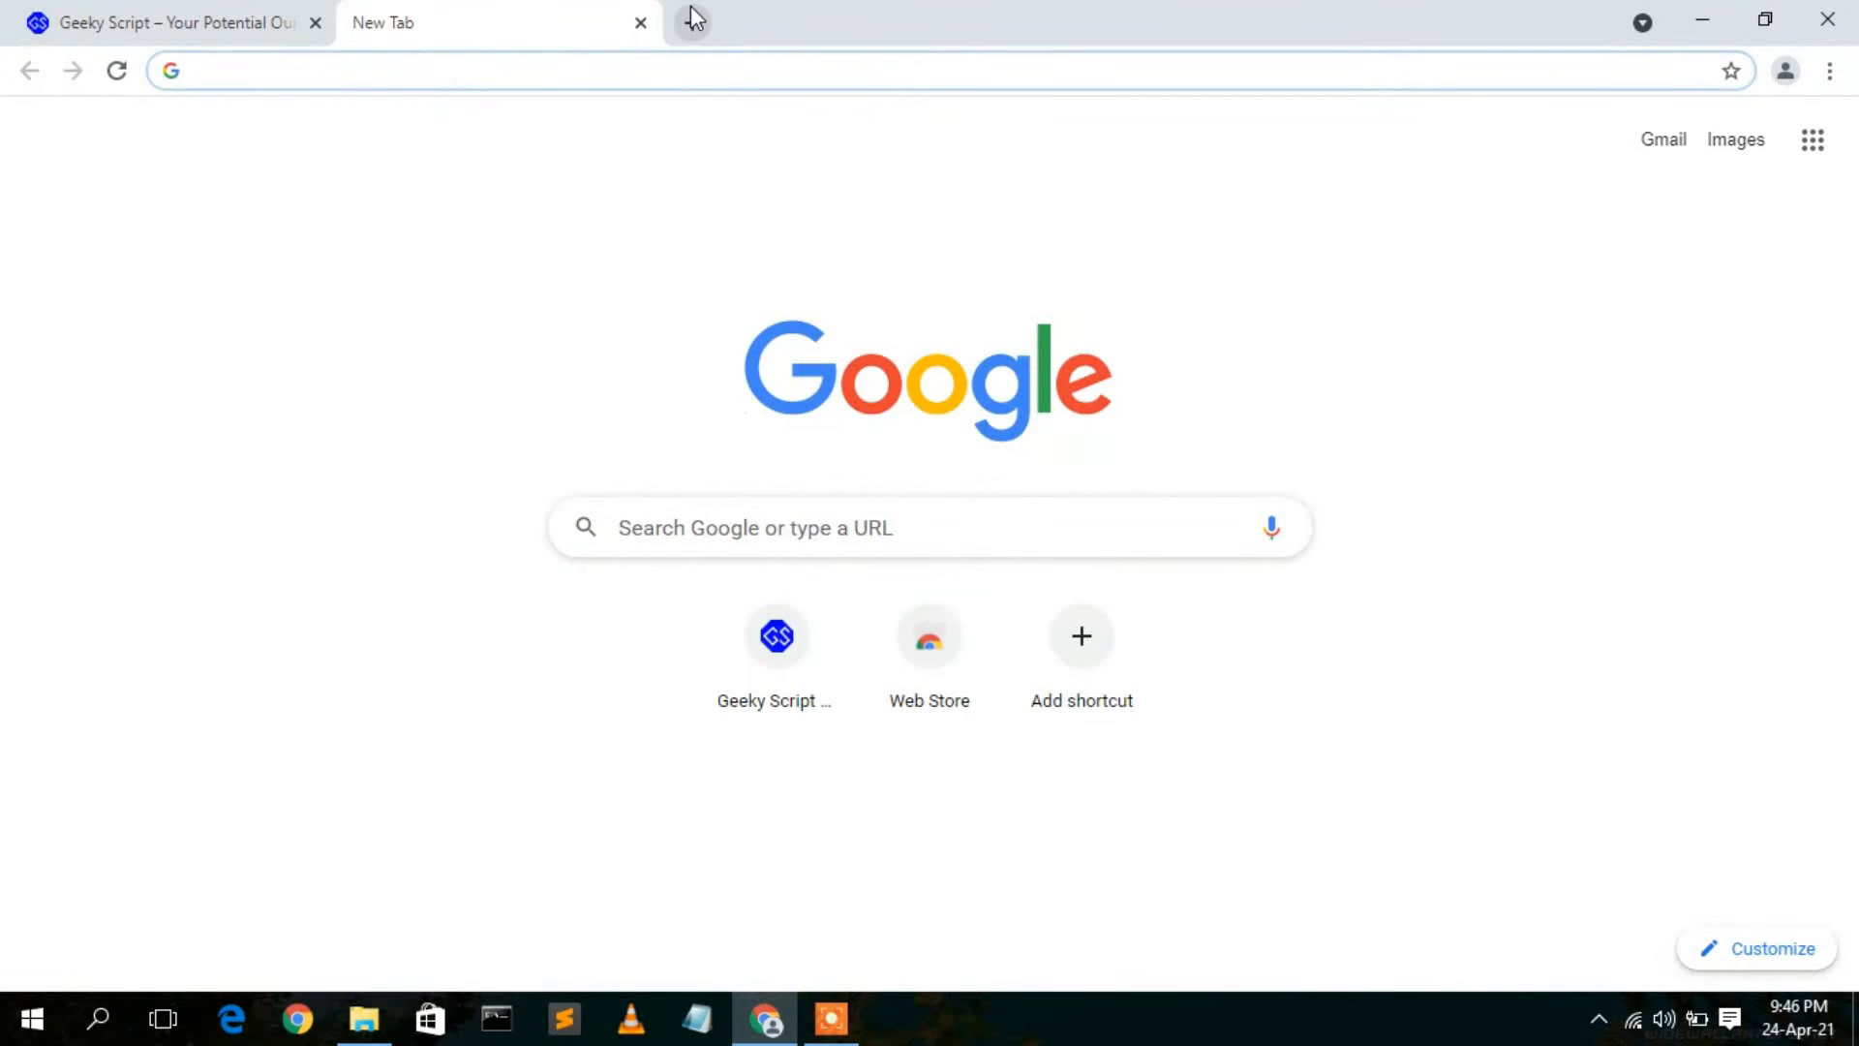
- Search Google for 'wps download' from the address bar
type("wps")
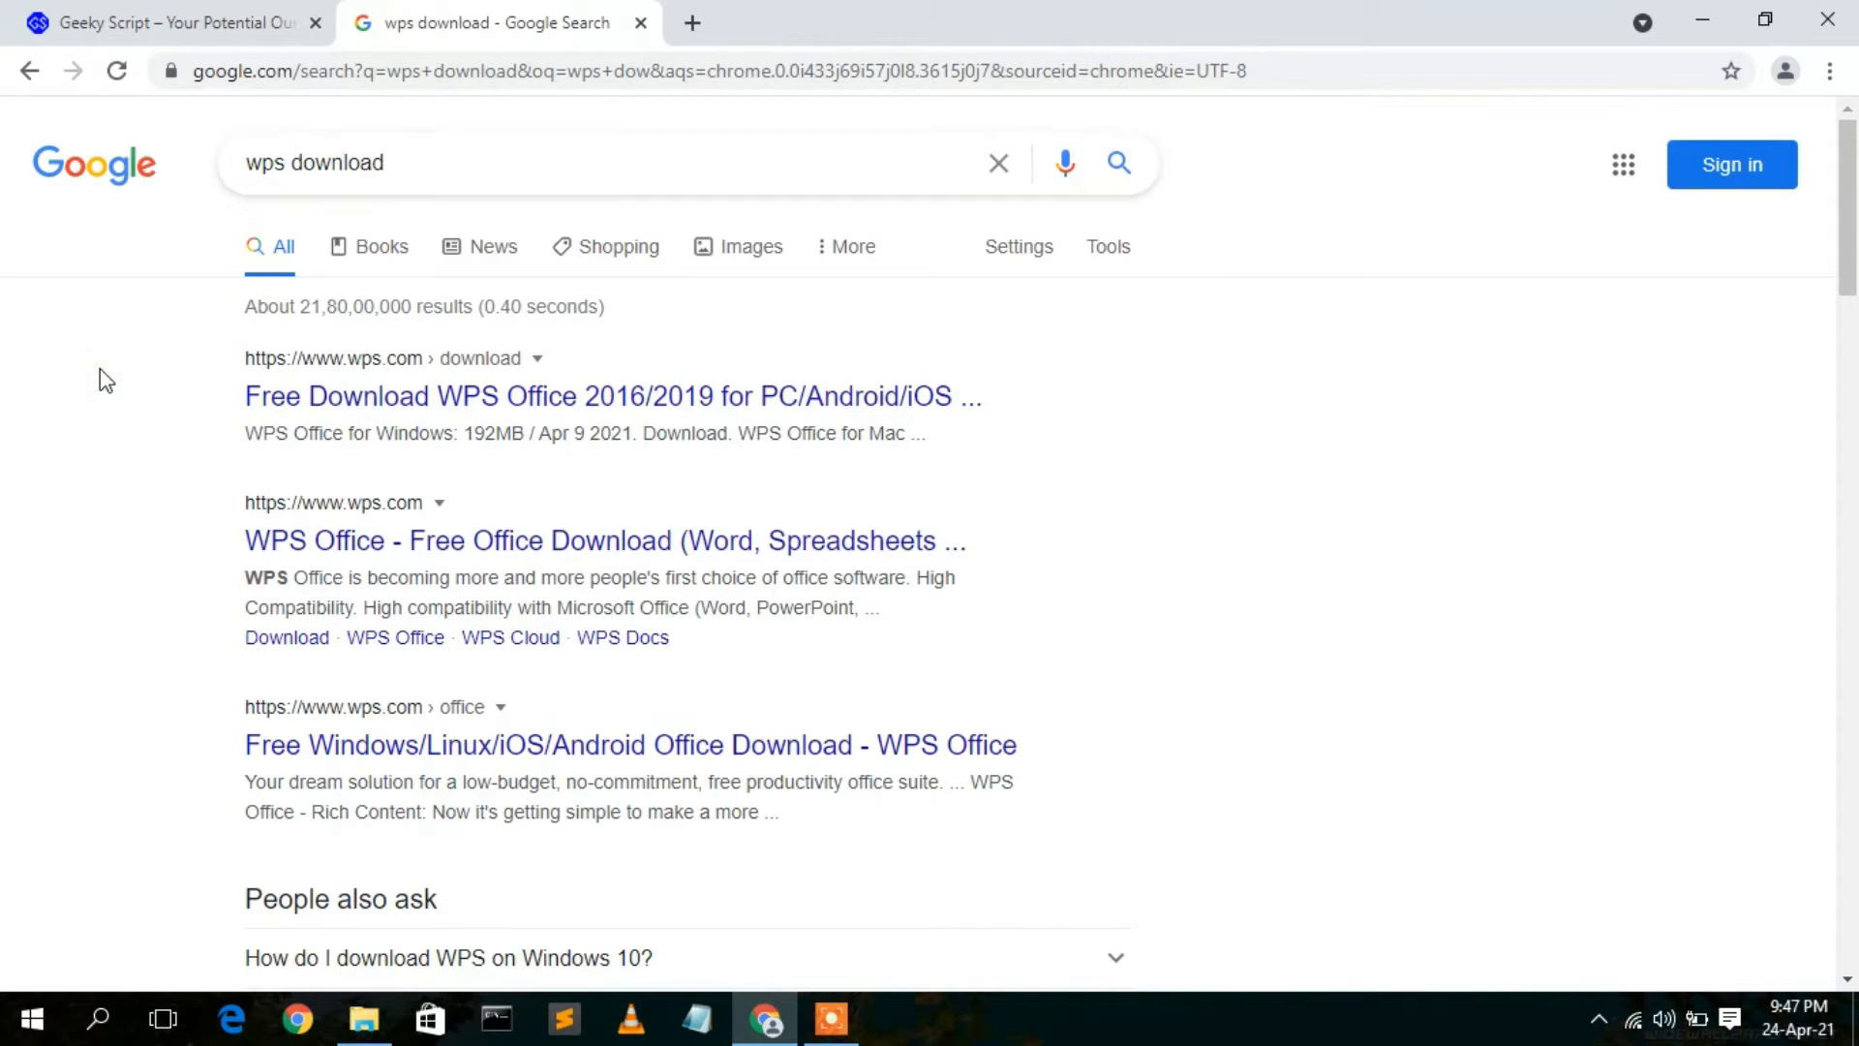
mouse_move(345, 381)
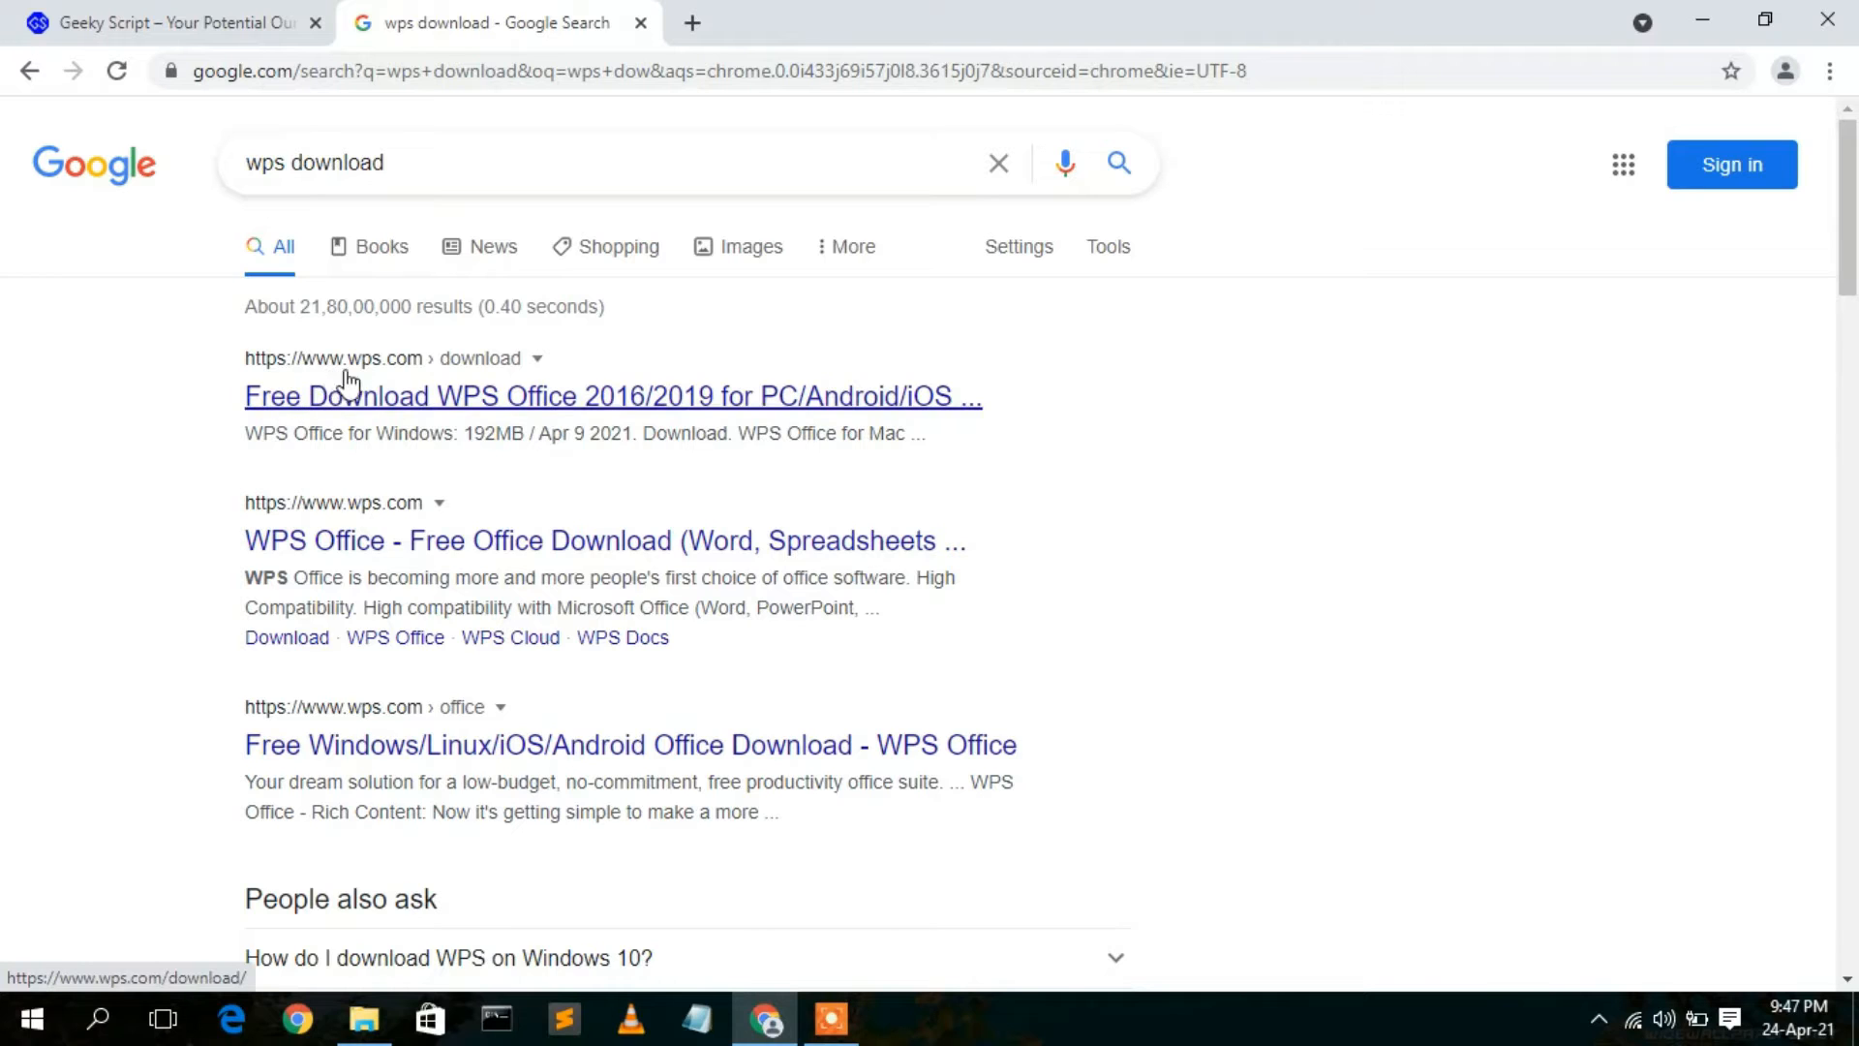
mouse_move(426, 374)
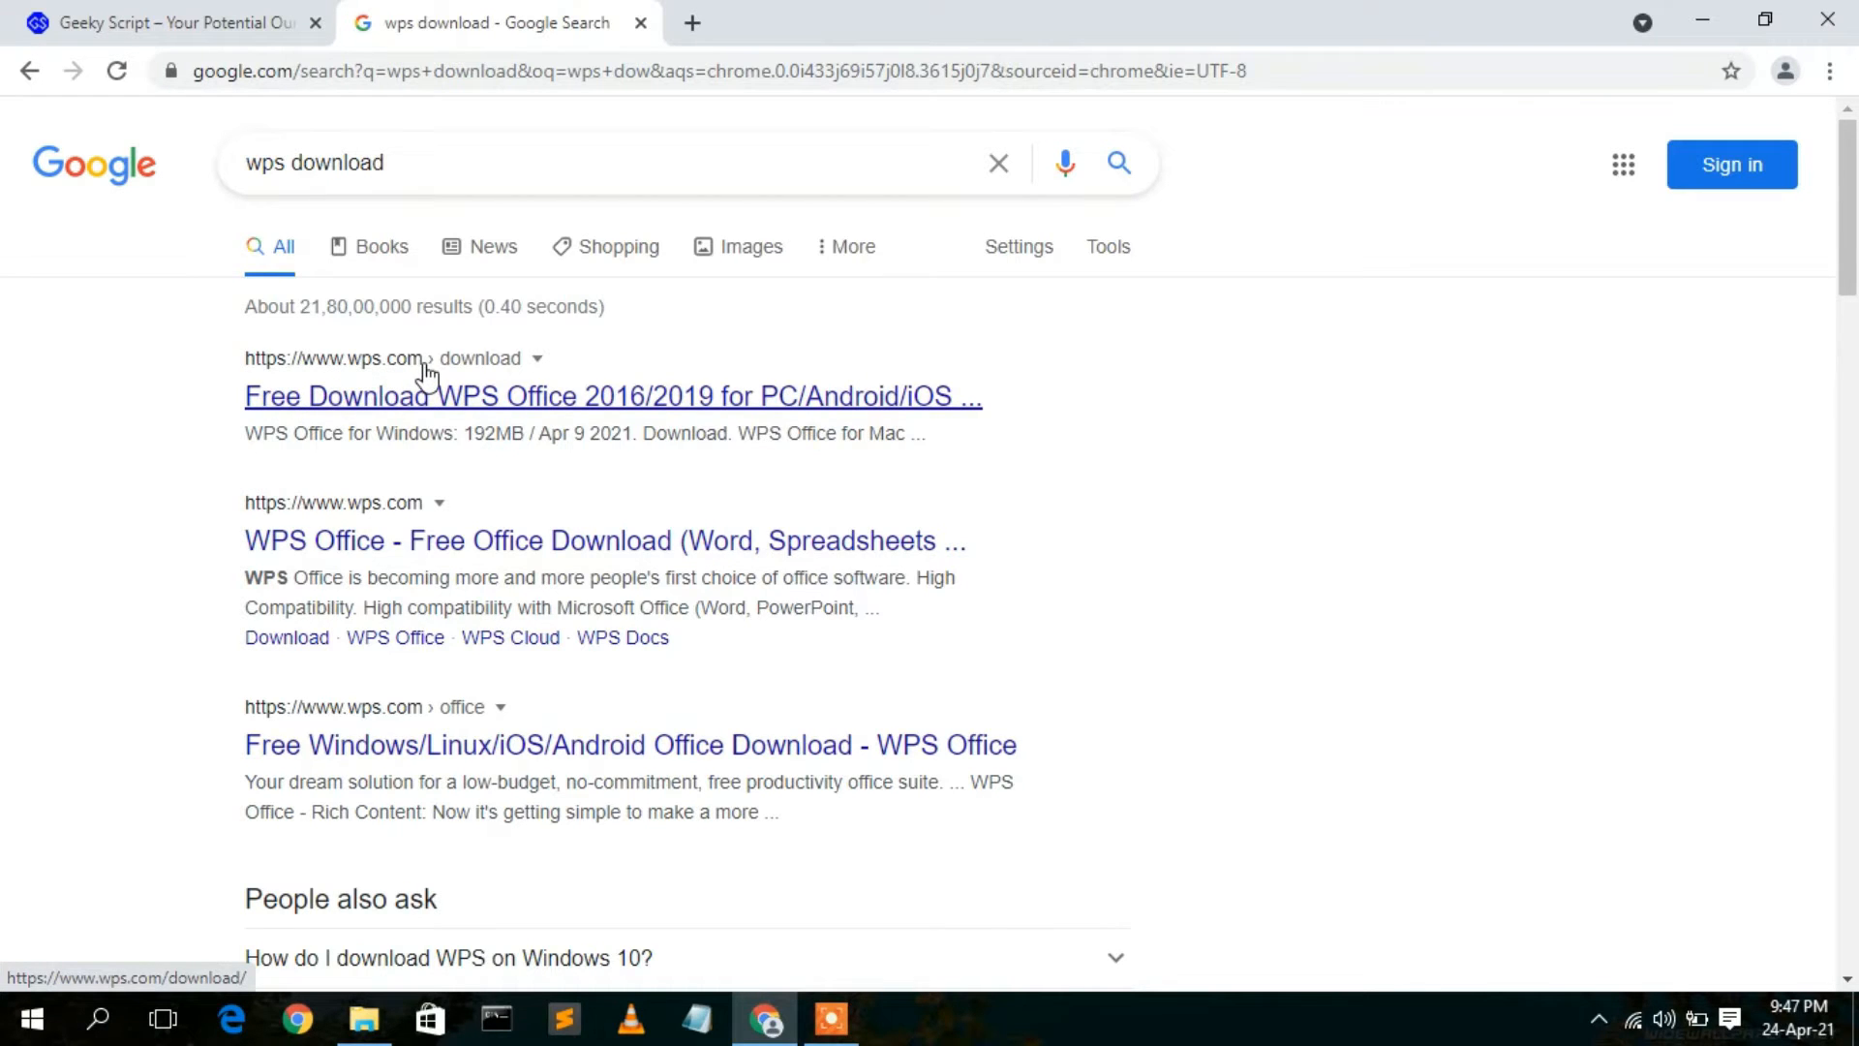
mouse_move(430, 400)
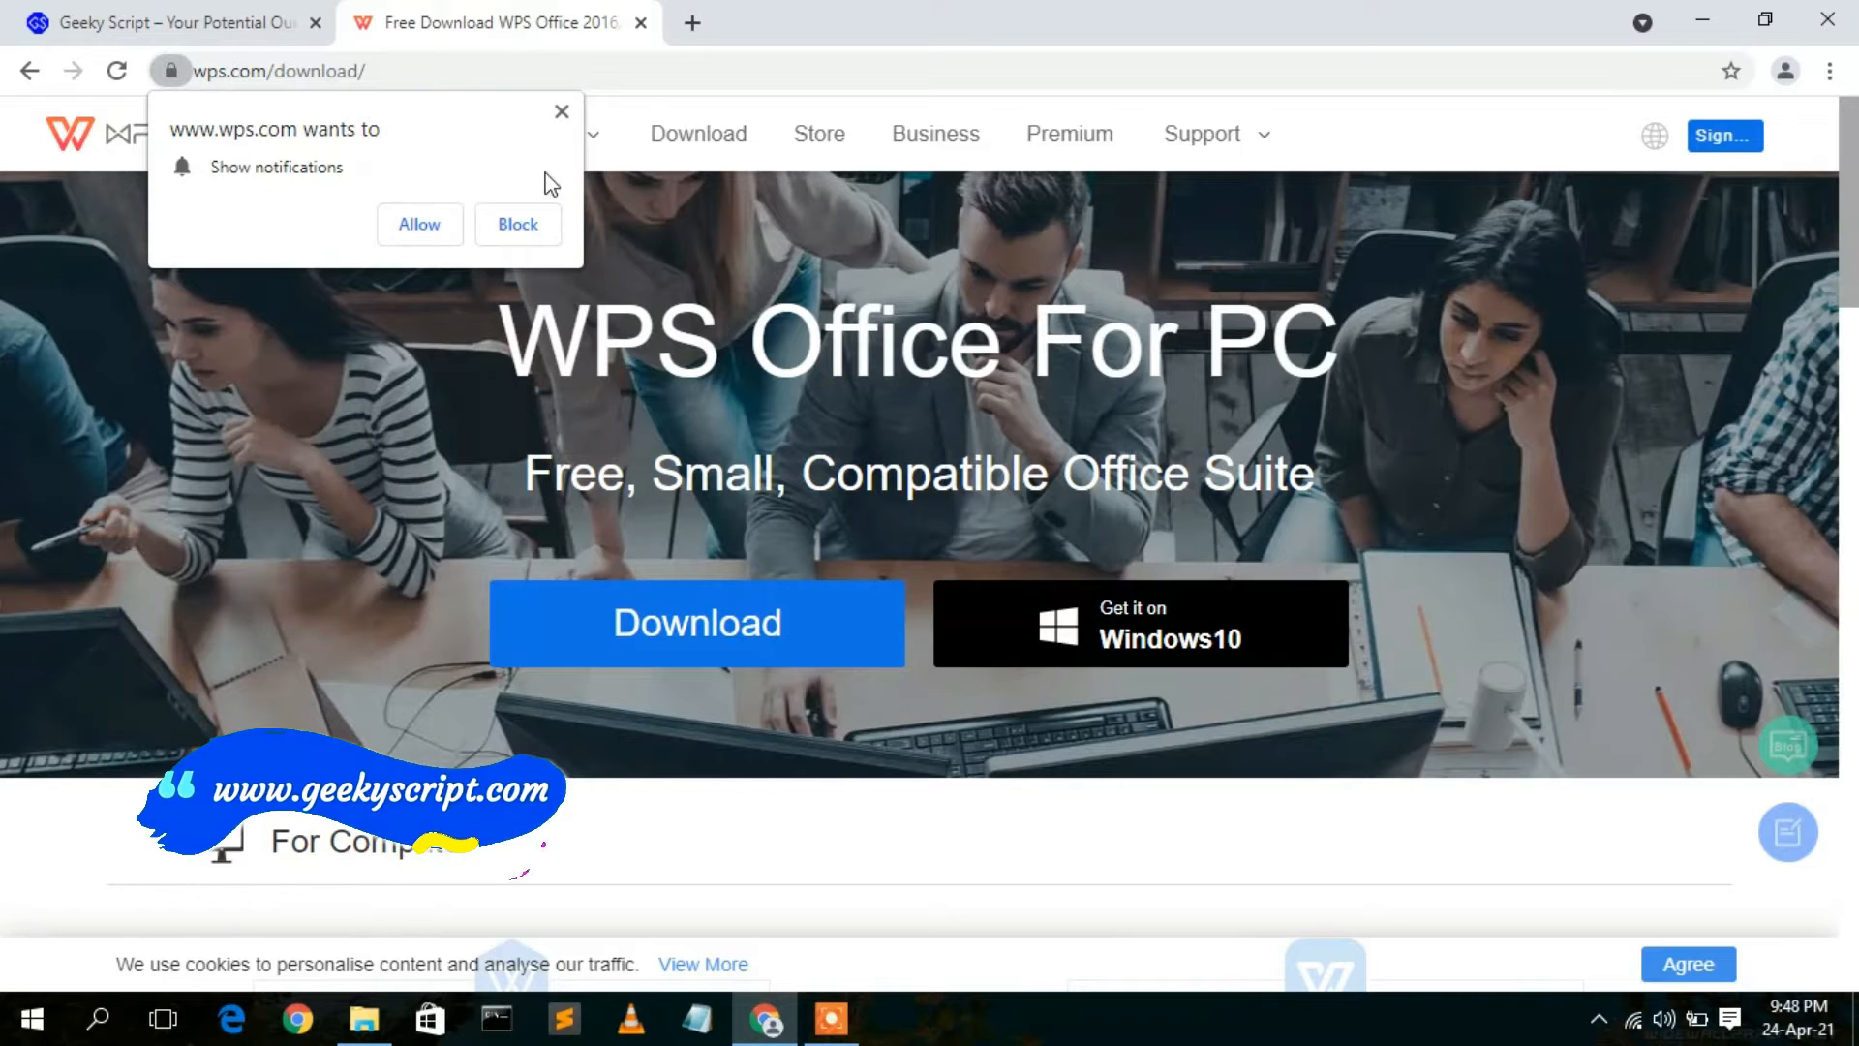
- Dismiss the notification request and browse the WPS Office for PC download page's product list
left_click(517, 224)
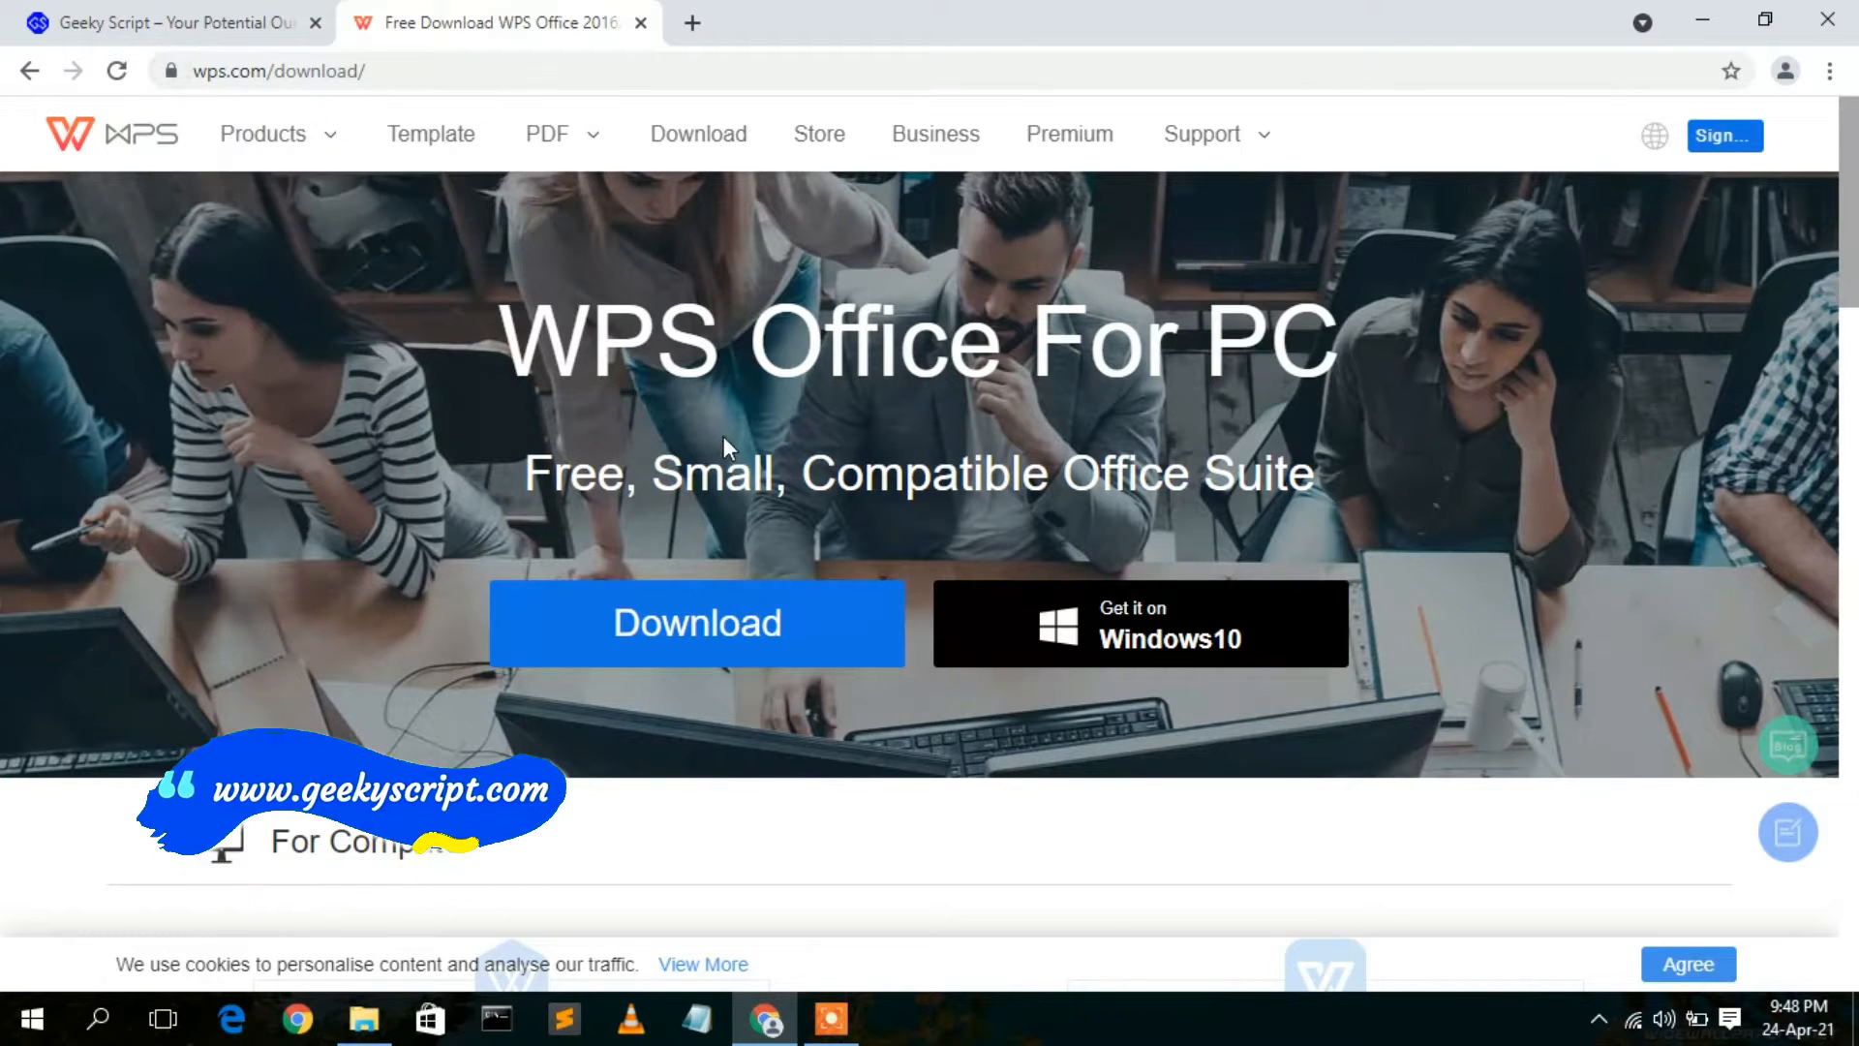
mouse_move(848, 664)
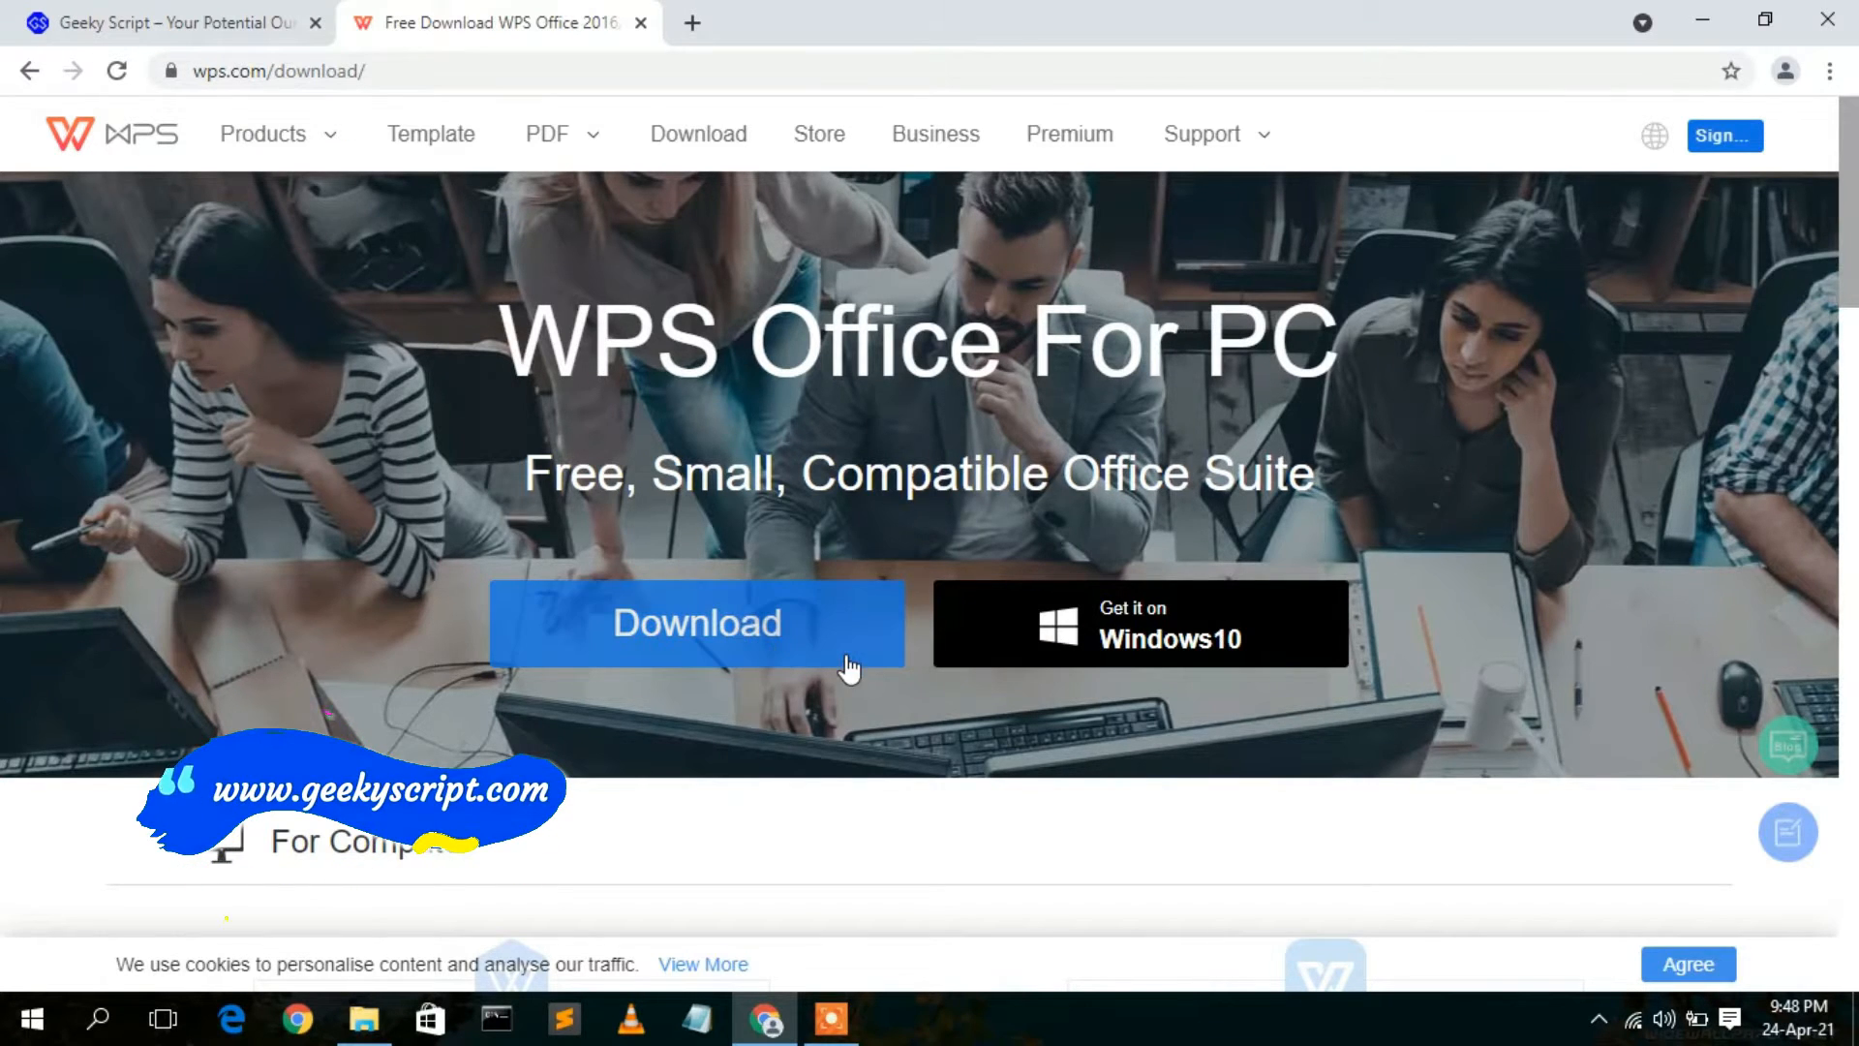
mouse_move(1024, 742)
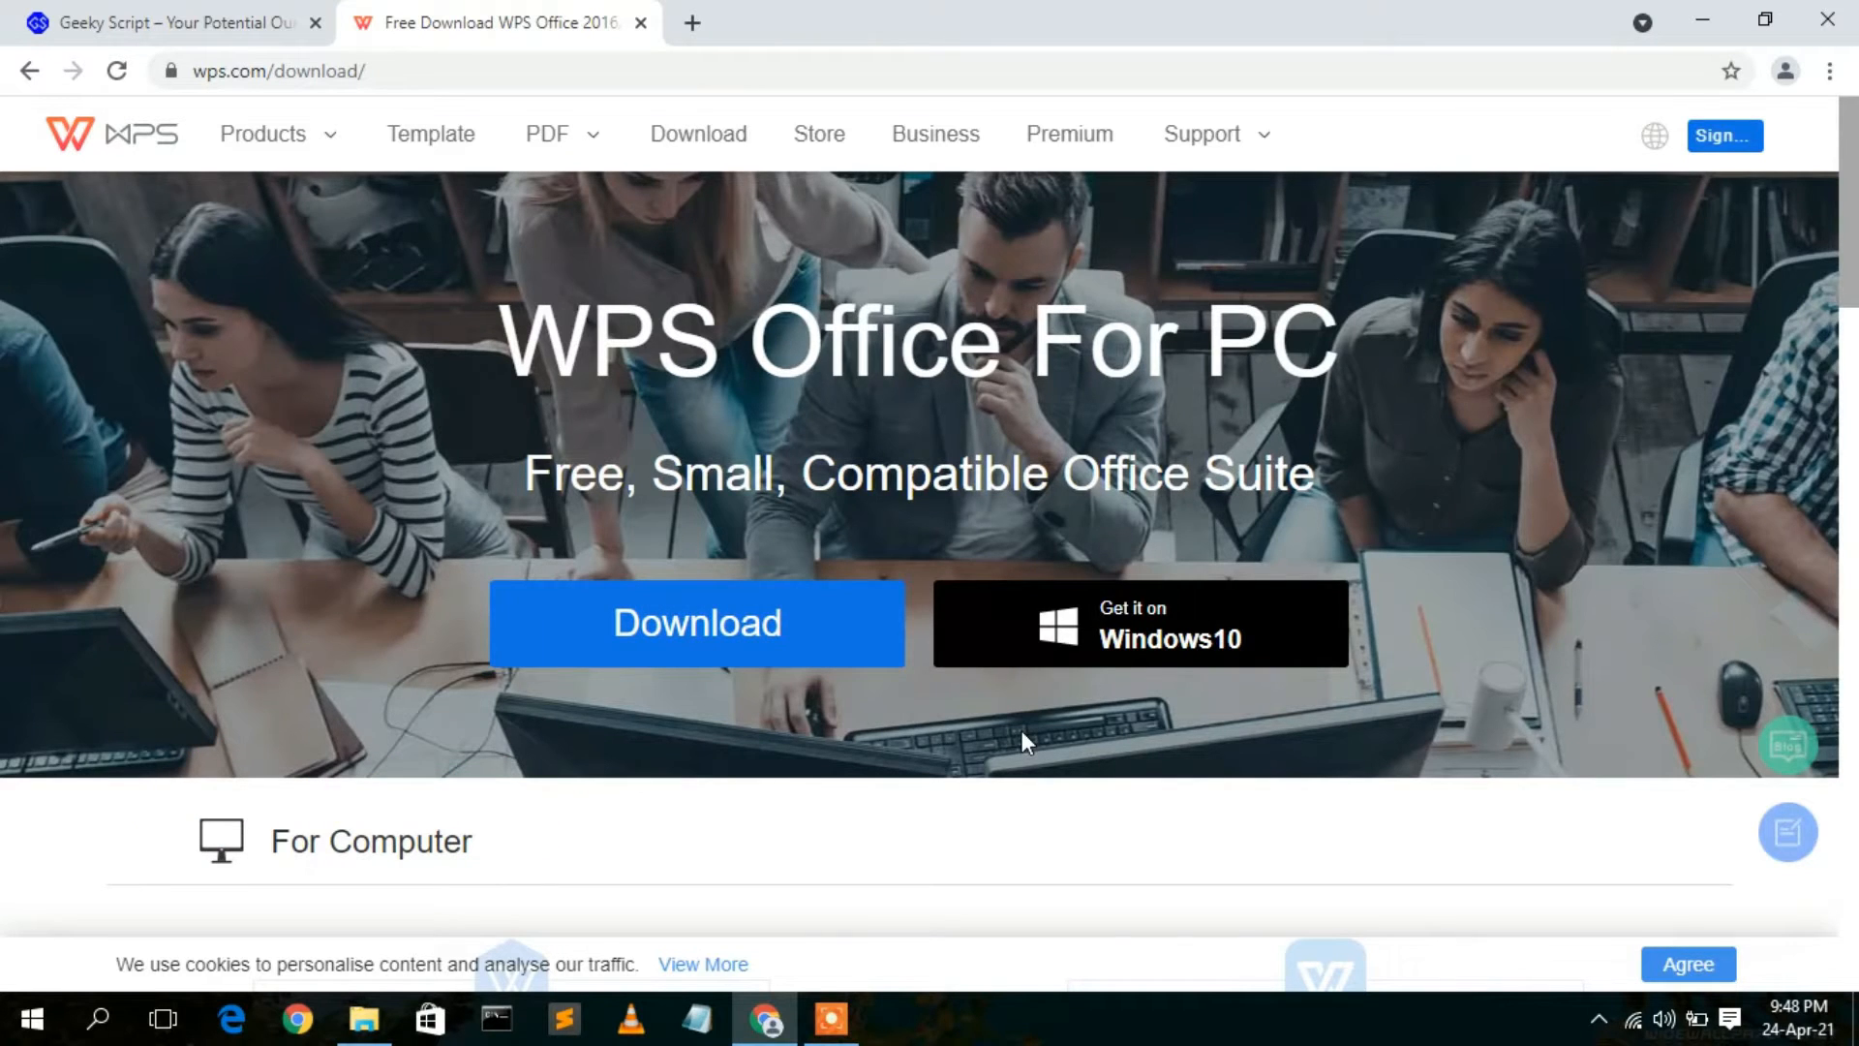
mouse_move(781, 621)
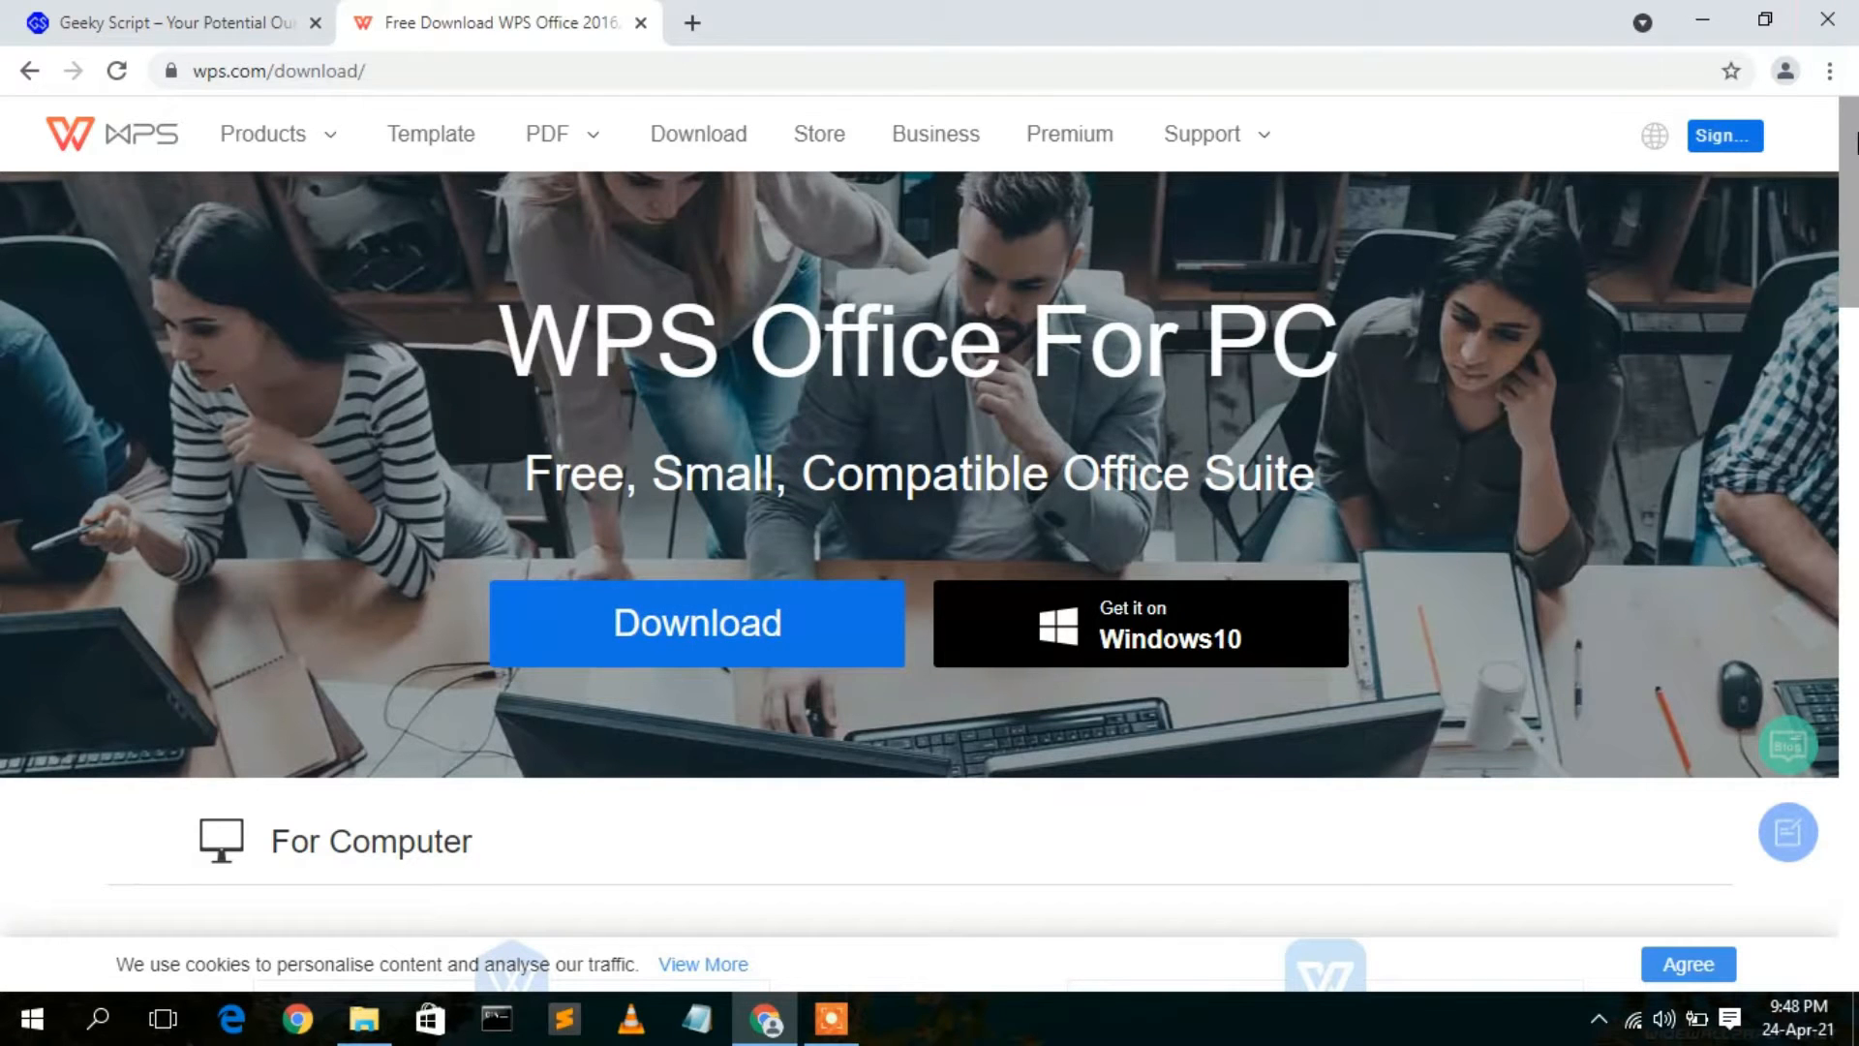
scroll("down", 3)
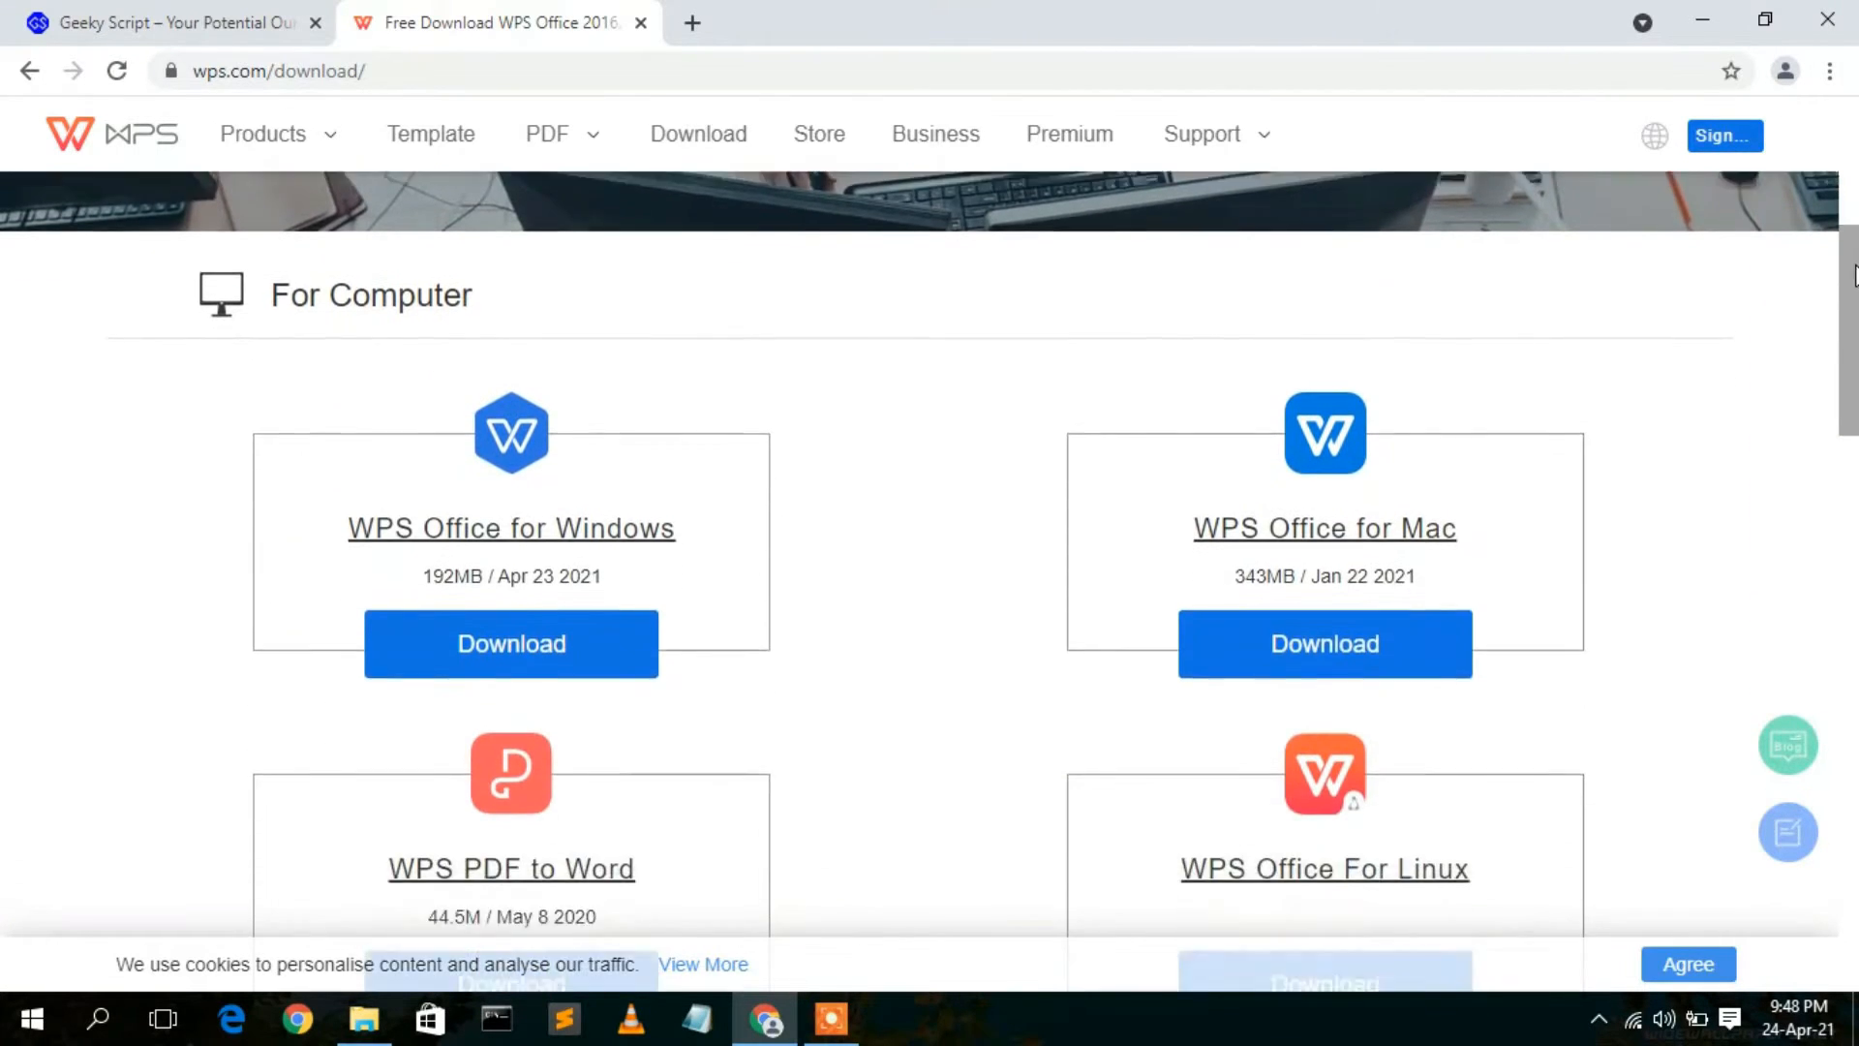
scroll("down", 3)
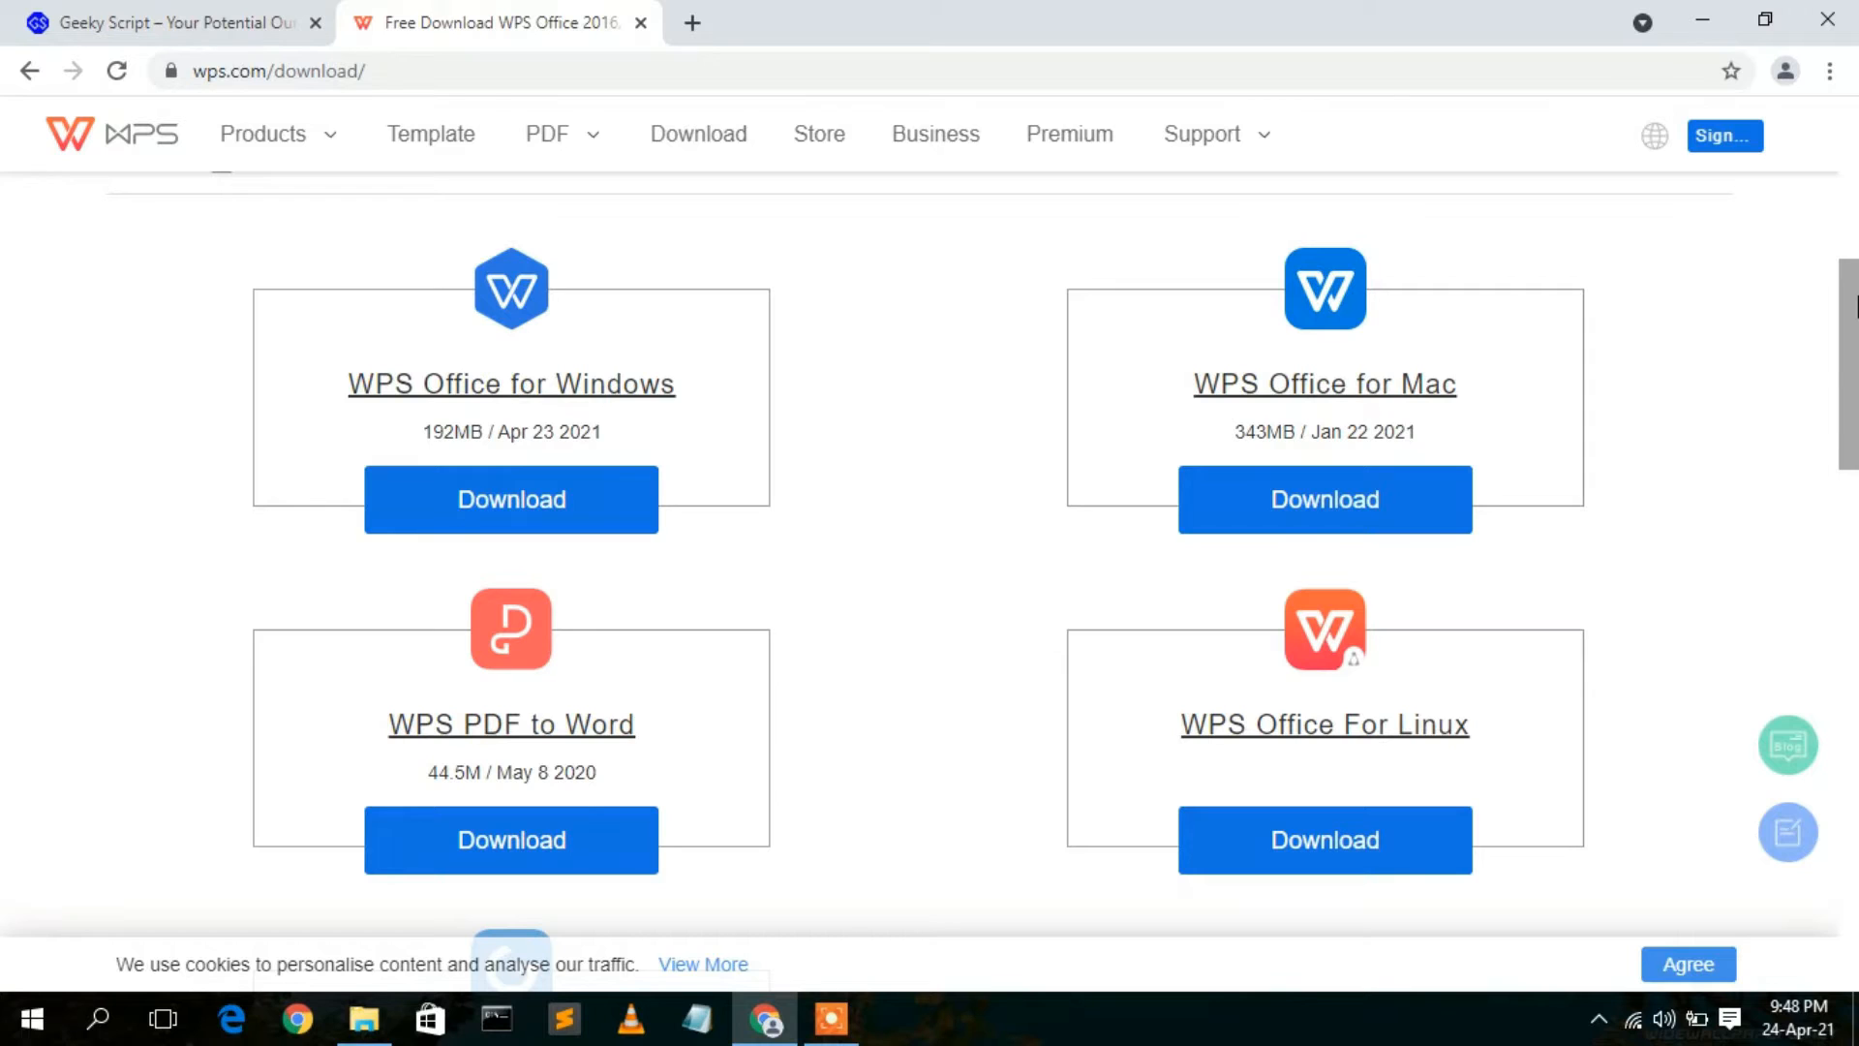
mouse_move(1325, 500)
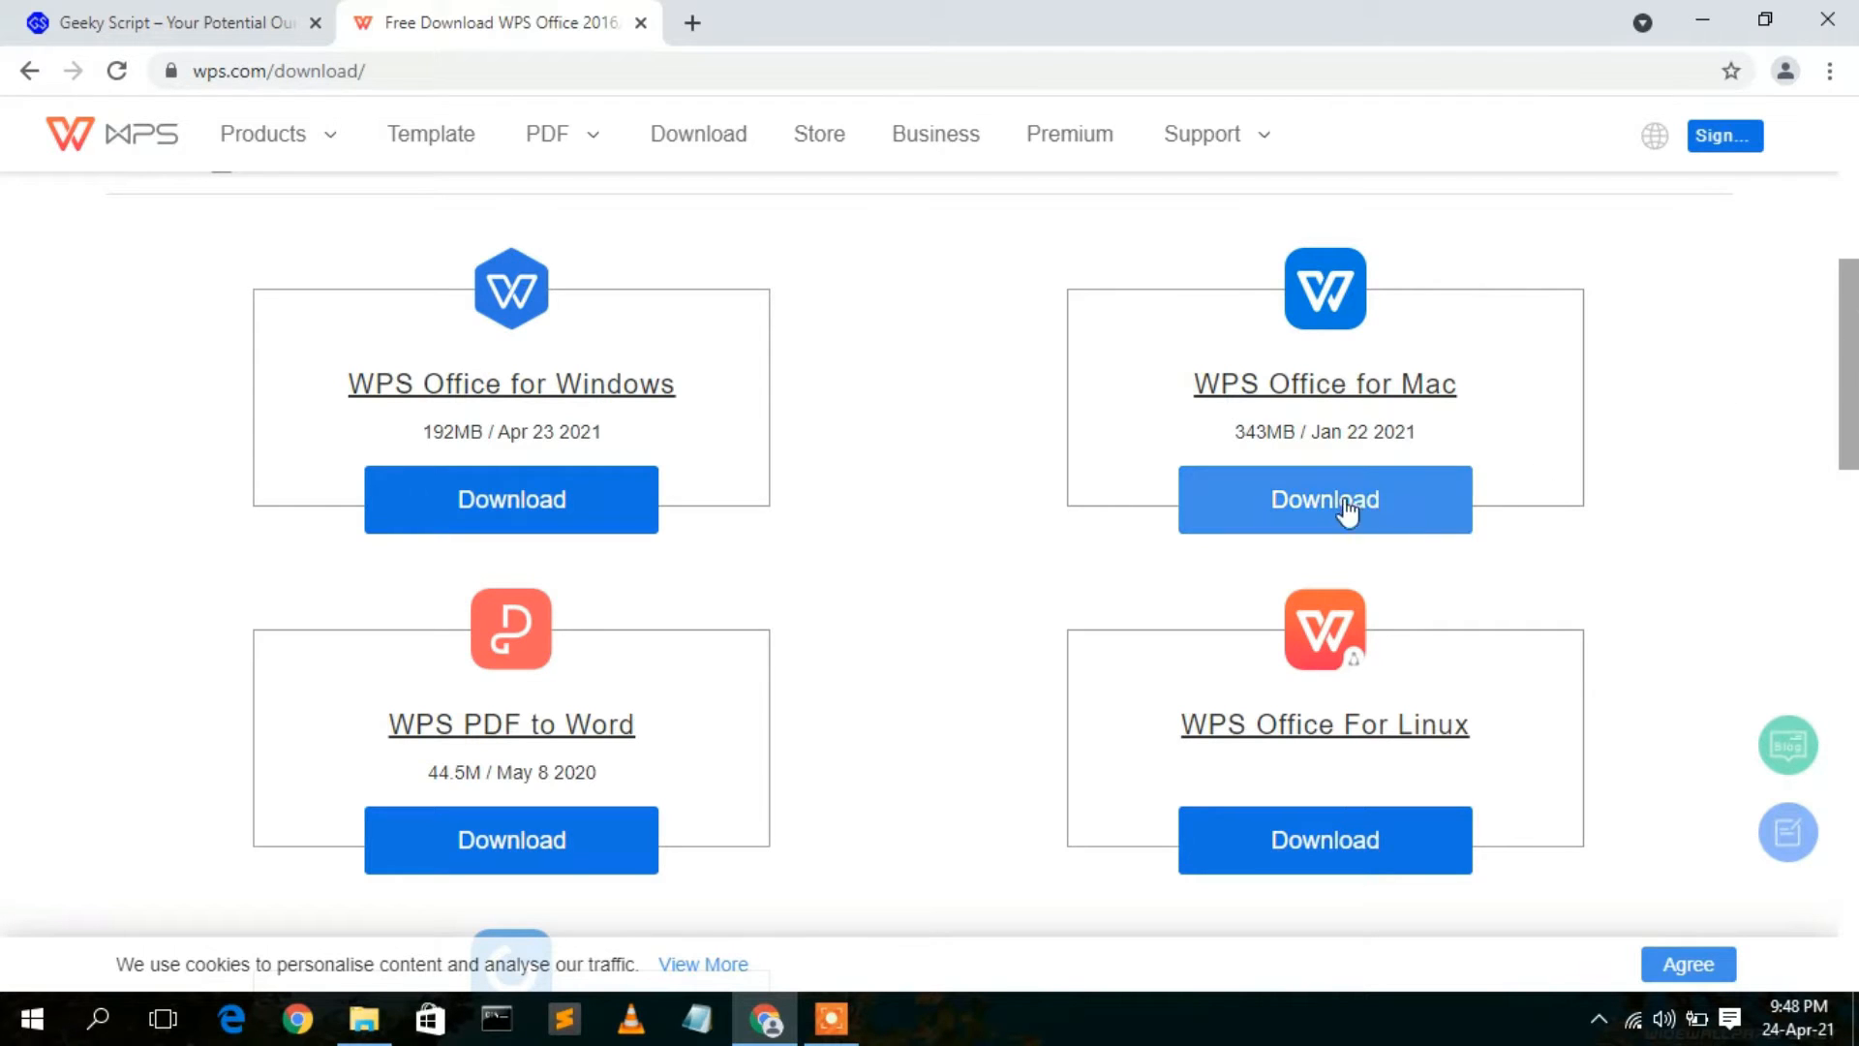
mouse_move(1325, 838)
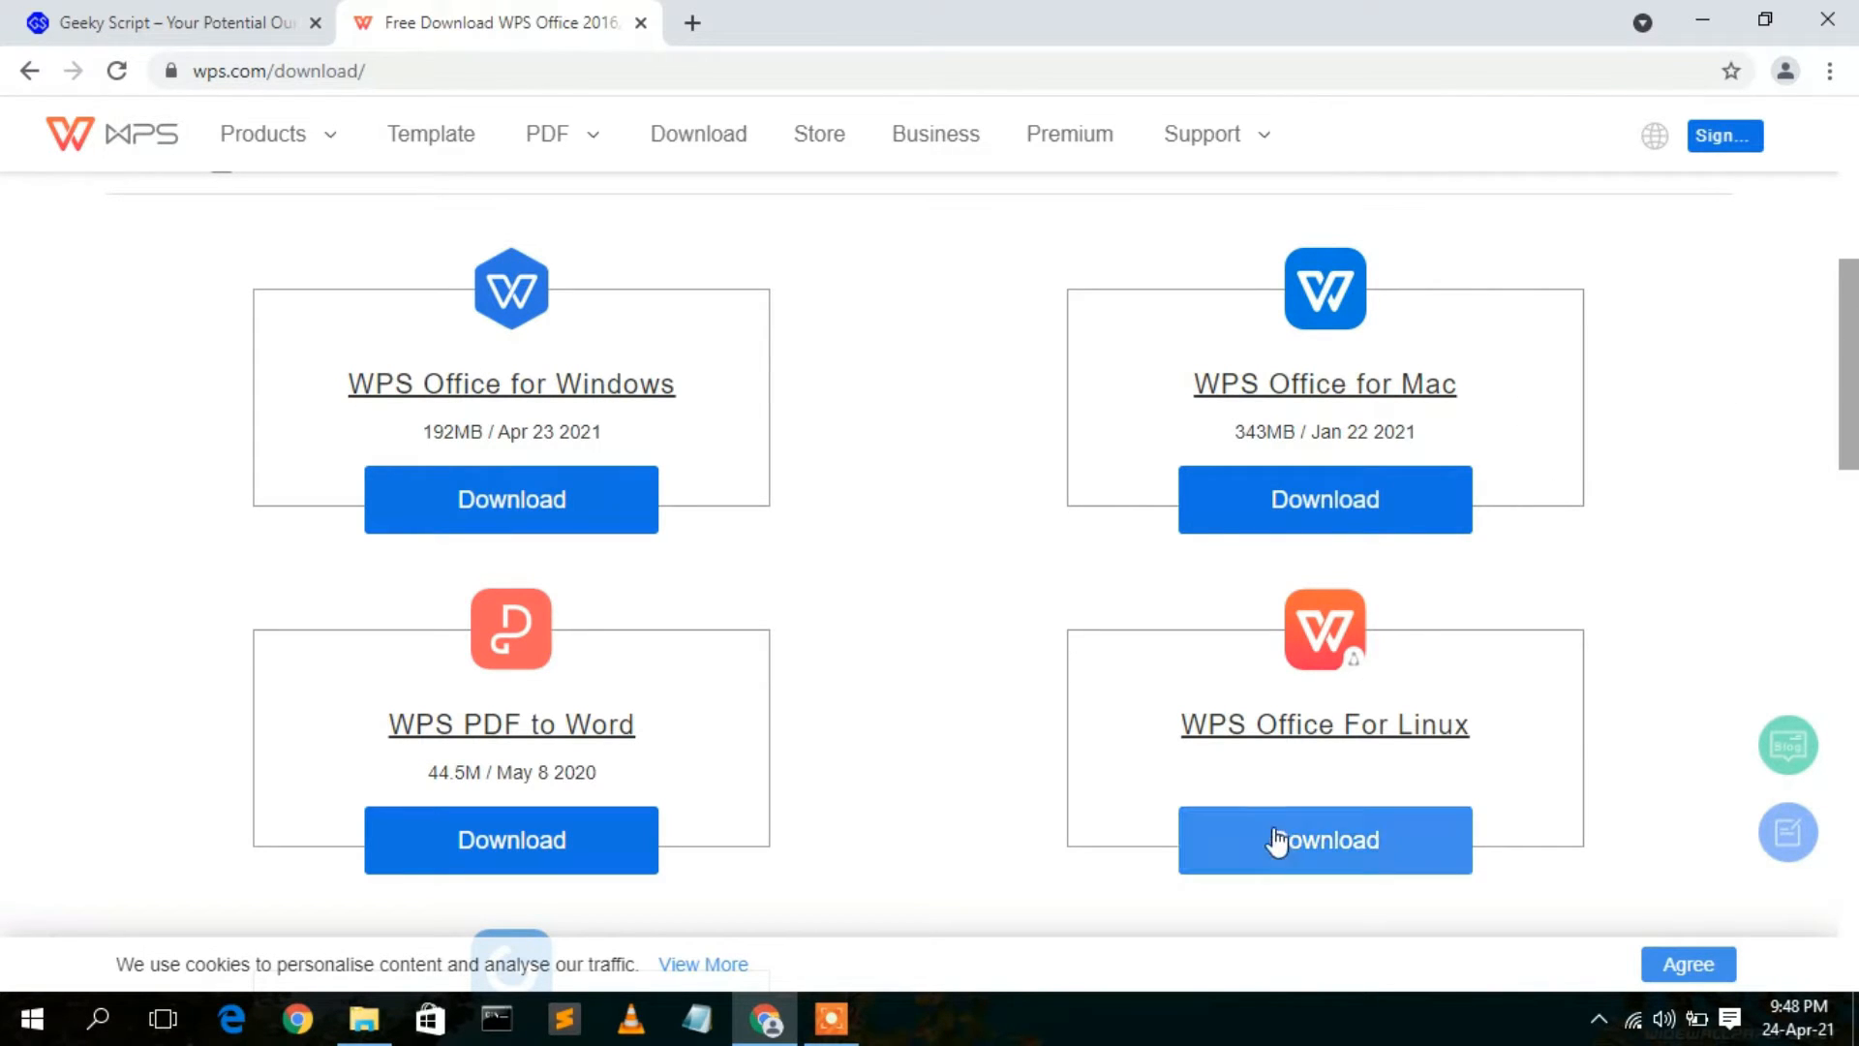
scroll("down", 3)
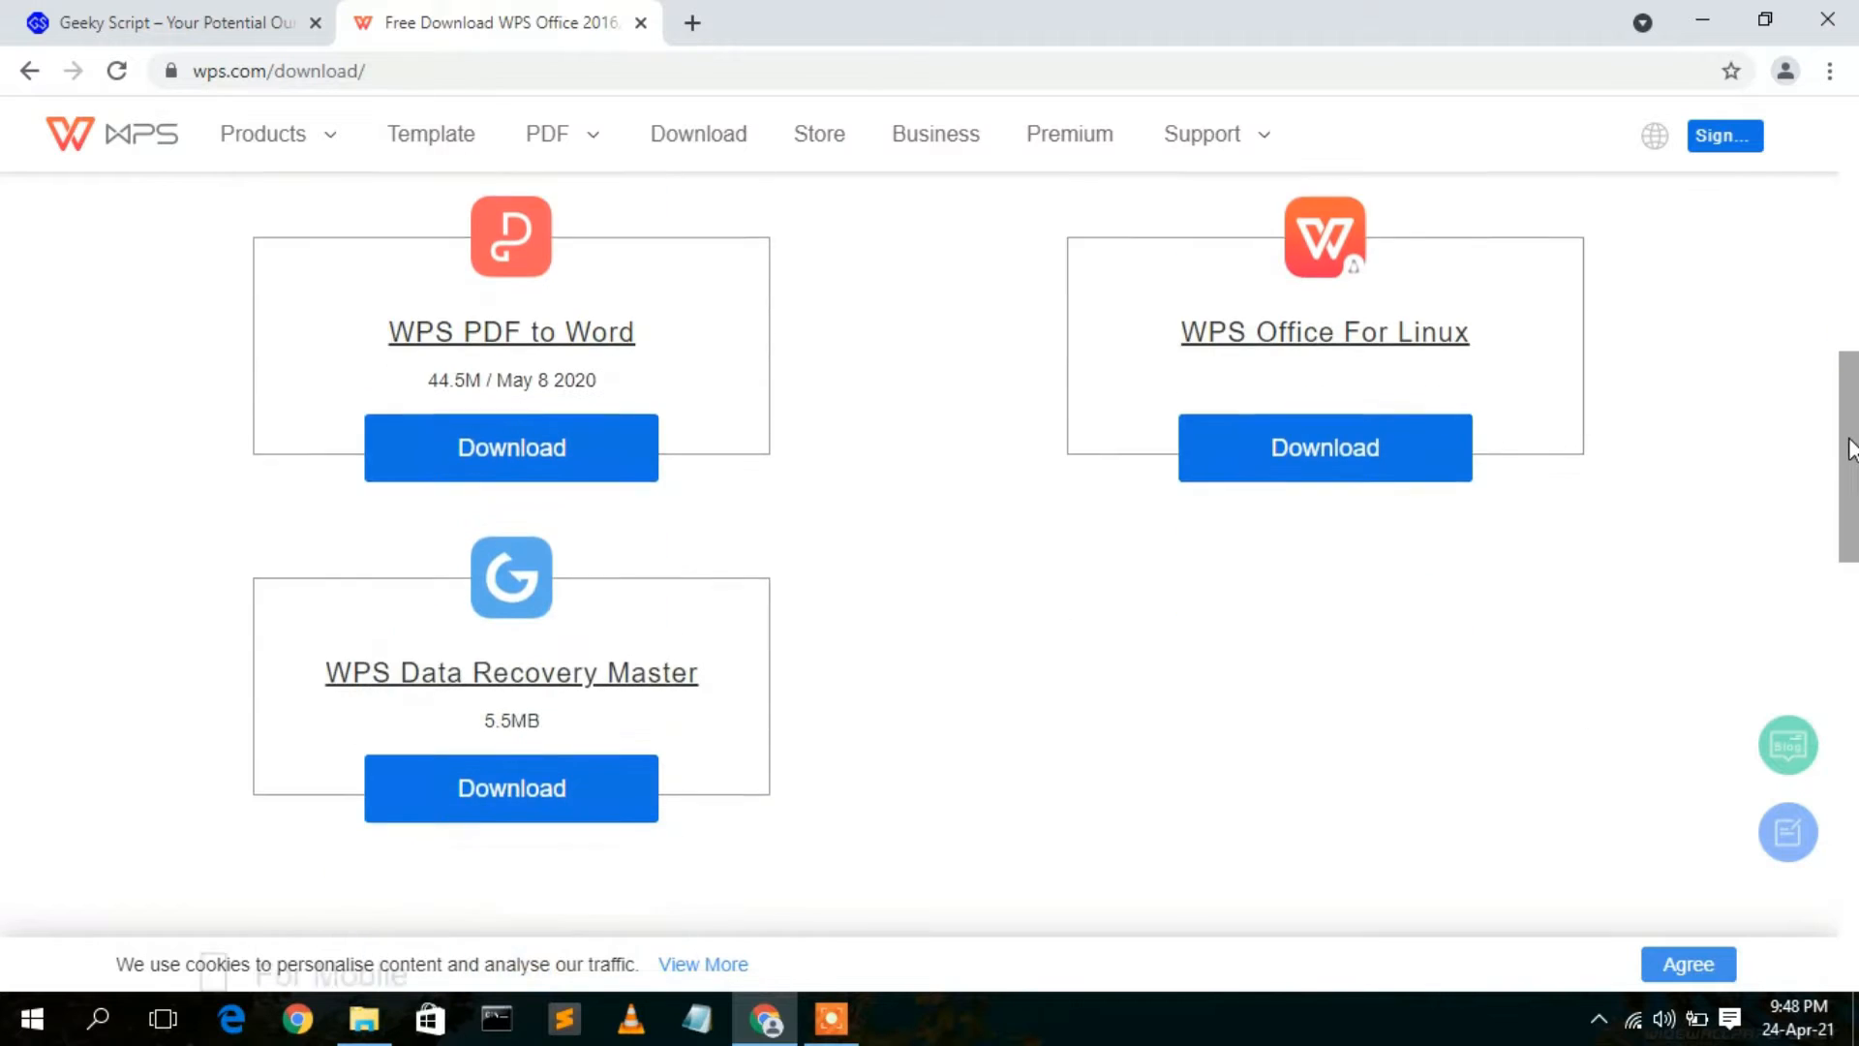
scroll("down", 3)
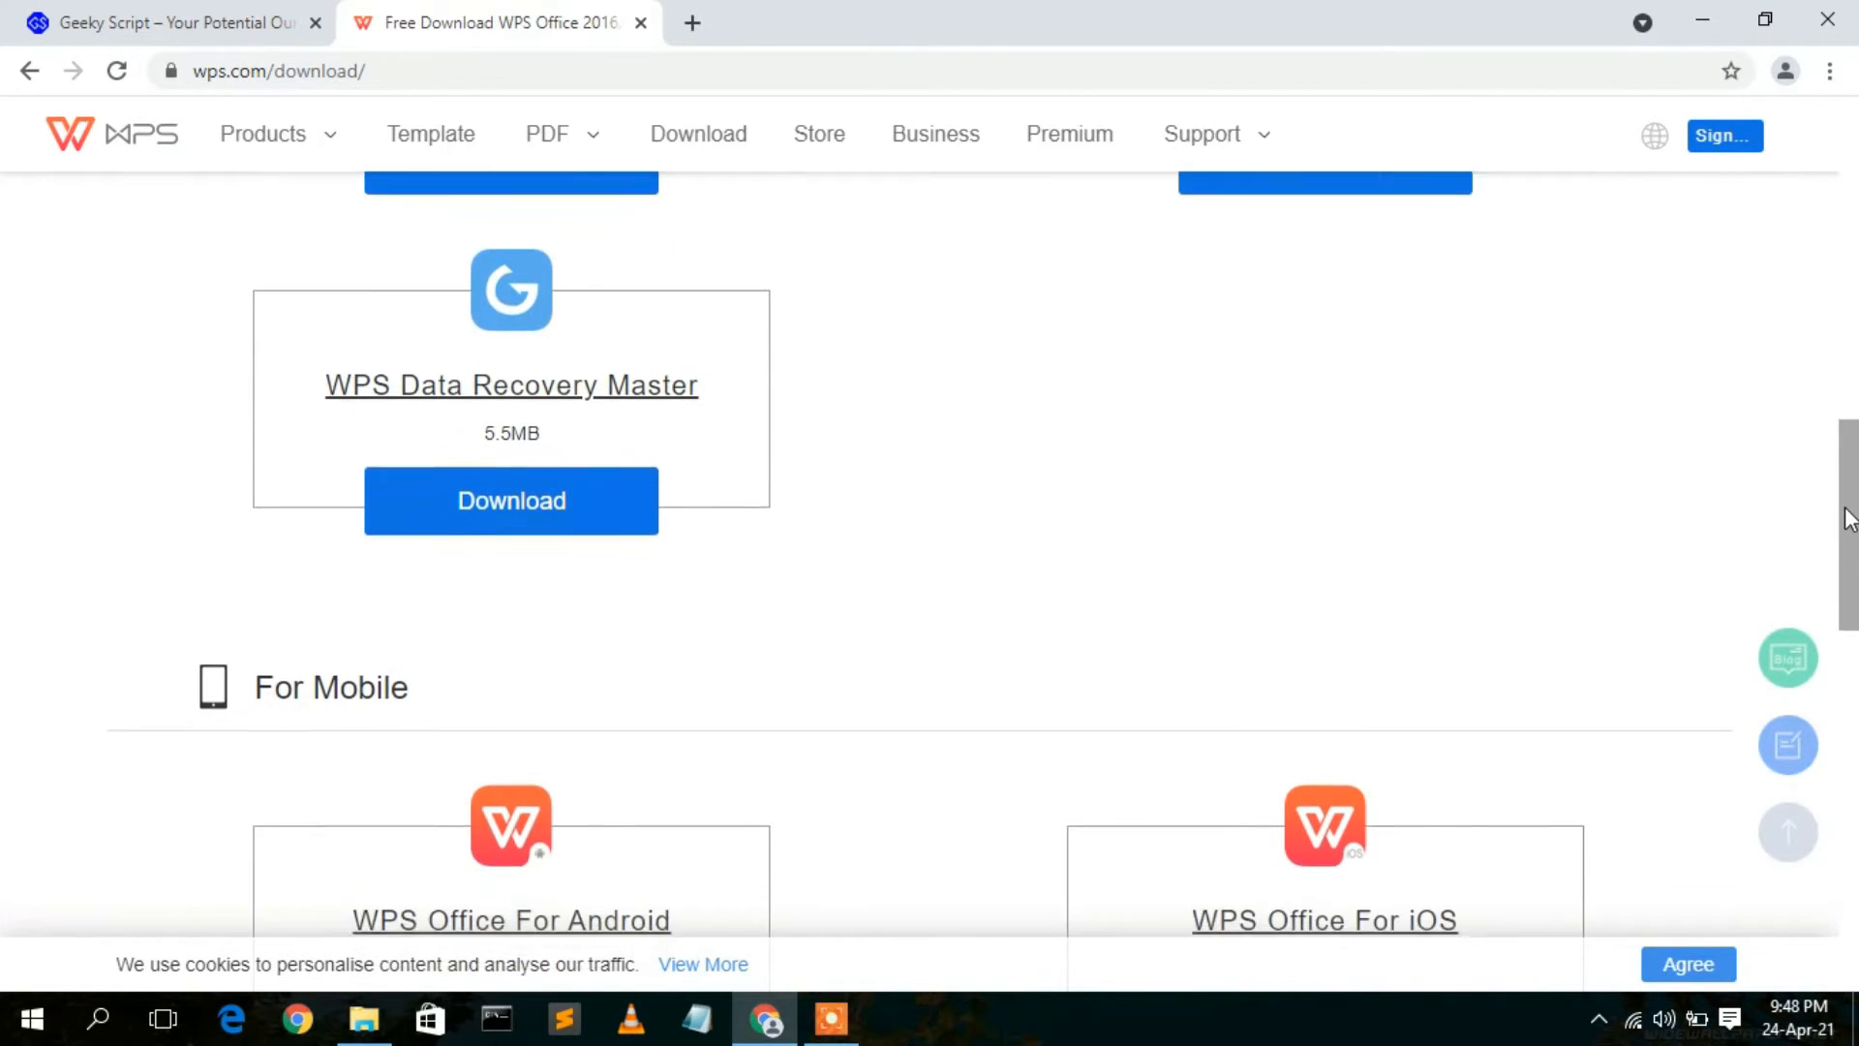
scroll("down", 3)
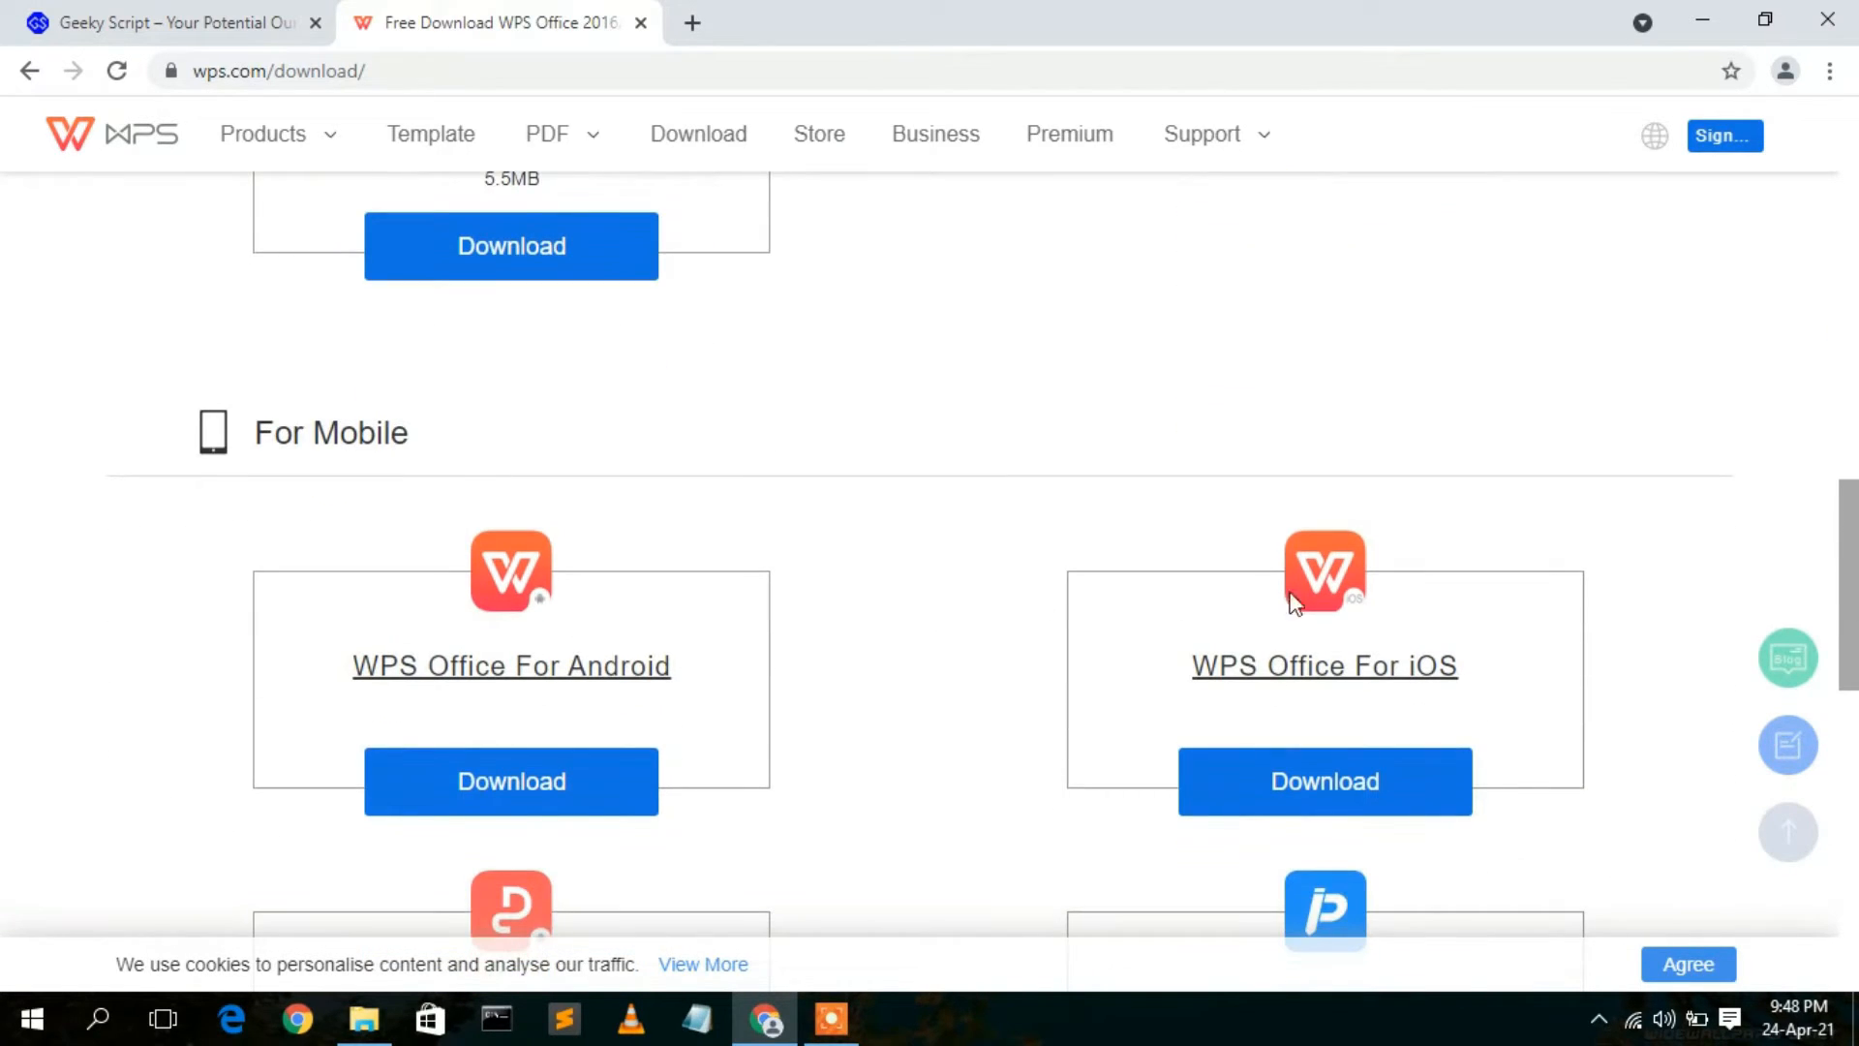
scroll("down", 3)
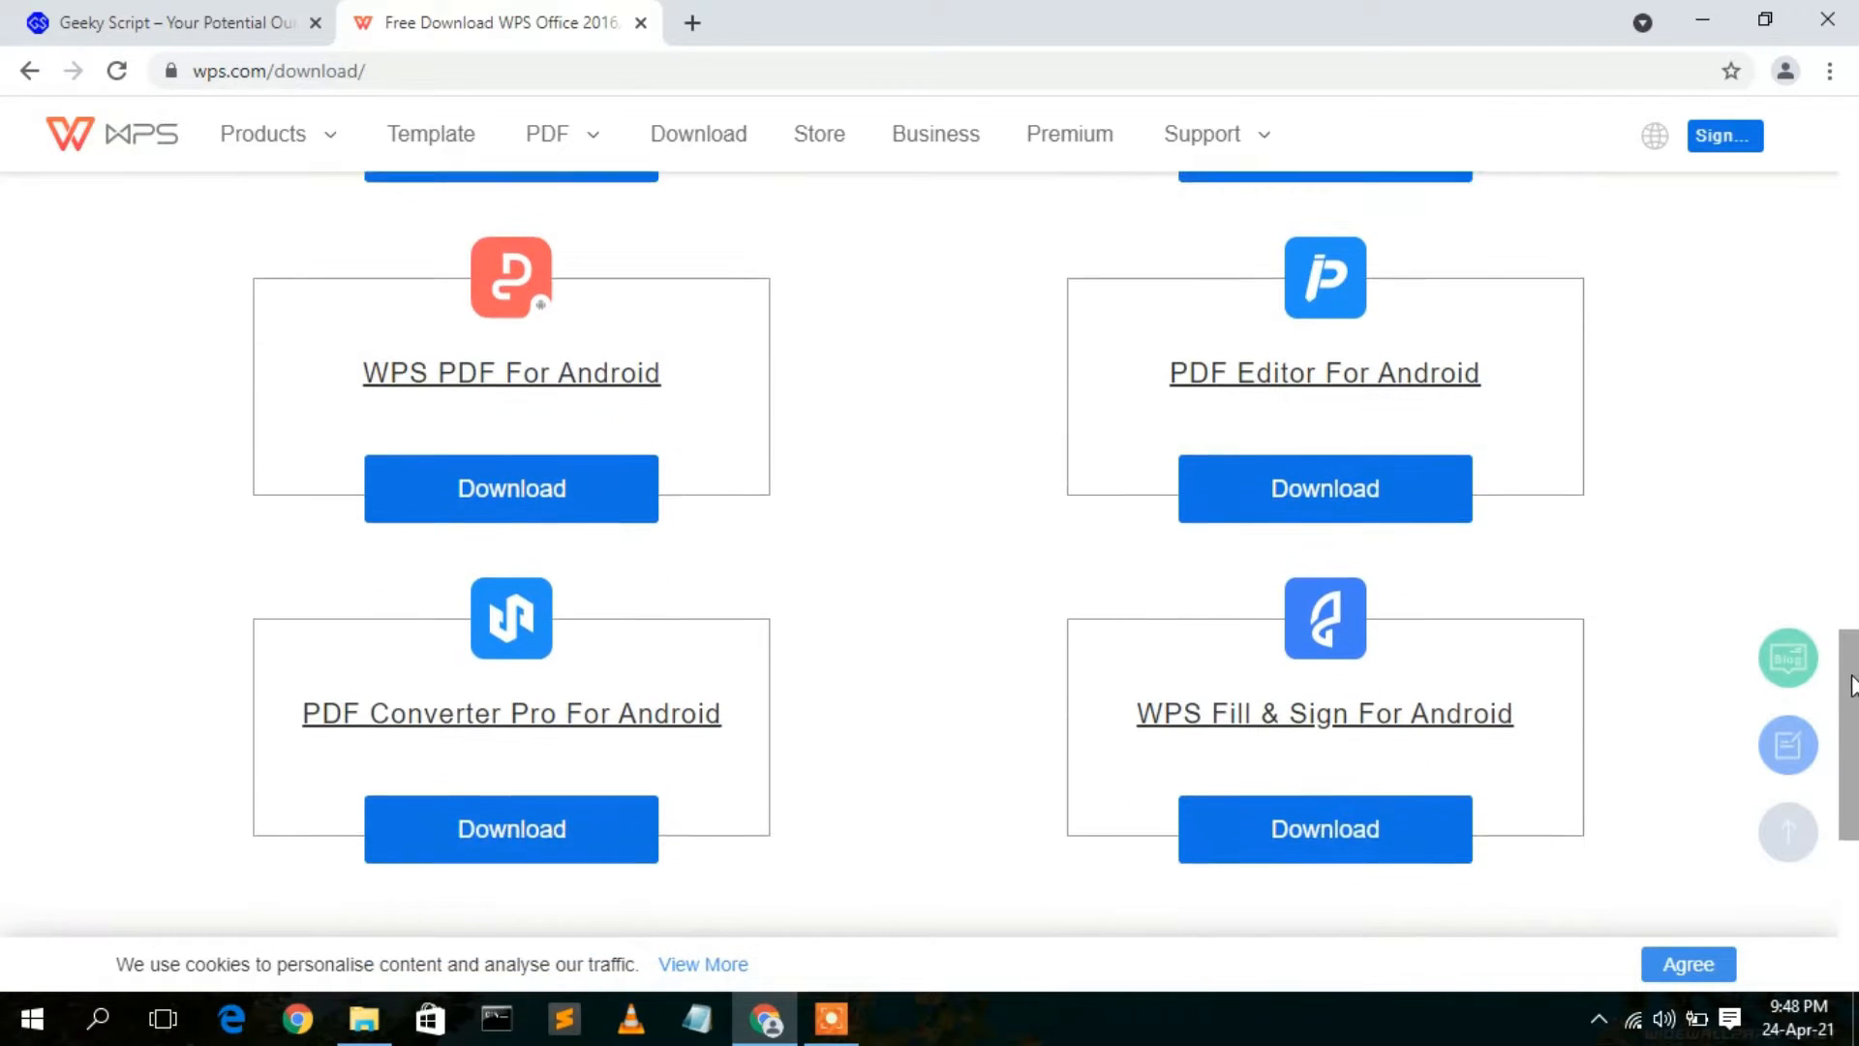
scroll("up", 3)
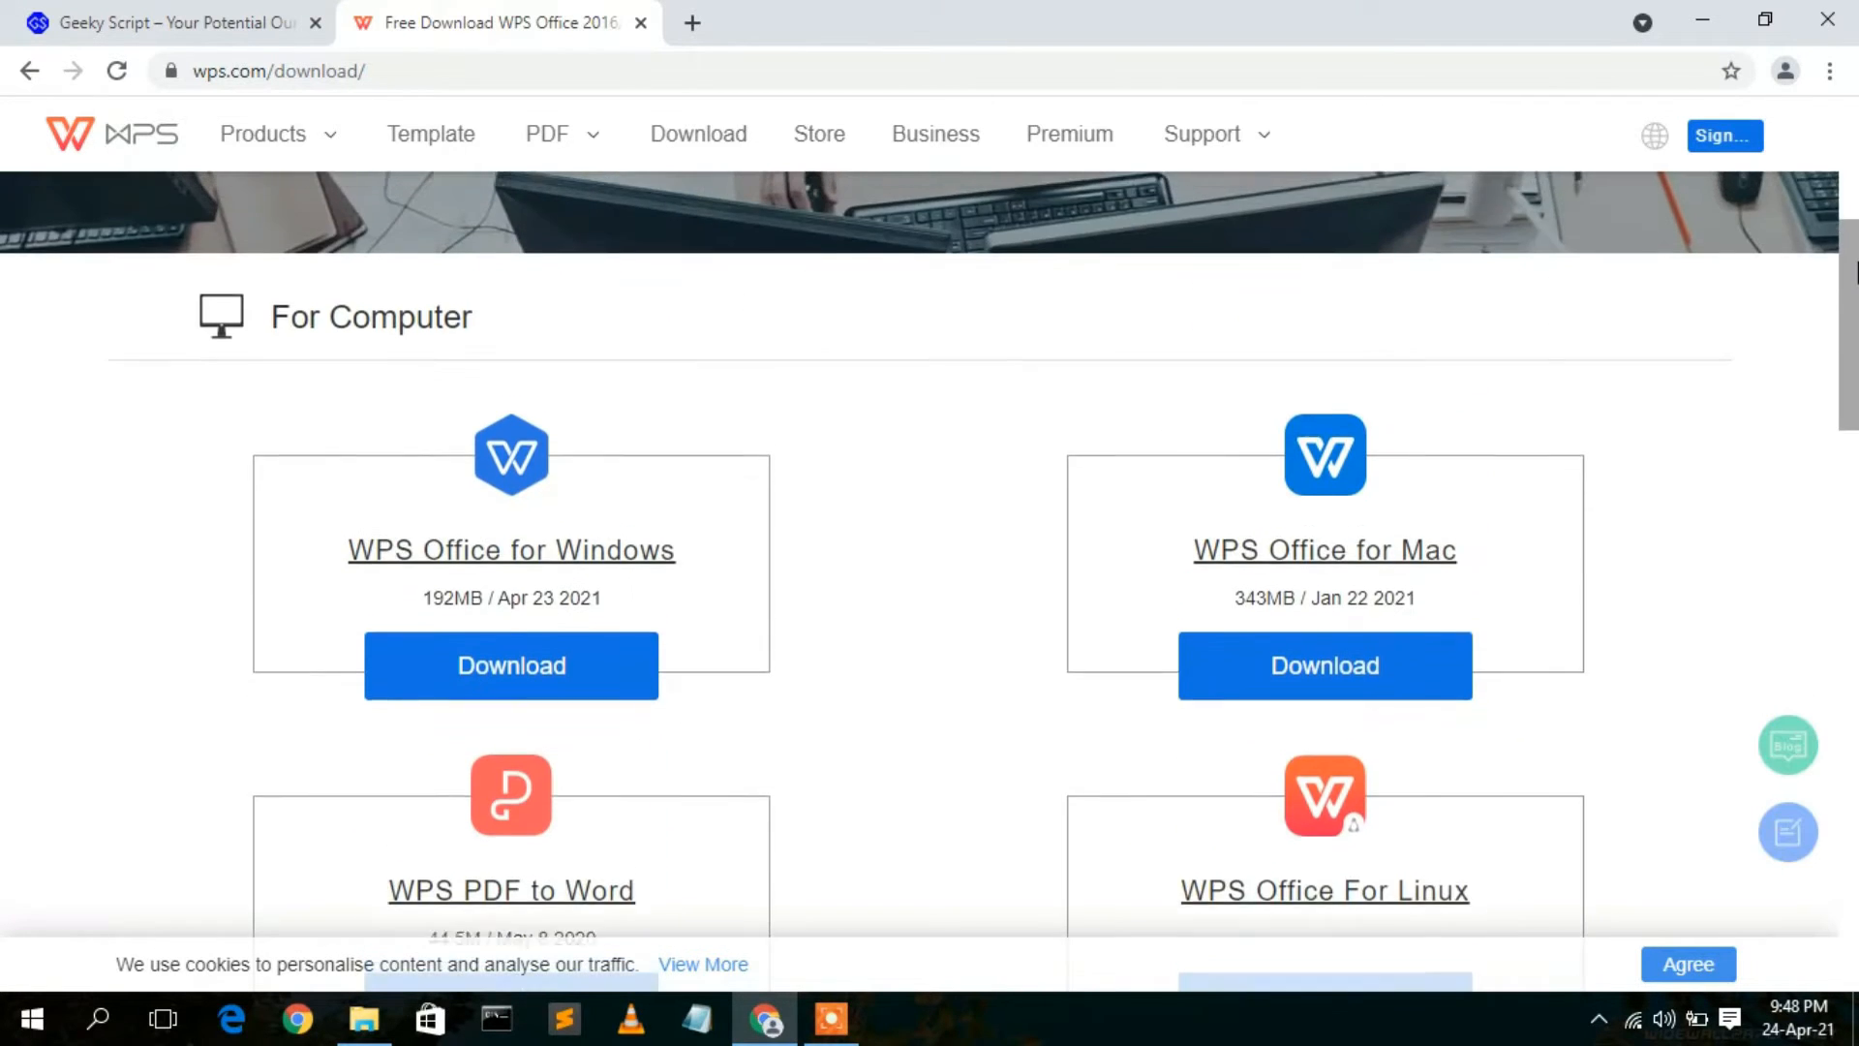
scroll("up", 3)
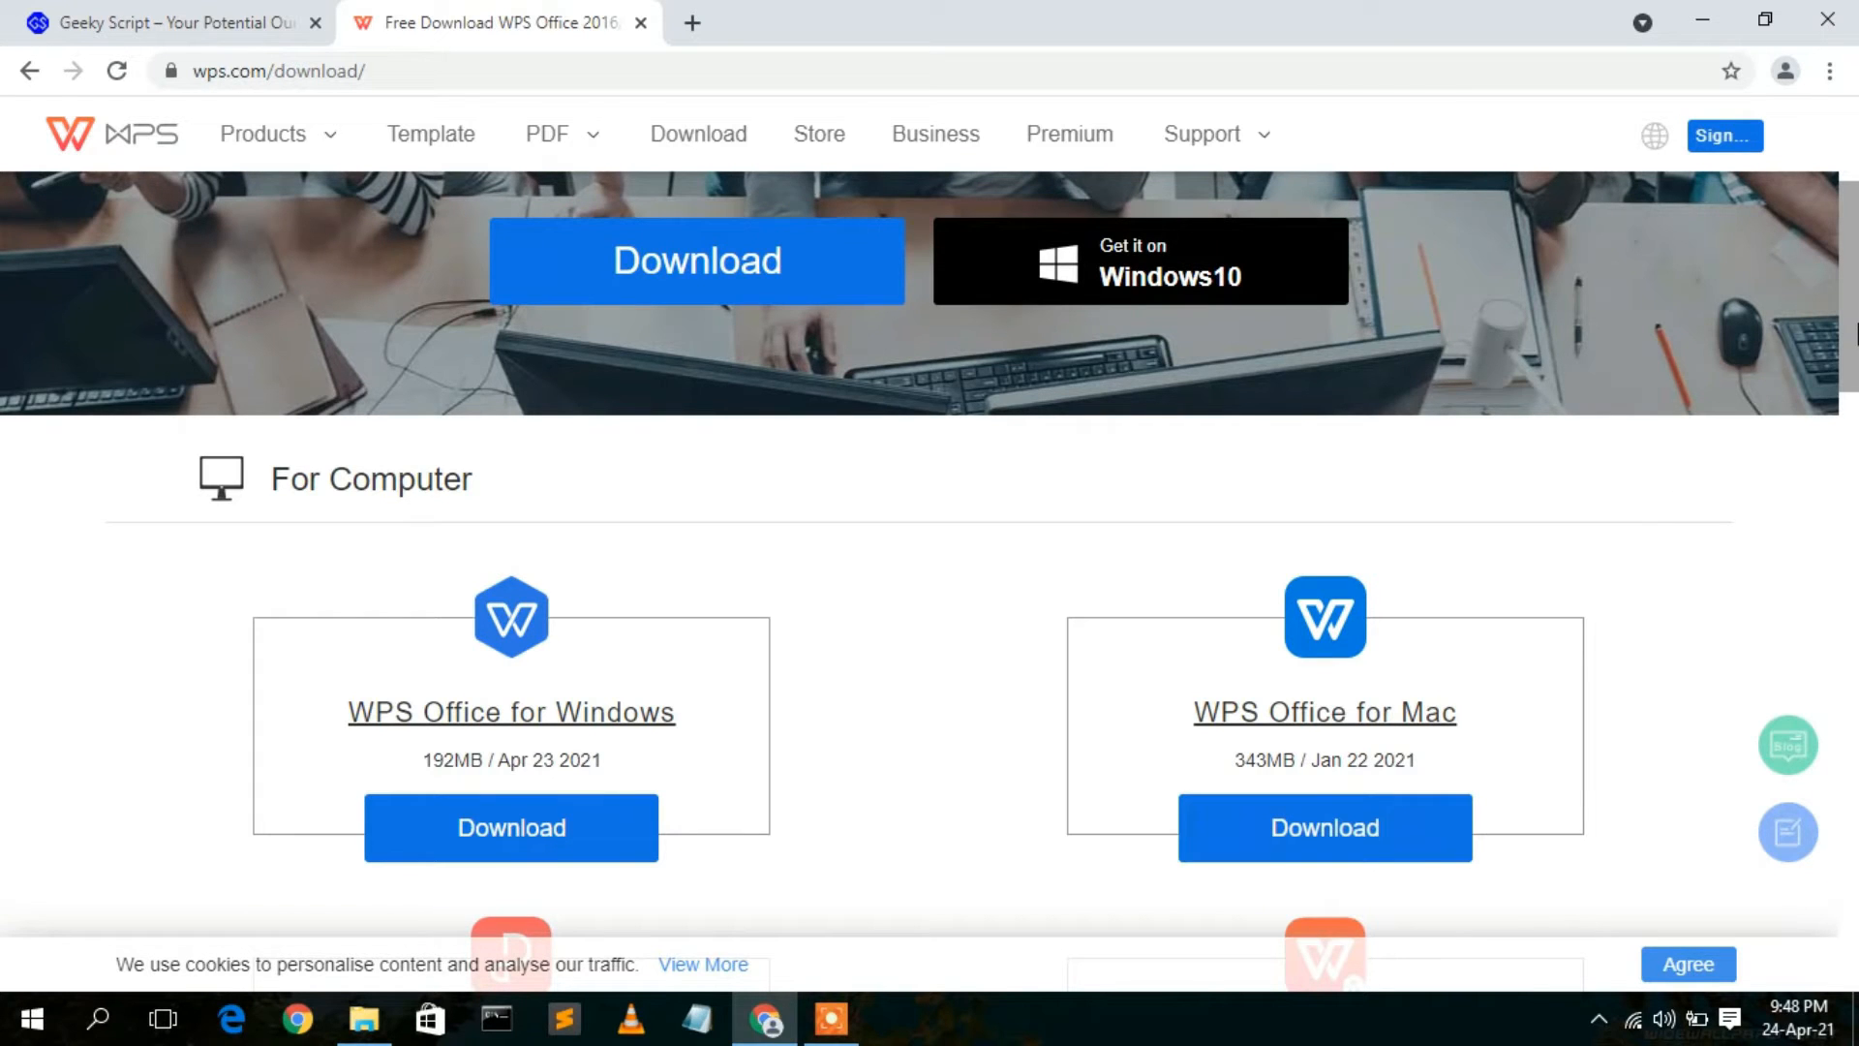
scroll("up", 3)
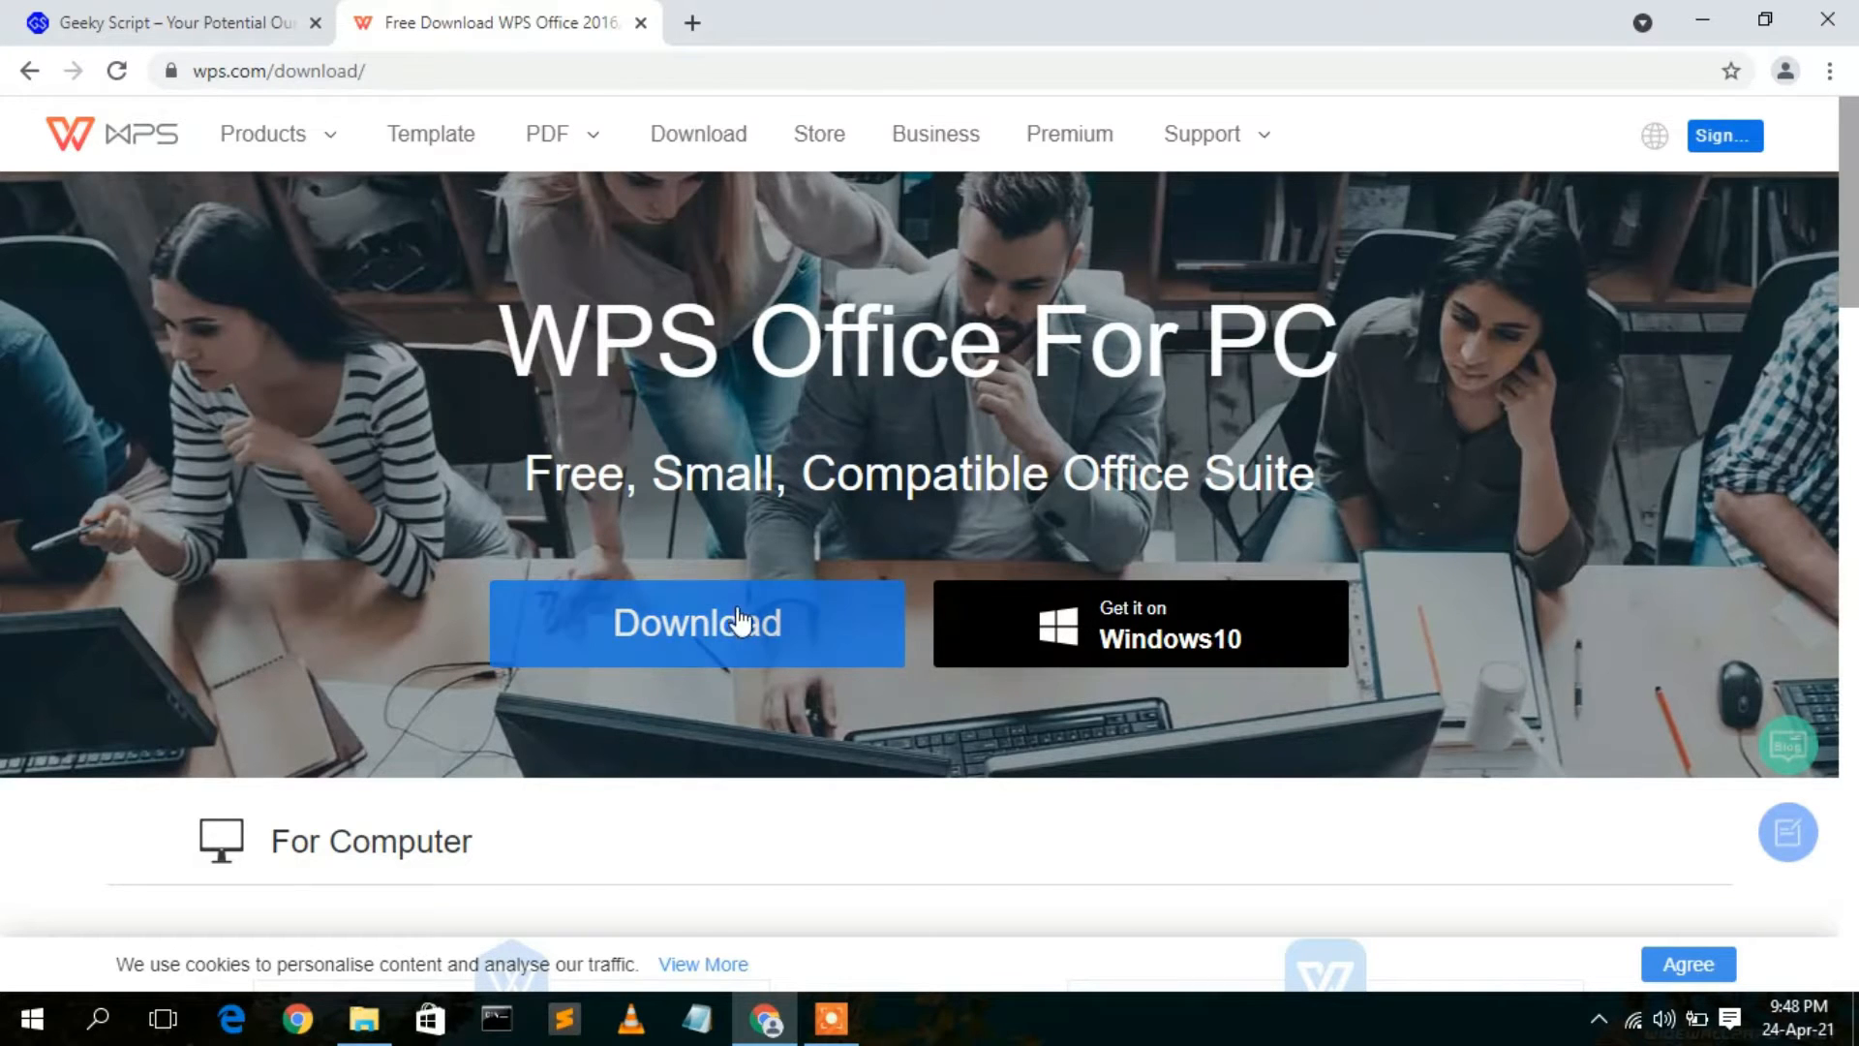
- Start the WPS Office for PC download, then pause and cancel it from the downloads list
left_click(695, 621)
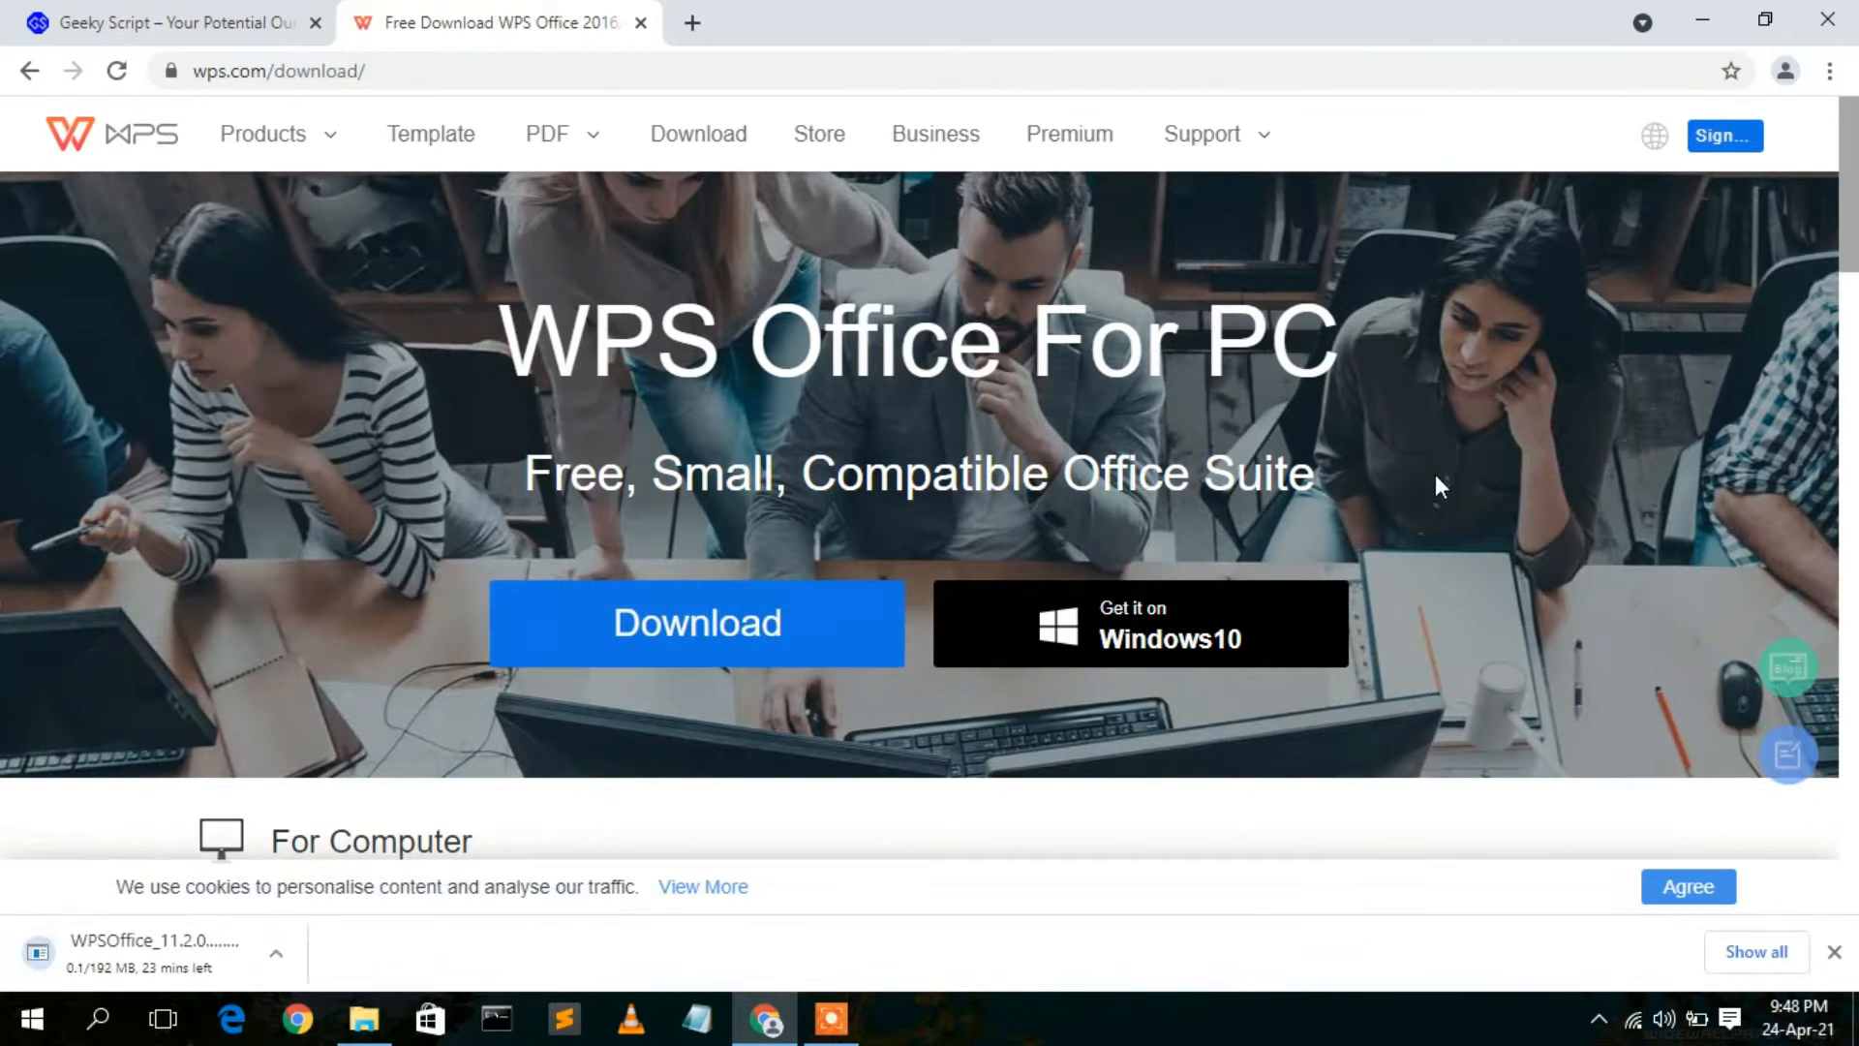
left_click(1755, 950)
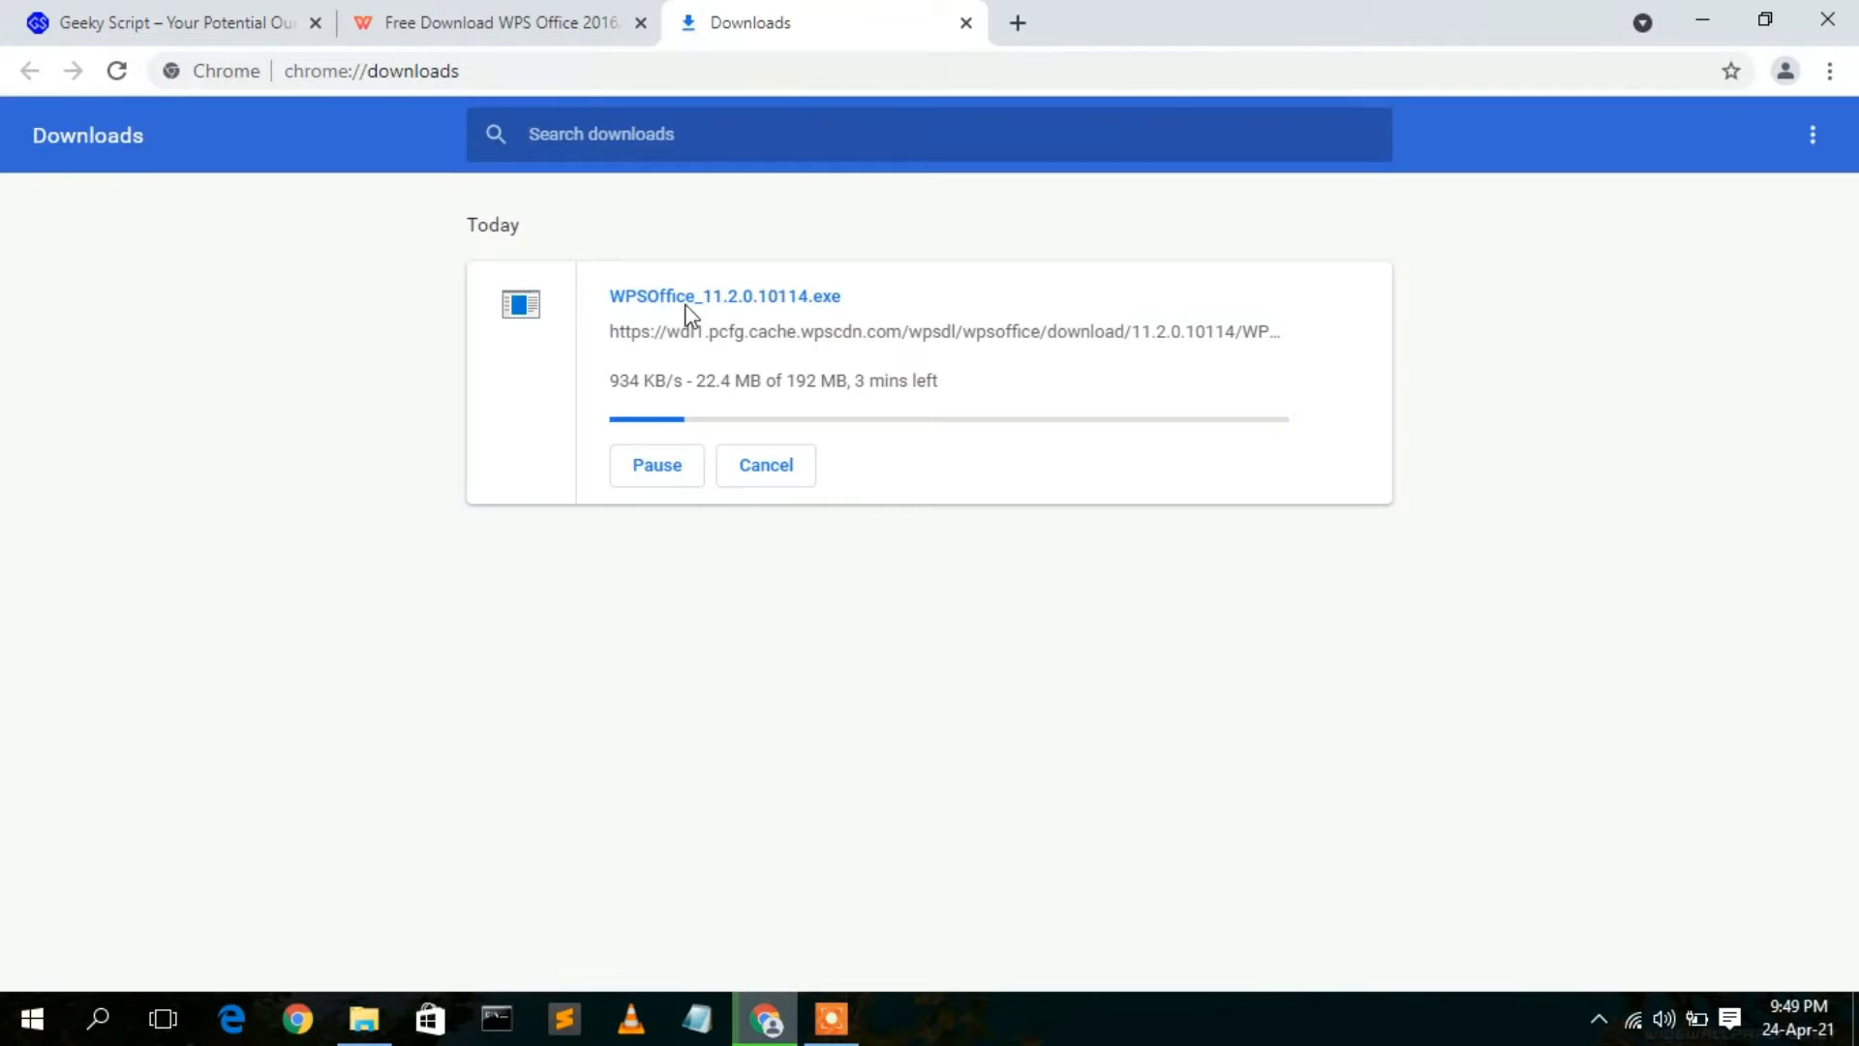
left_click(656, 465)
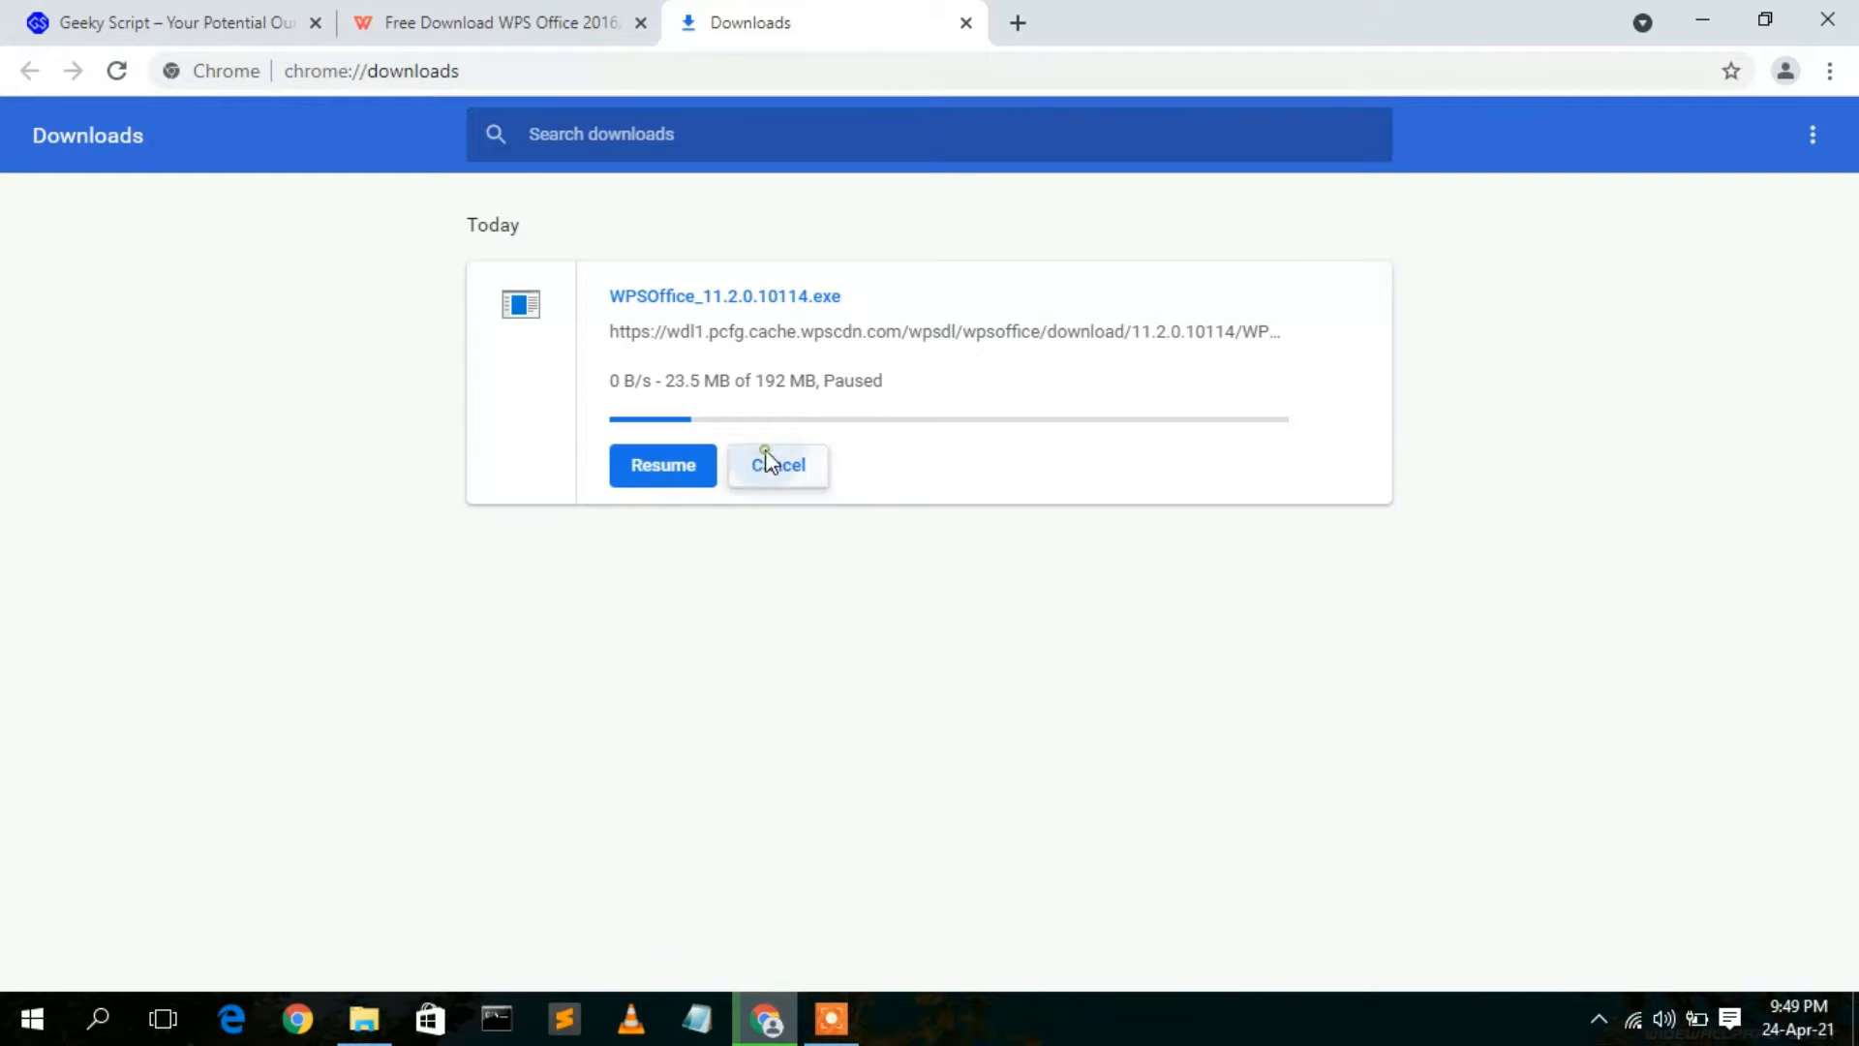
left_click(776, 463)
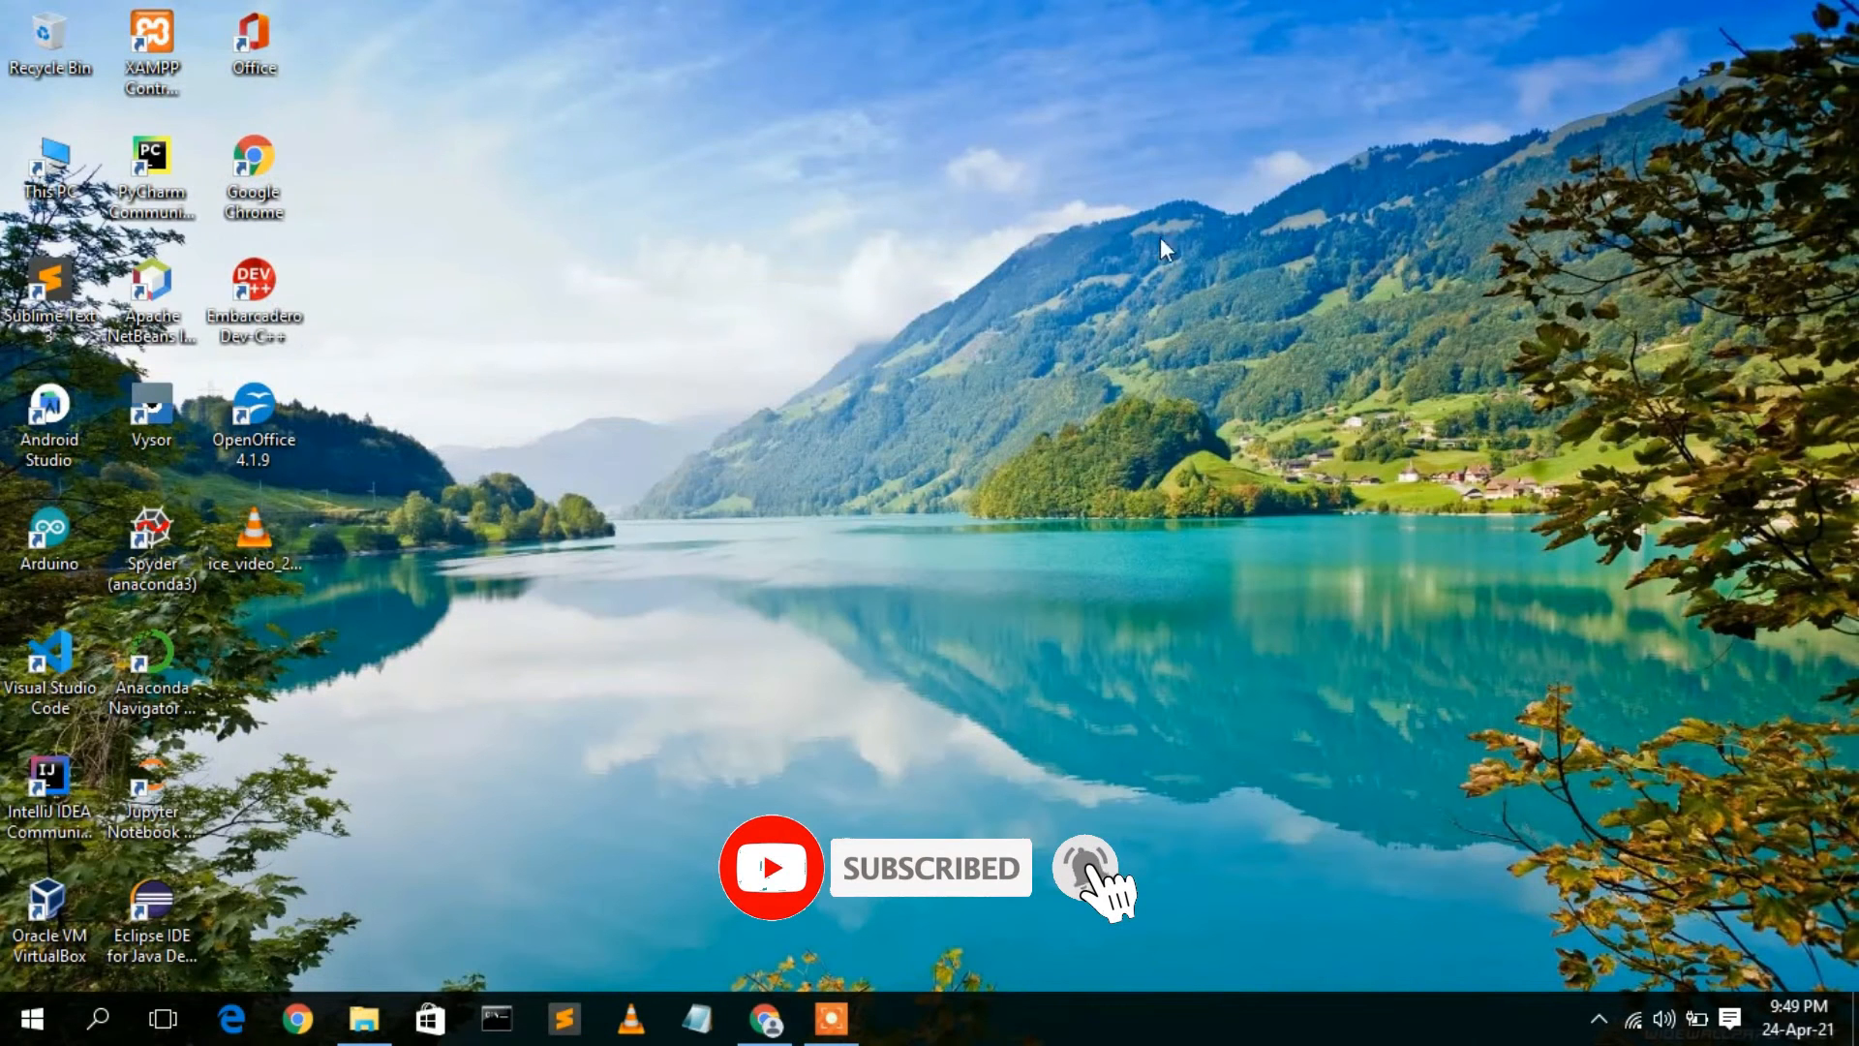
- Select the existing WPSOffice_11.2.0.10101 installer in Downloads > Software via File Explorer
left_click(366, 1016)
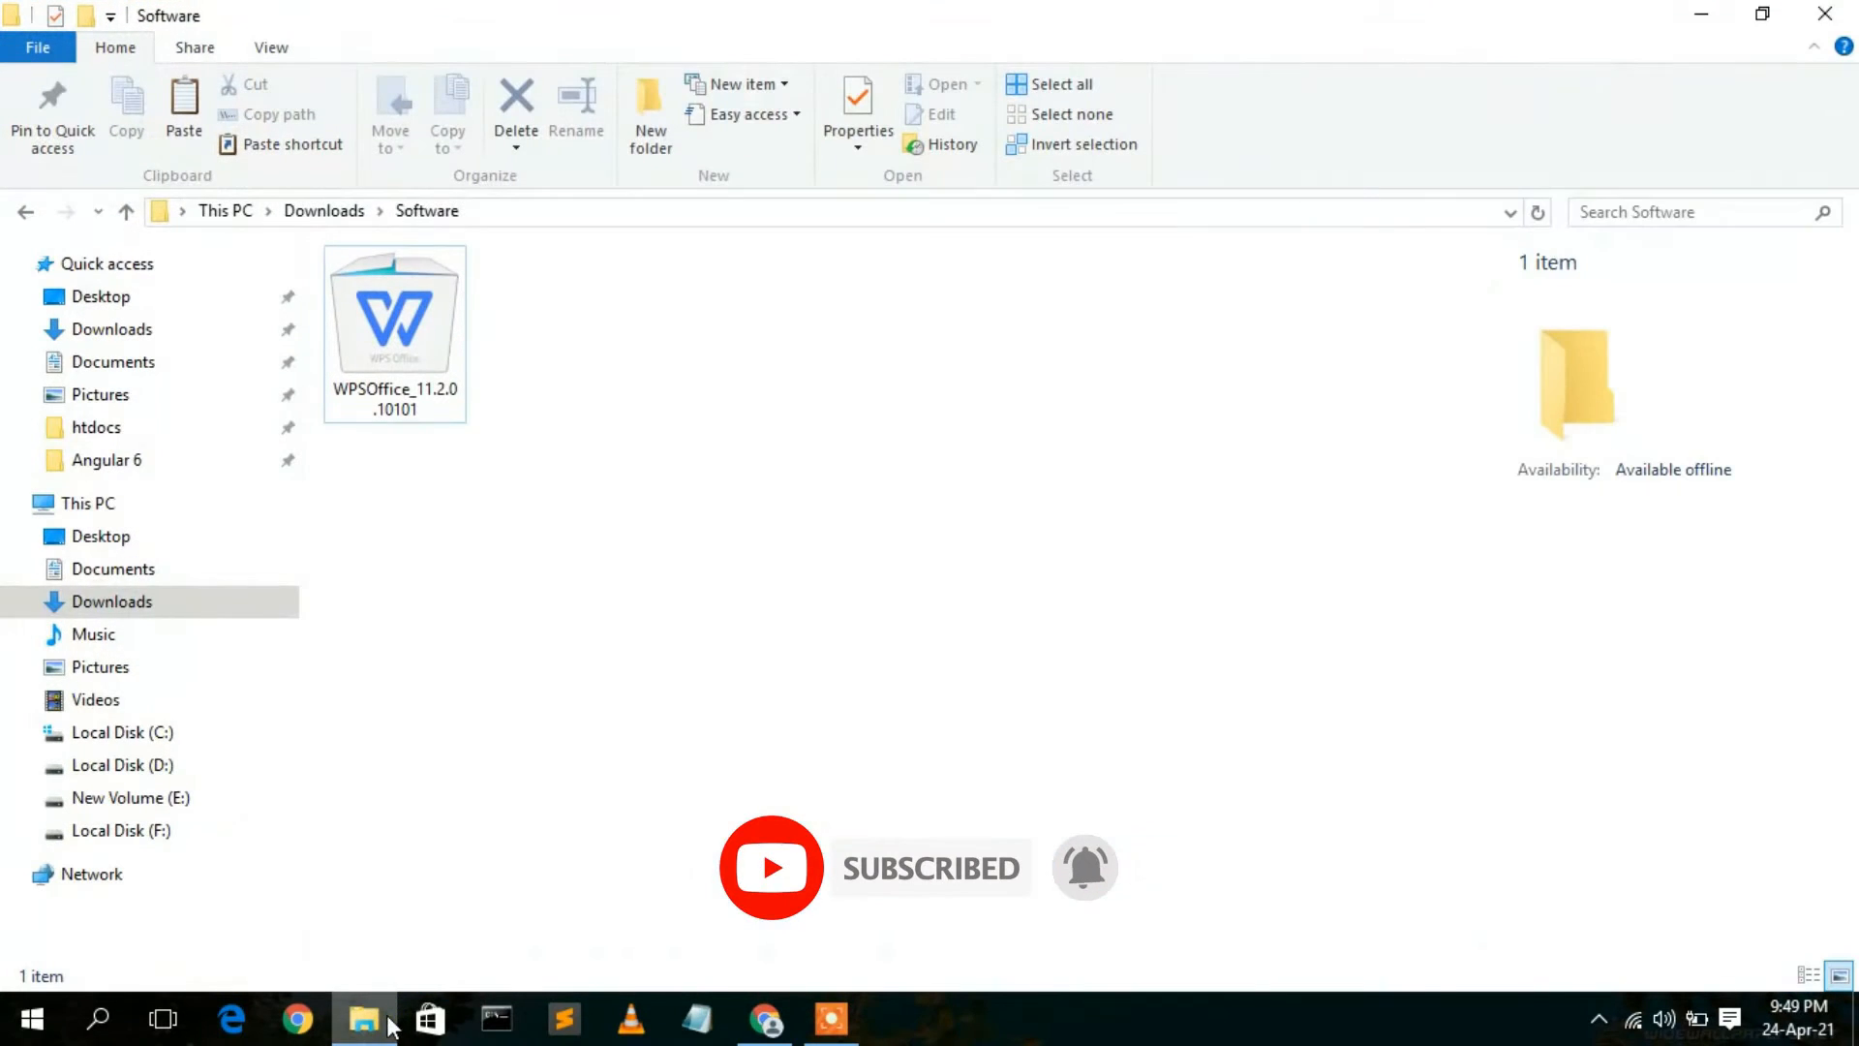
left_click(395, 314)
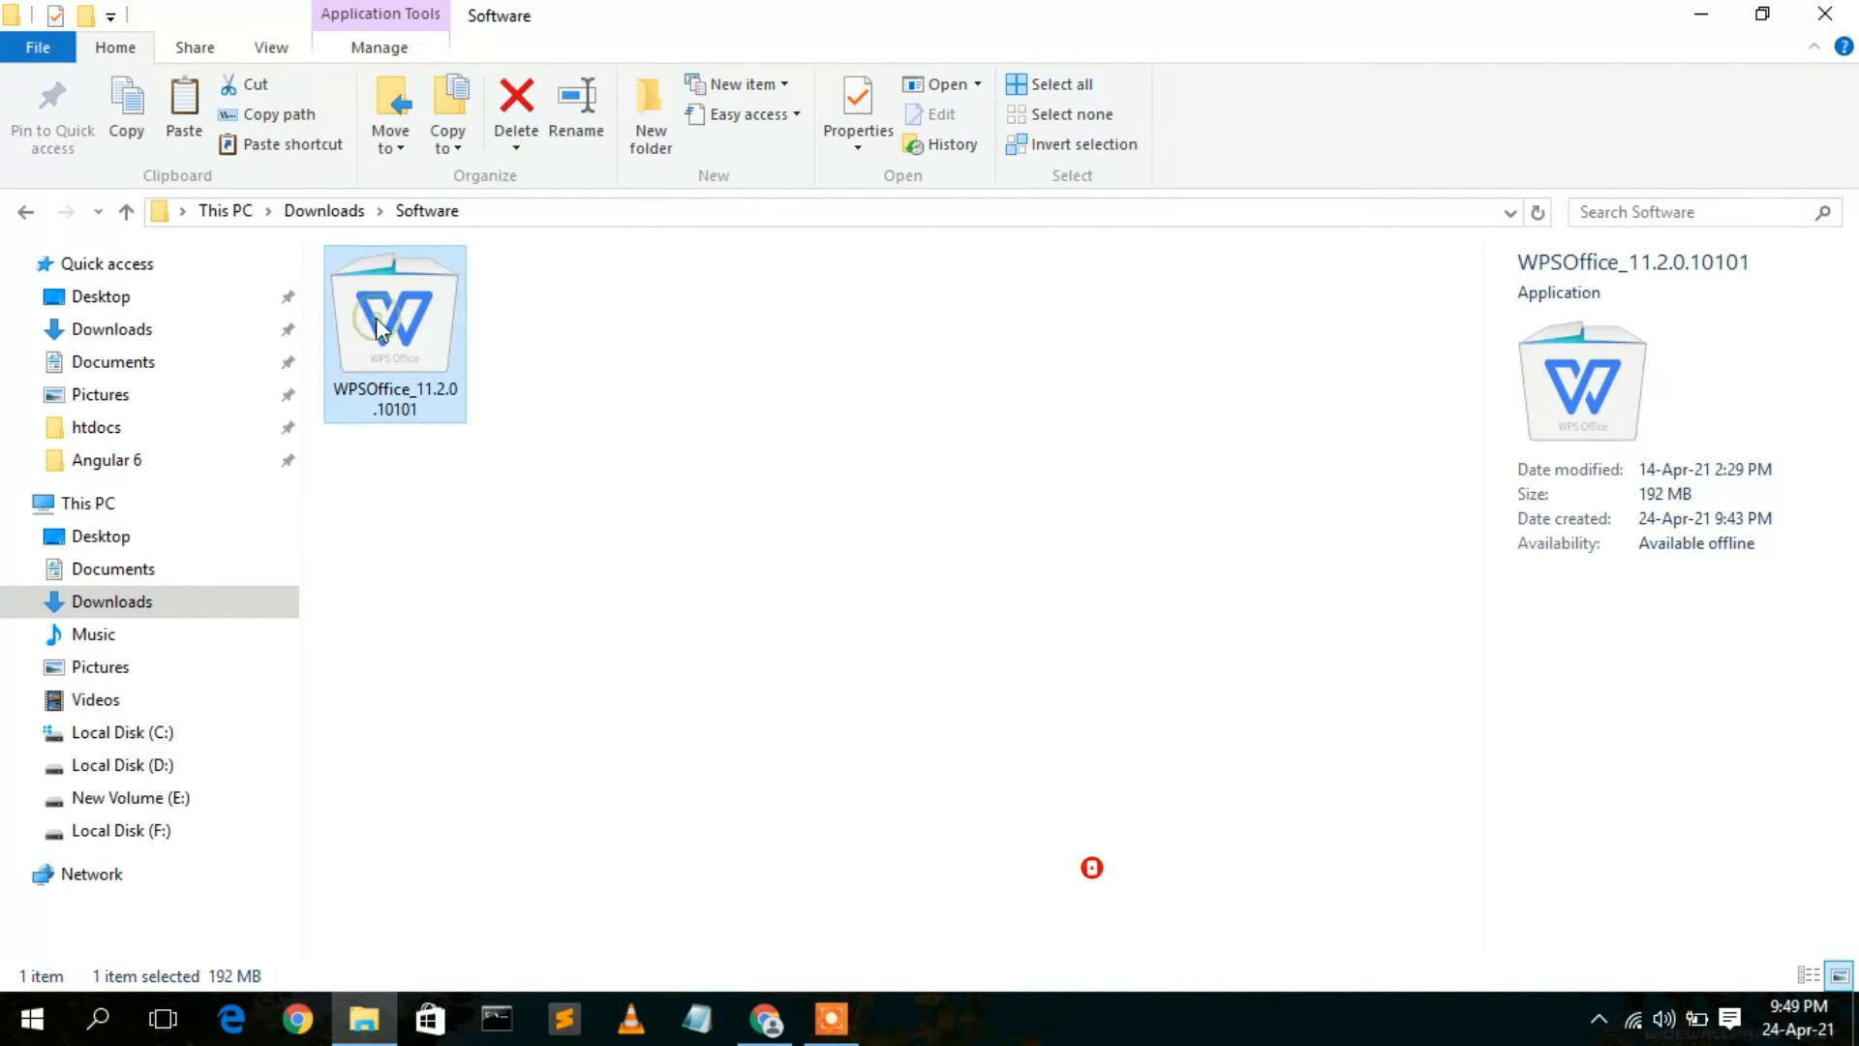
mouse_move(447, 377)
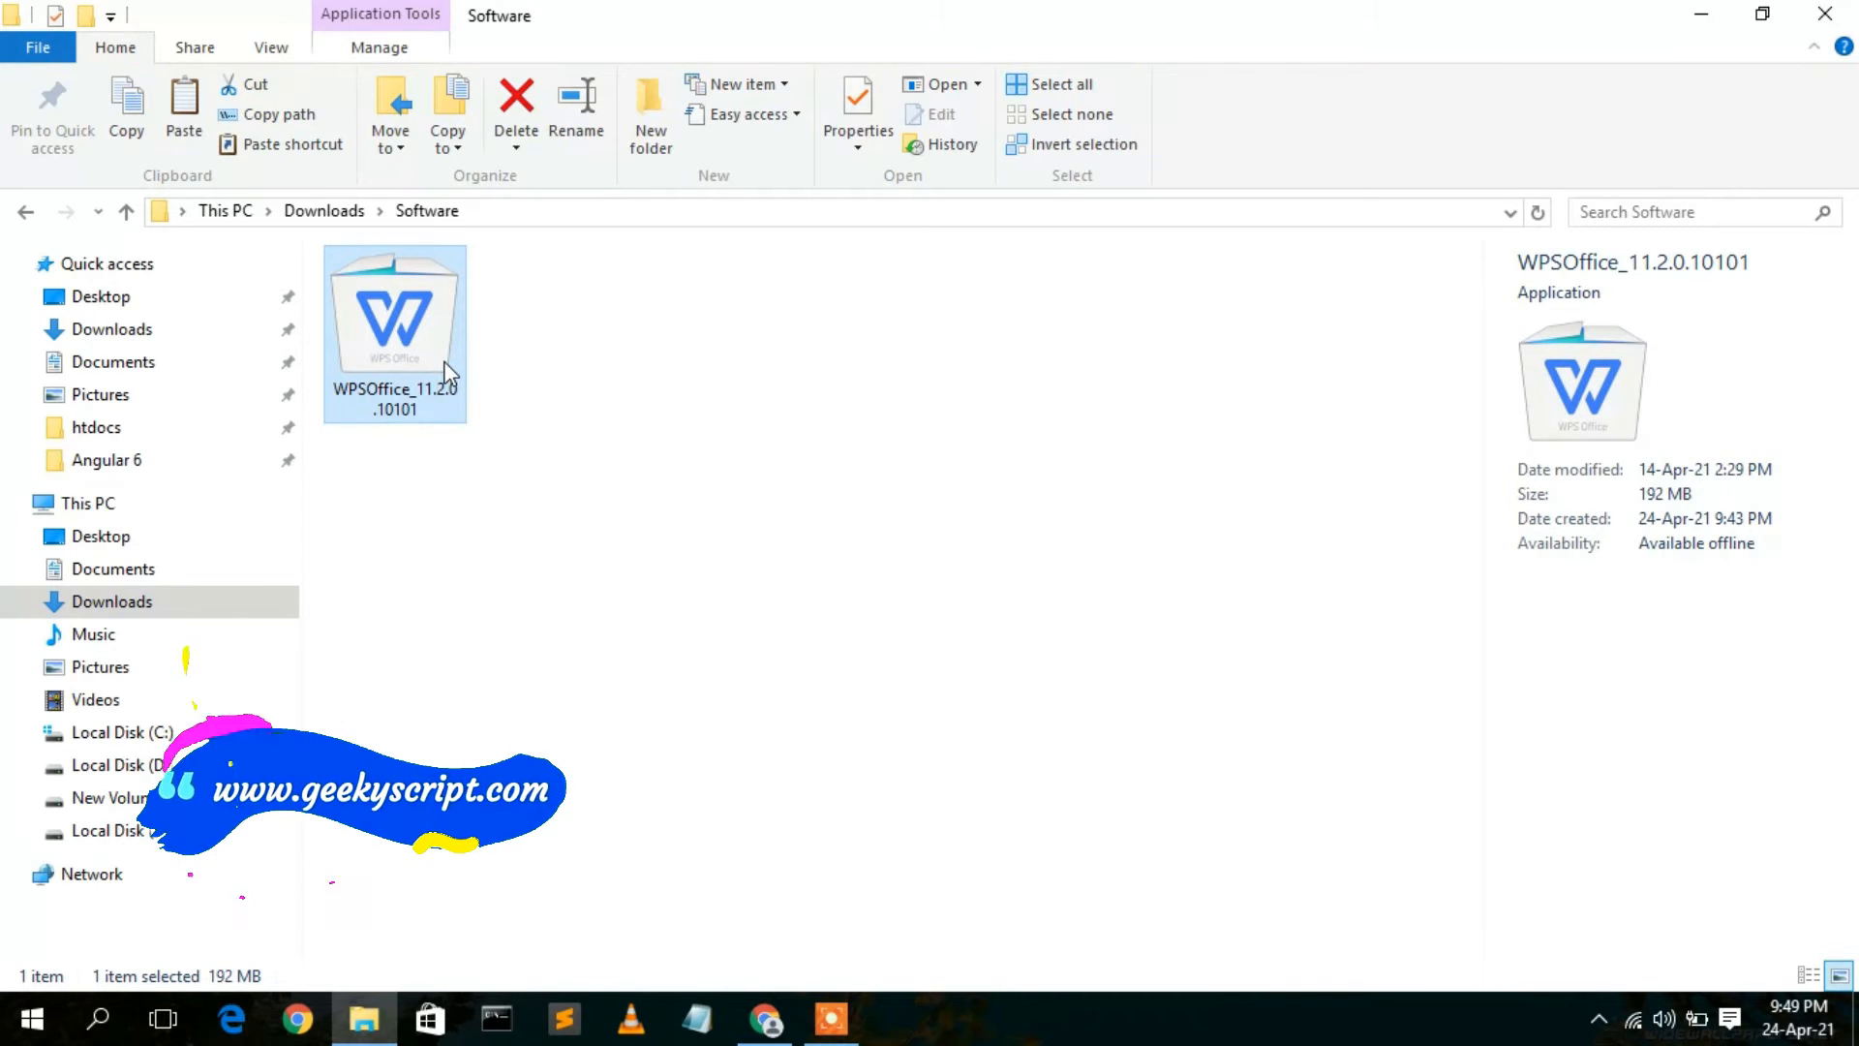
mouse_move(1571, 484)
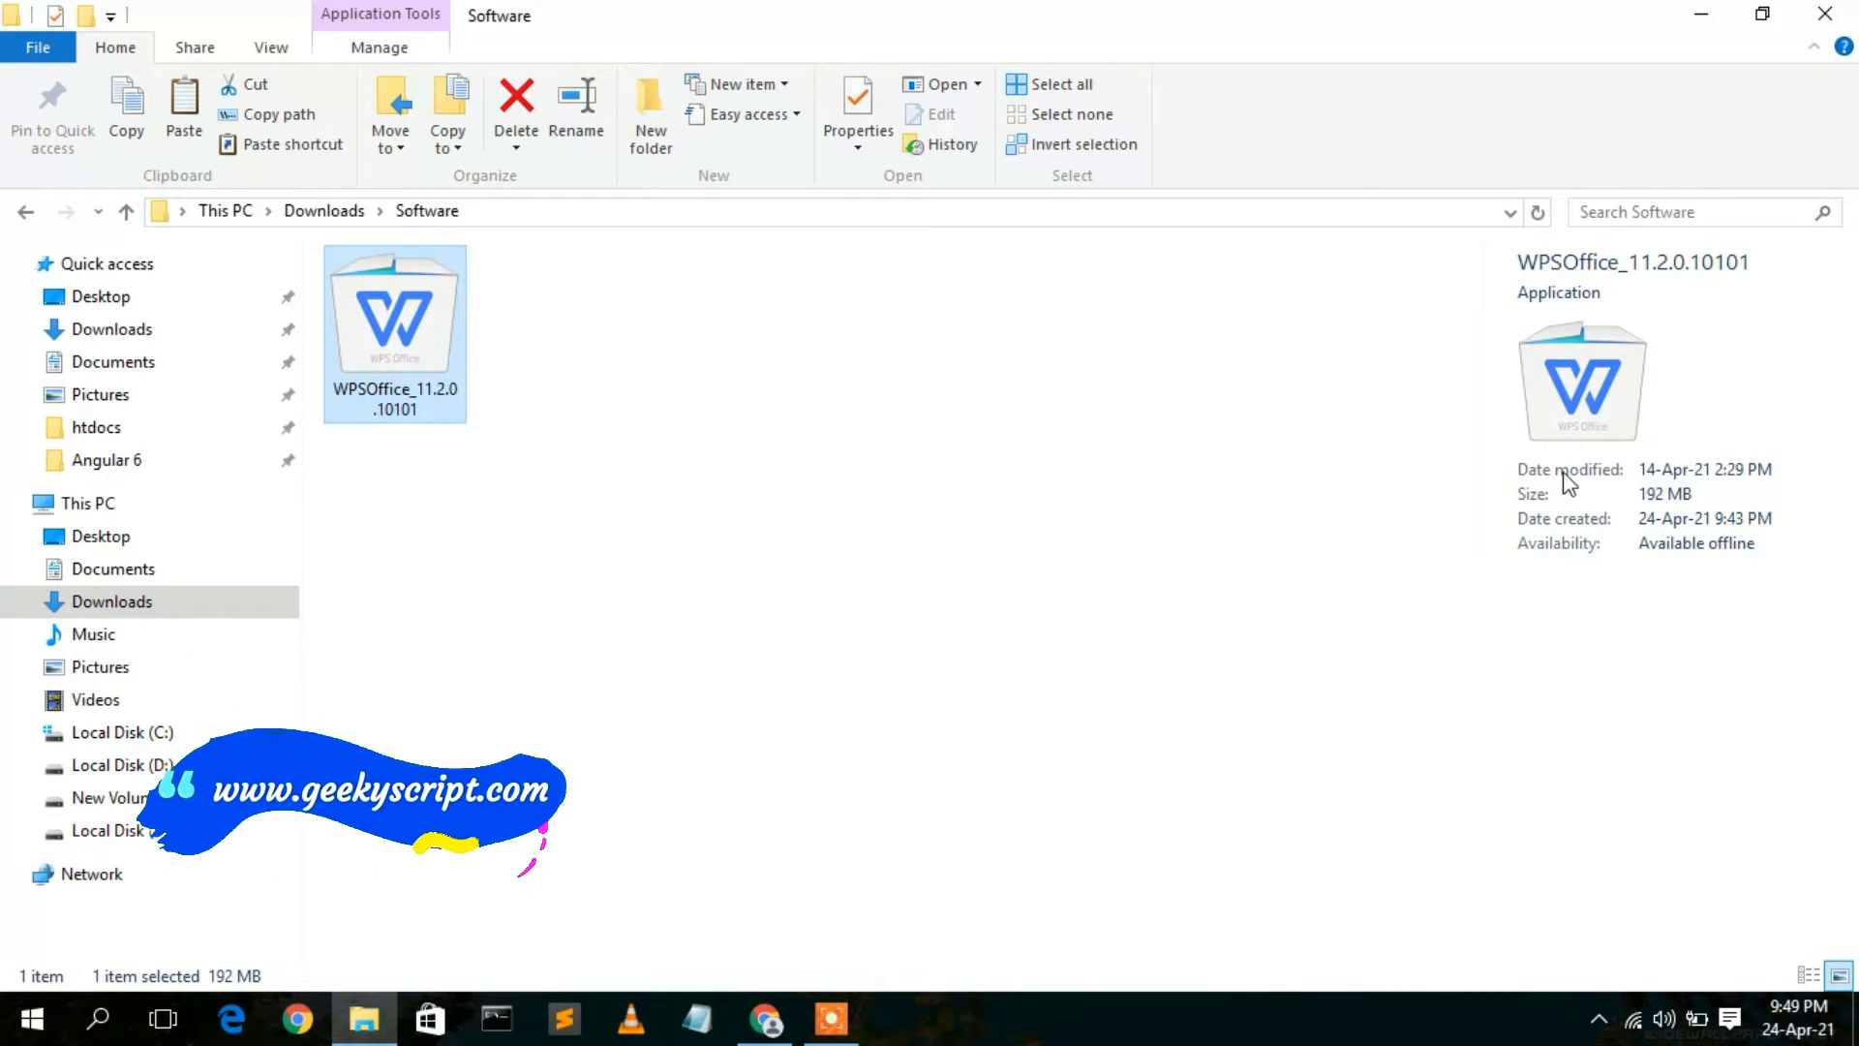
mouse_move(1680, 507)
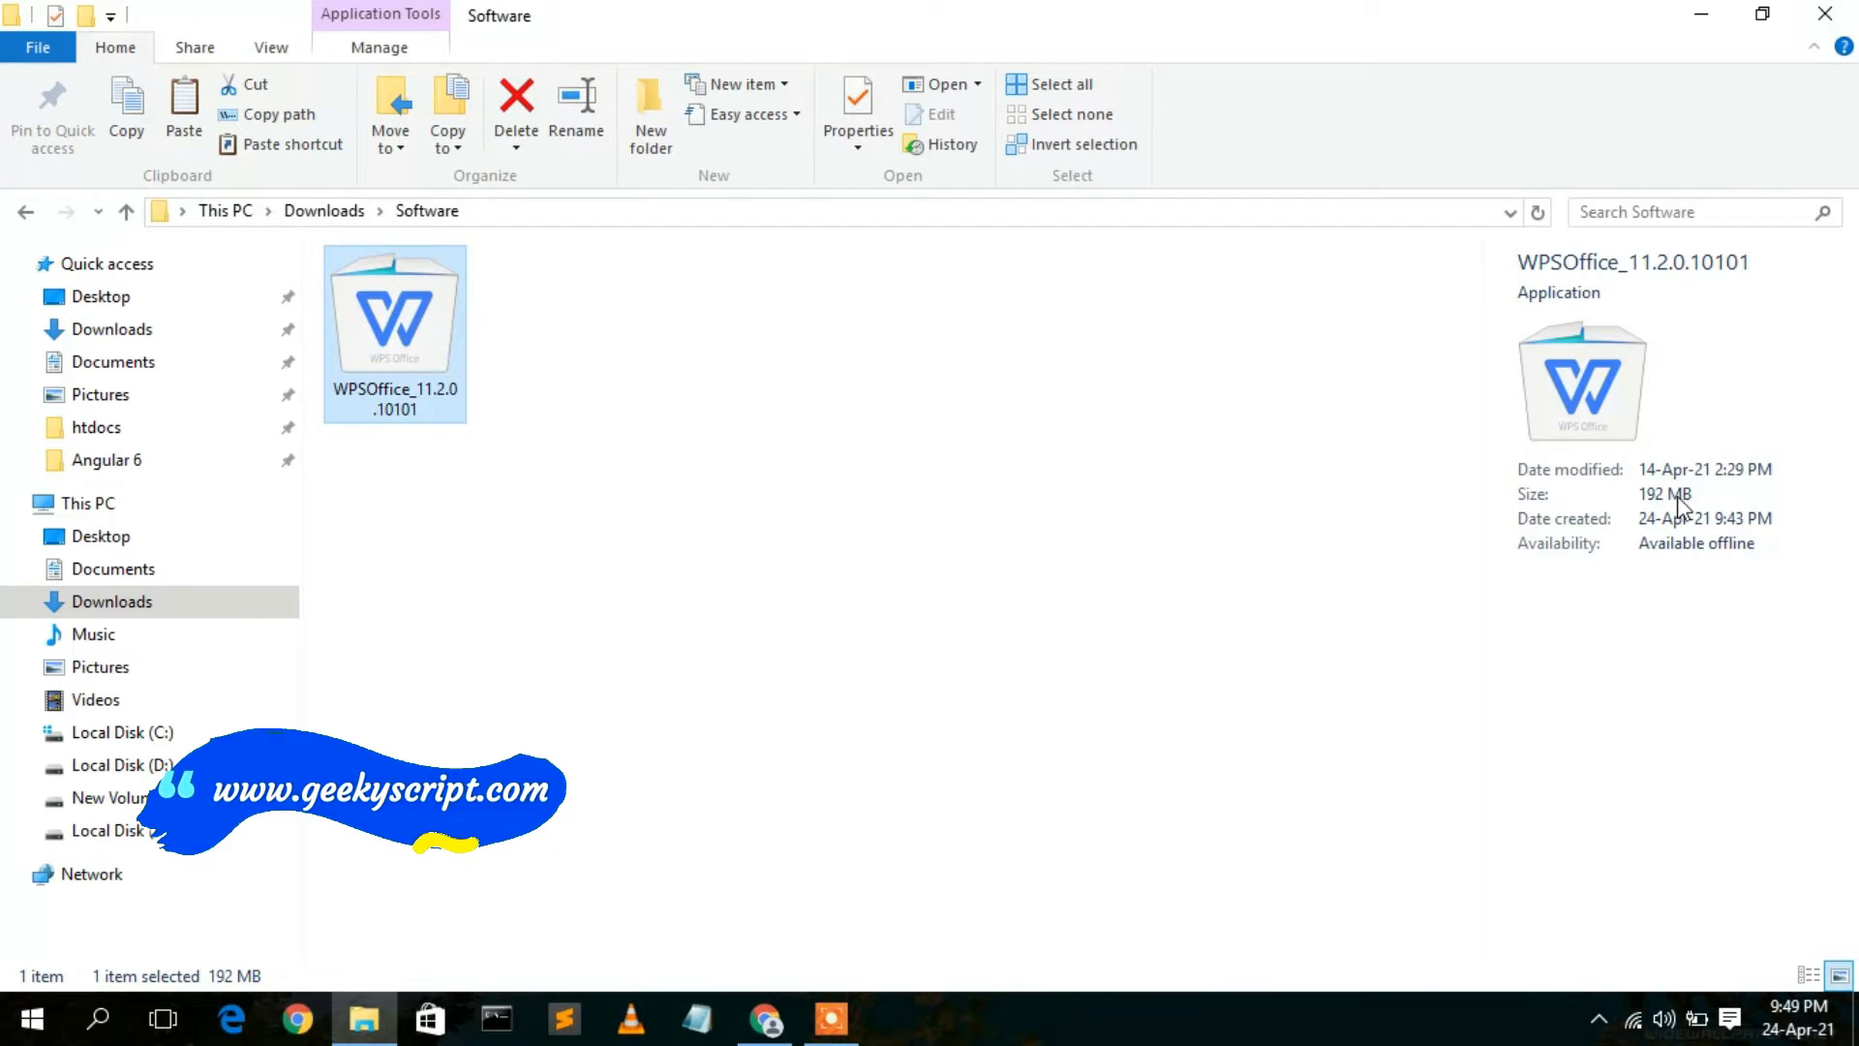
mouse_move(1669, 504)
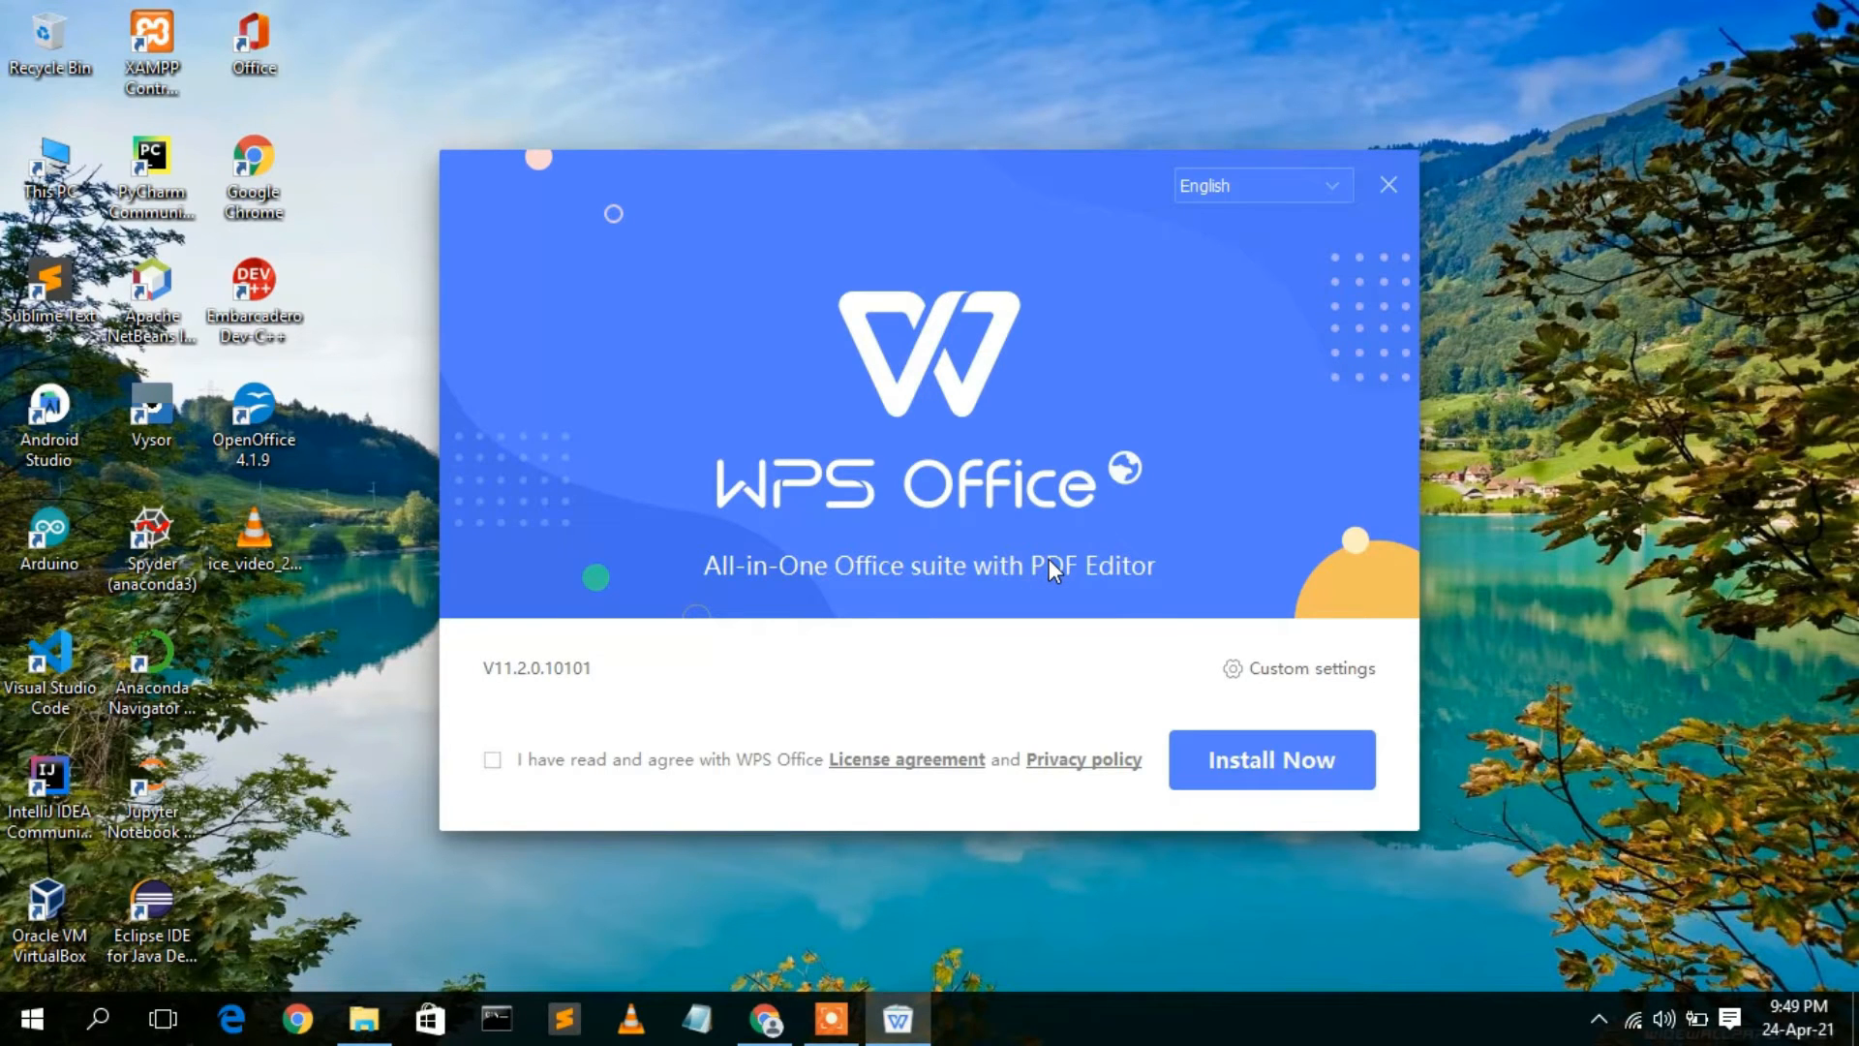
mouse_move(798, 602)
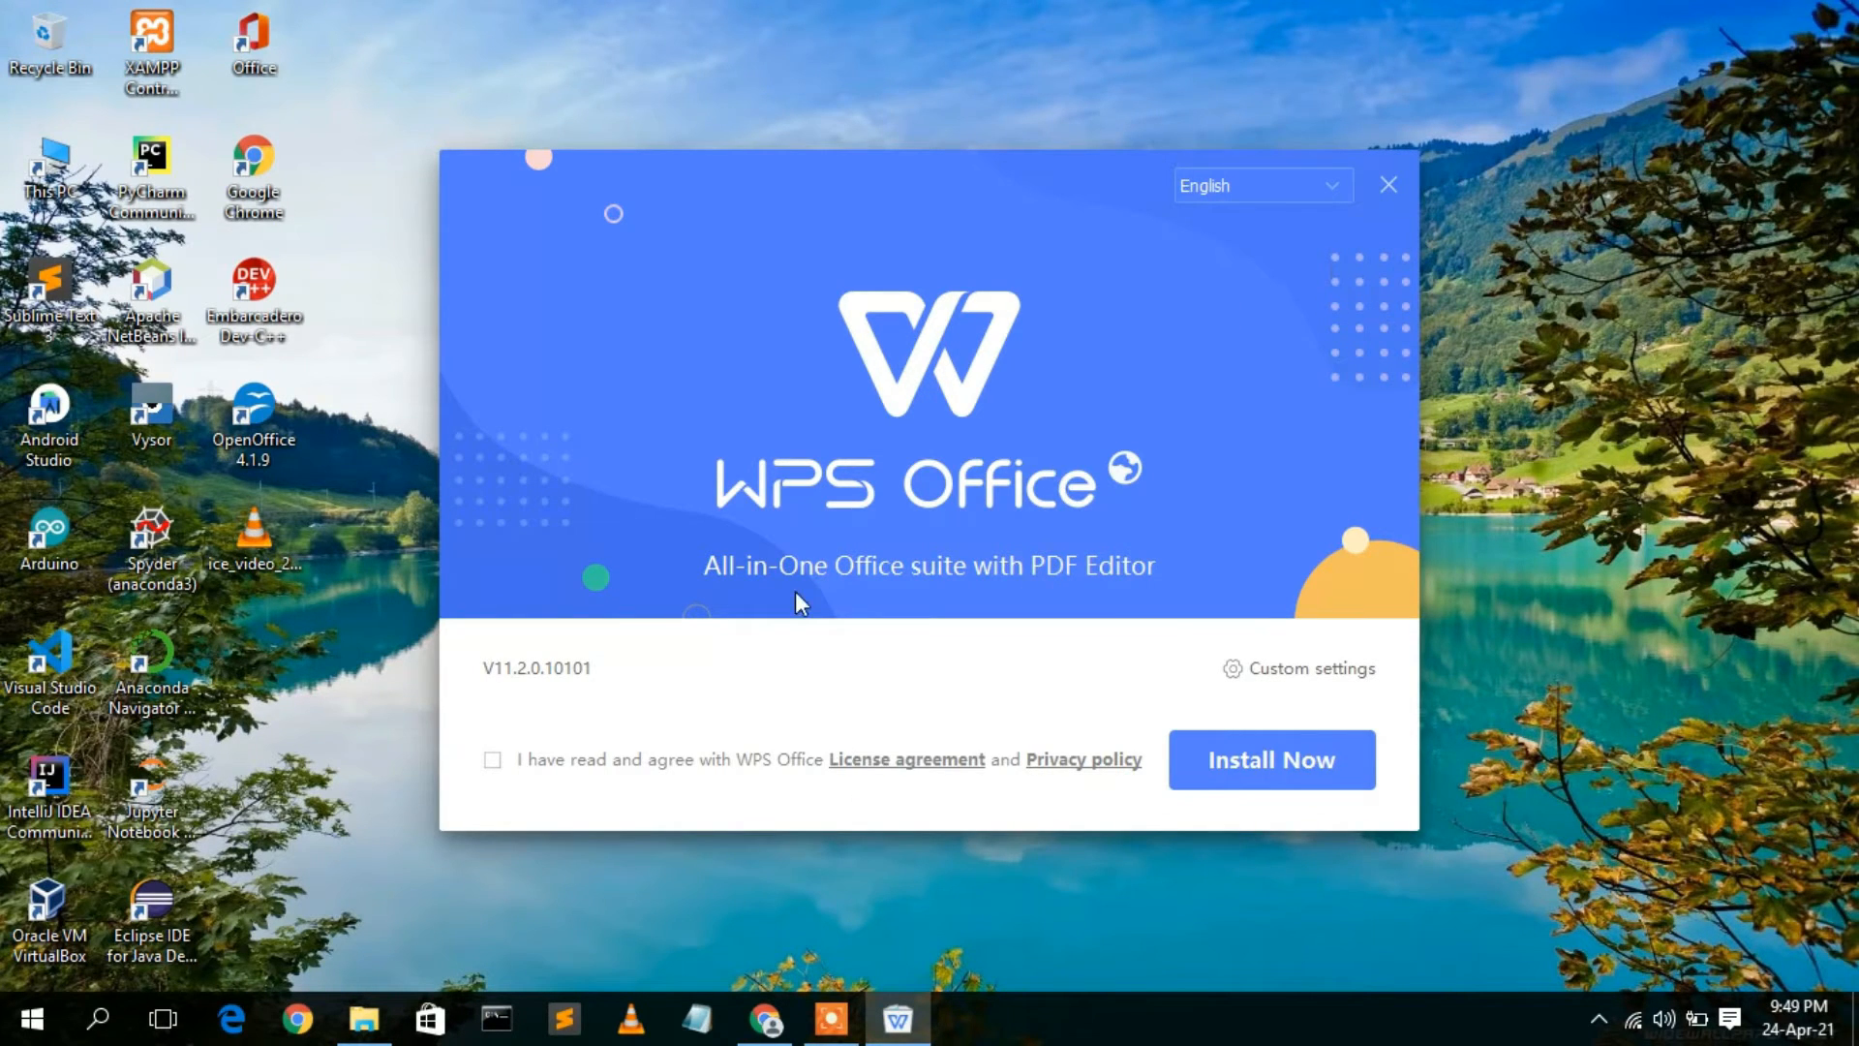
mouse_move(526, 736)
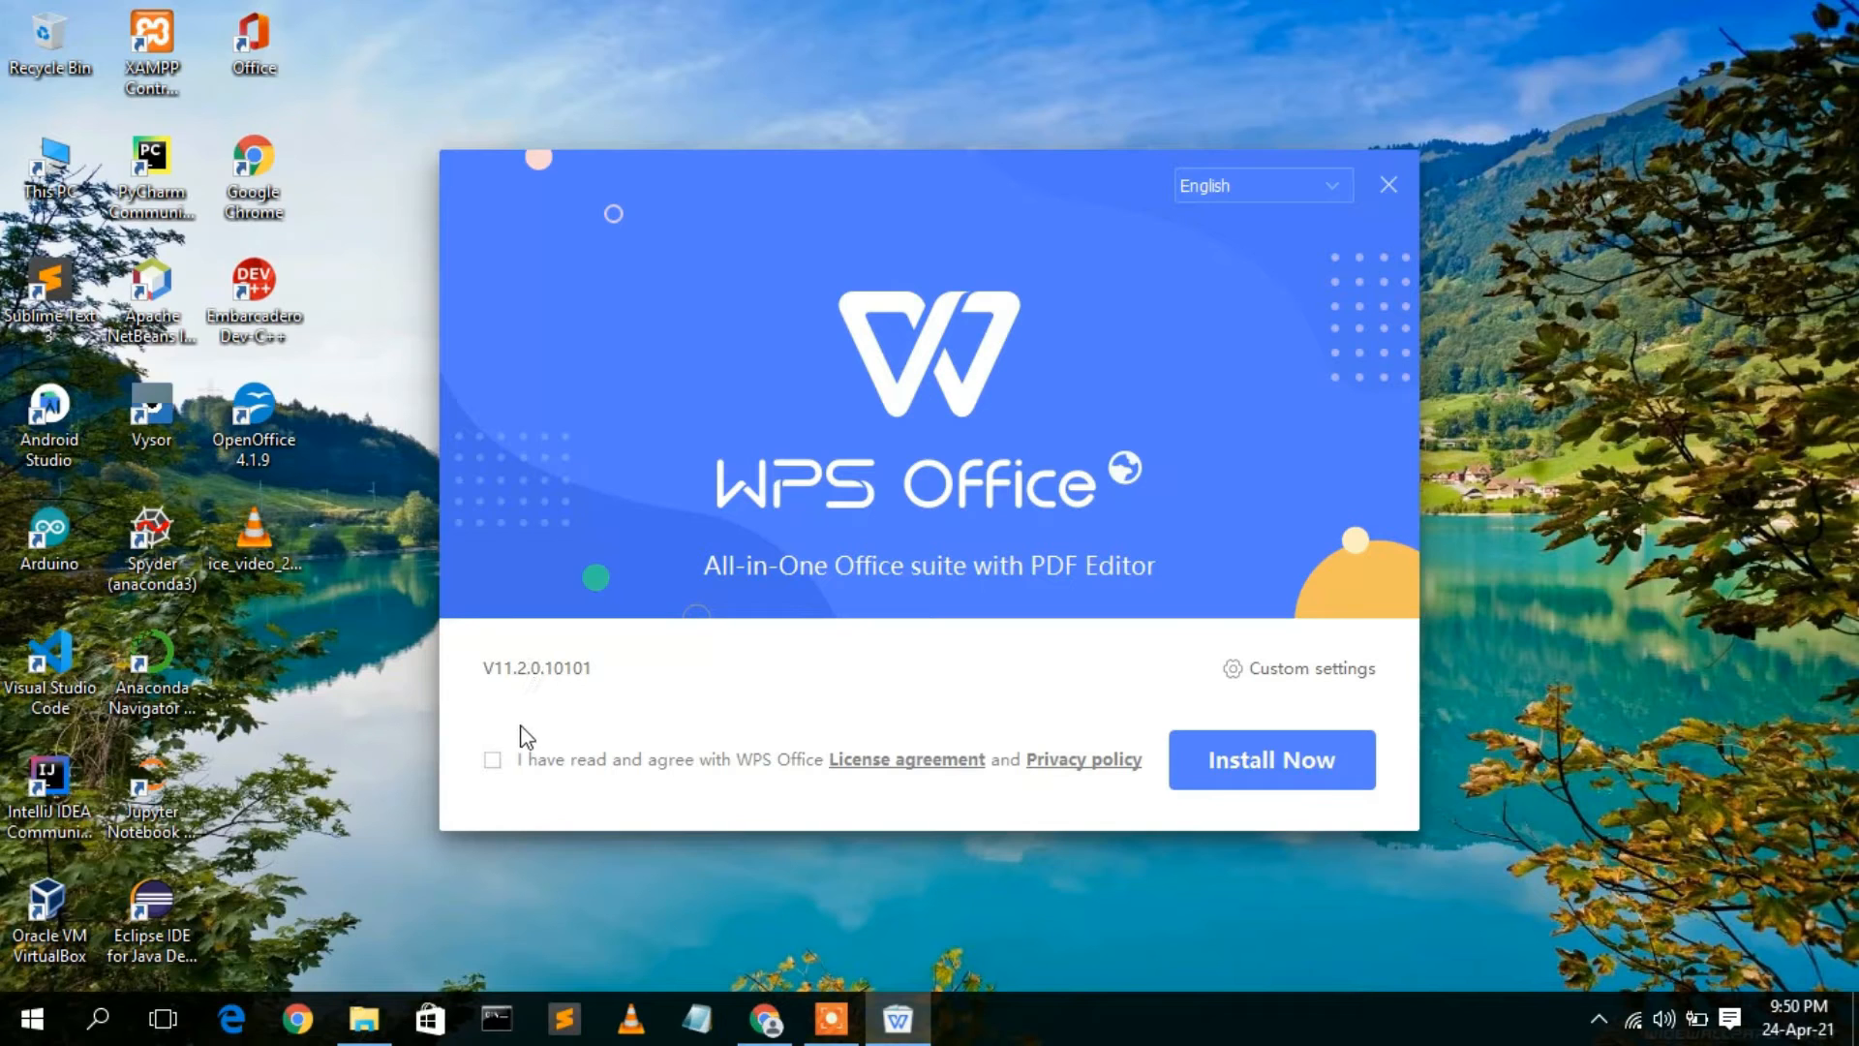
- Accept the license agreement and begin installing WPS Office with Install Now
left_click(492, 759)
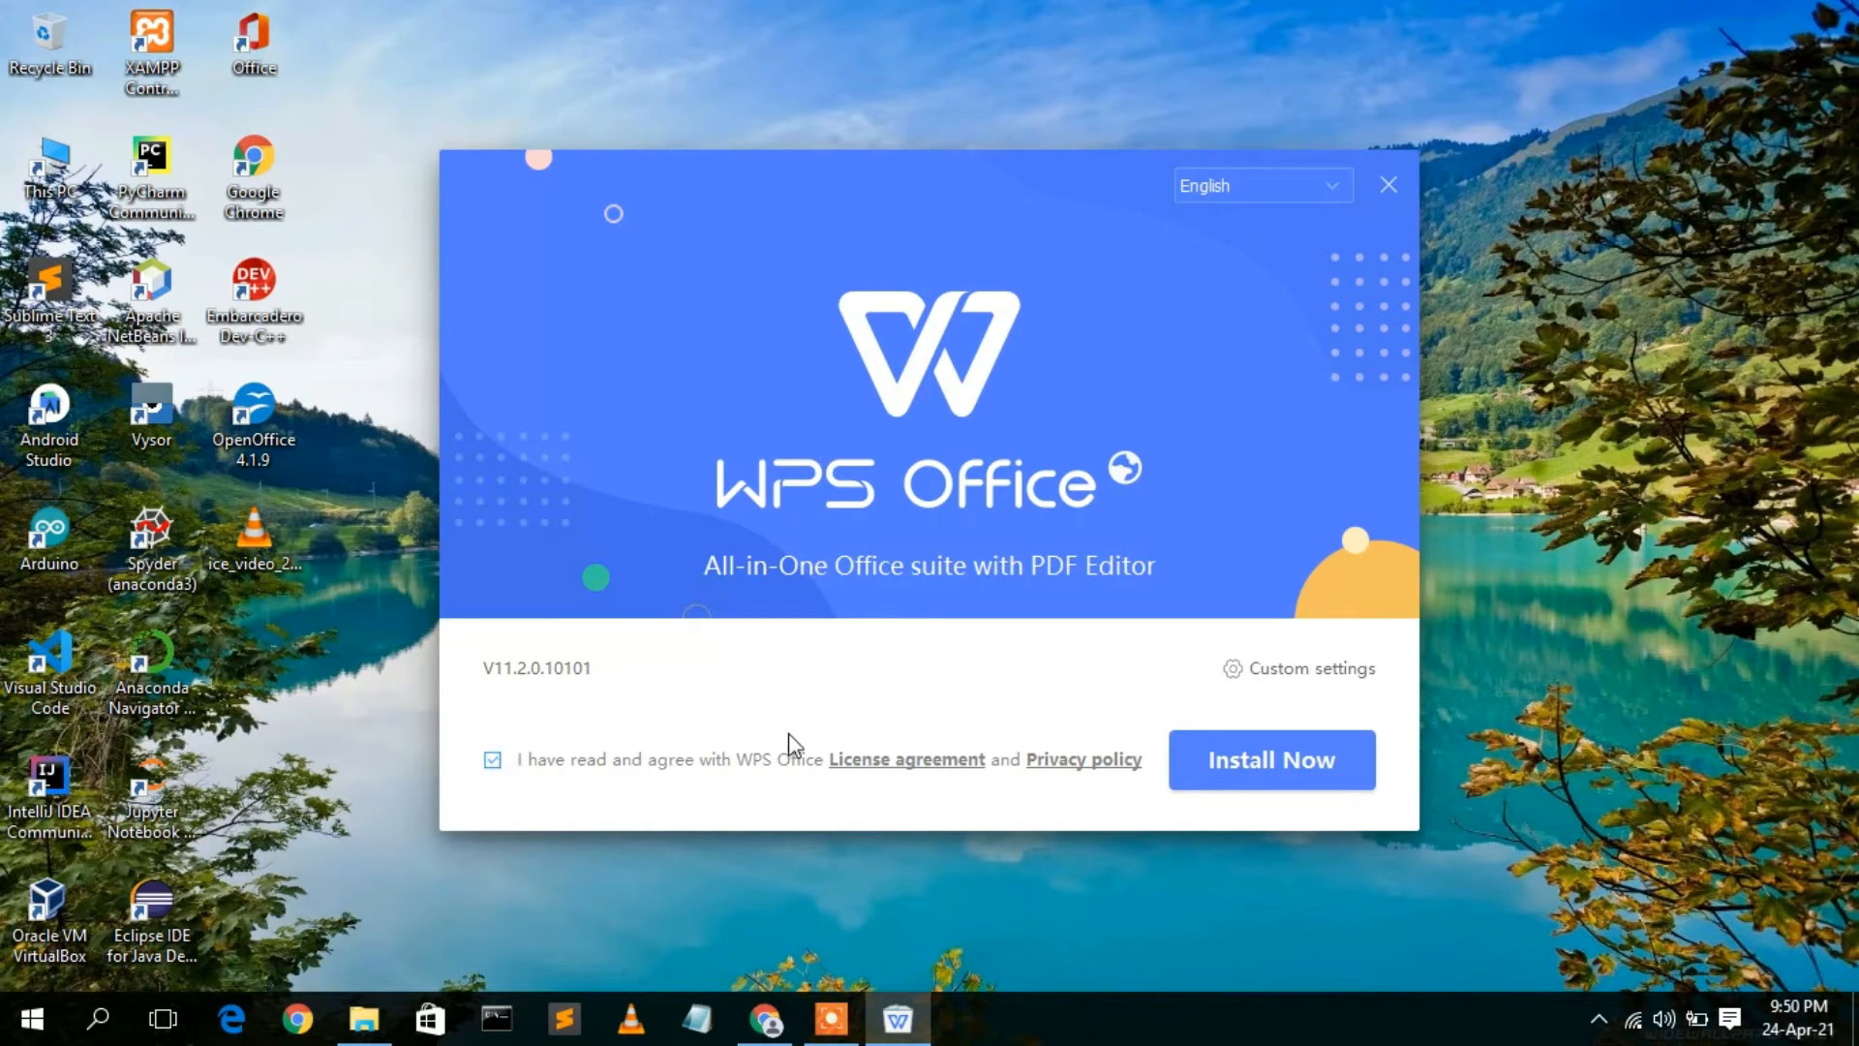
mouse_move(1289, 726)
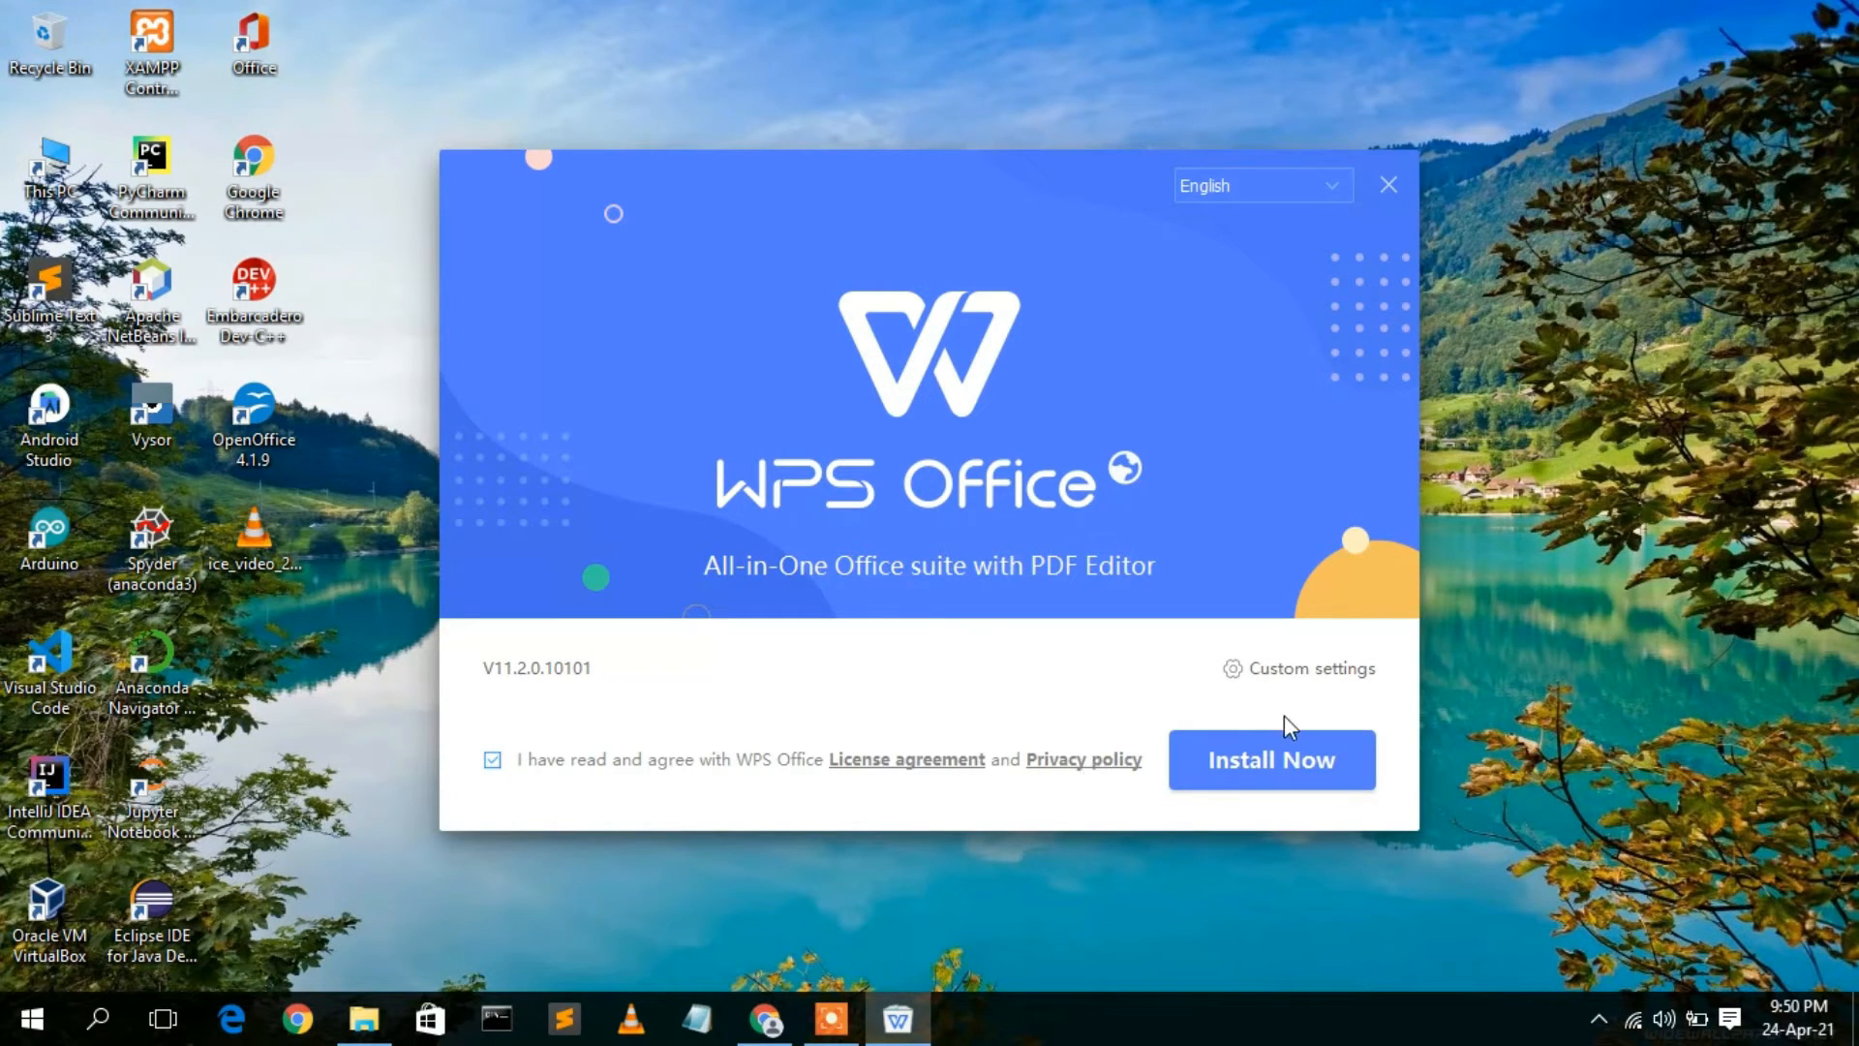
left_click(1270, 759)
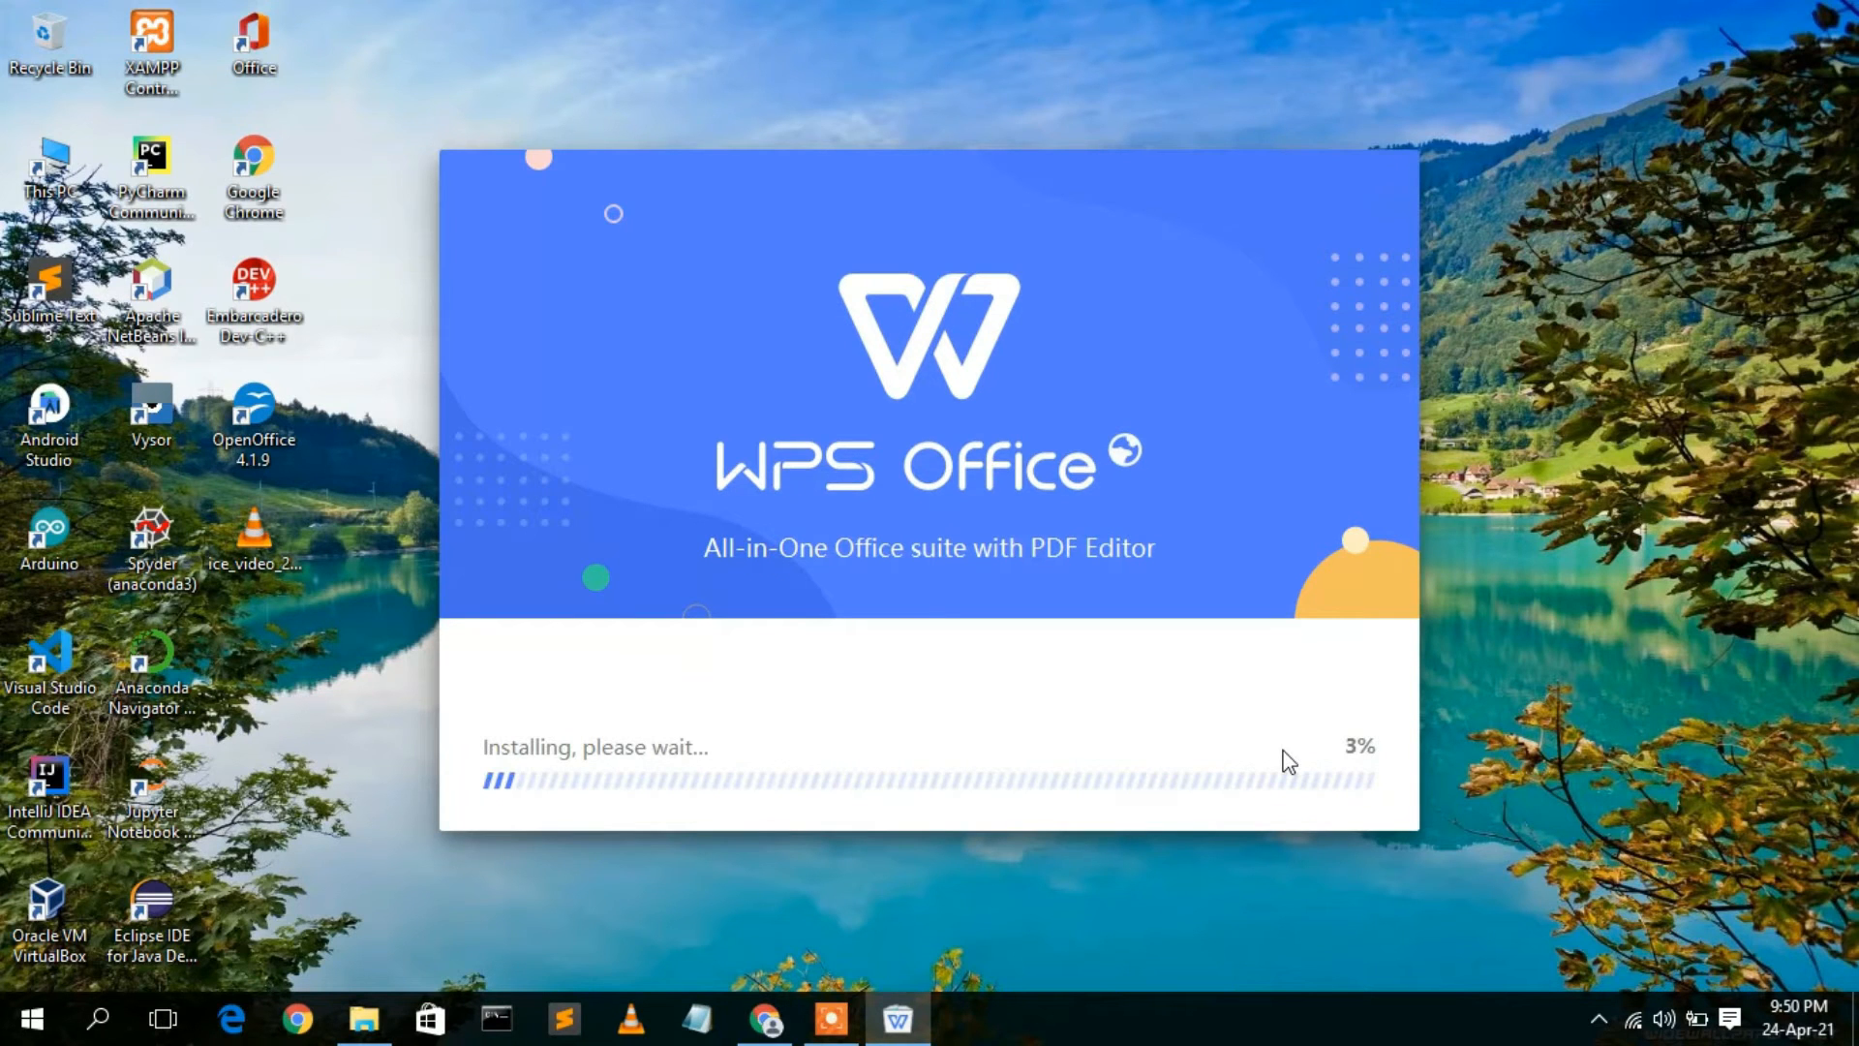
mouse_move(1071, 567)
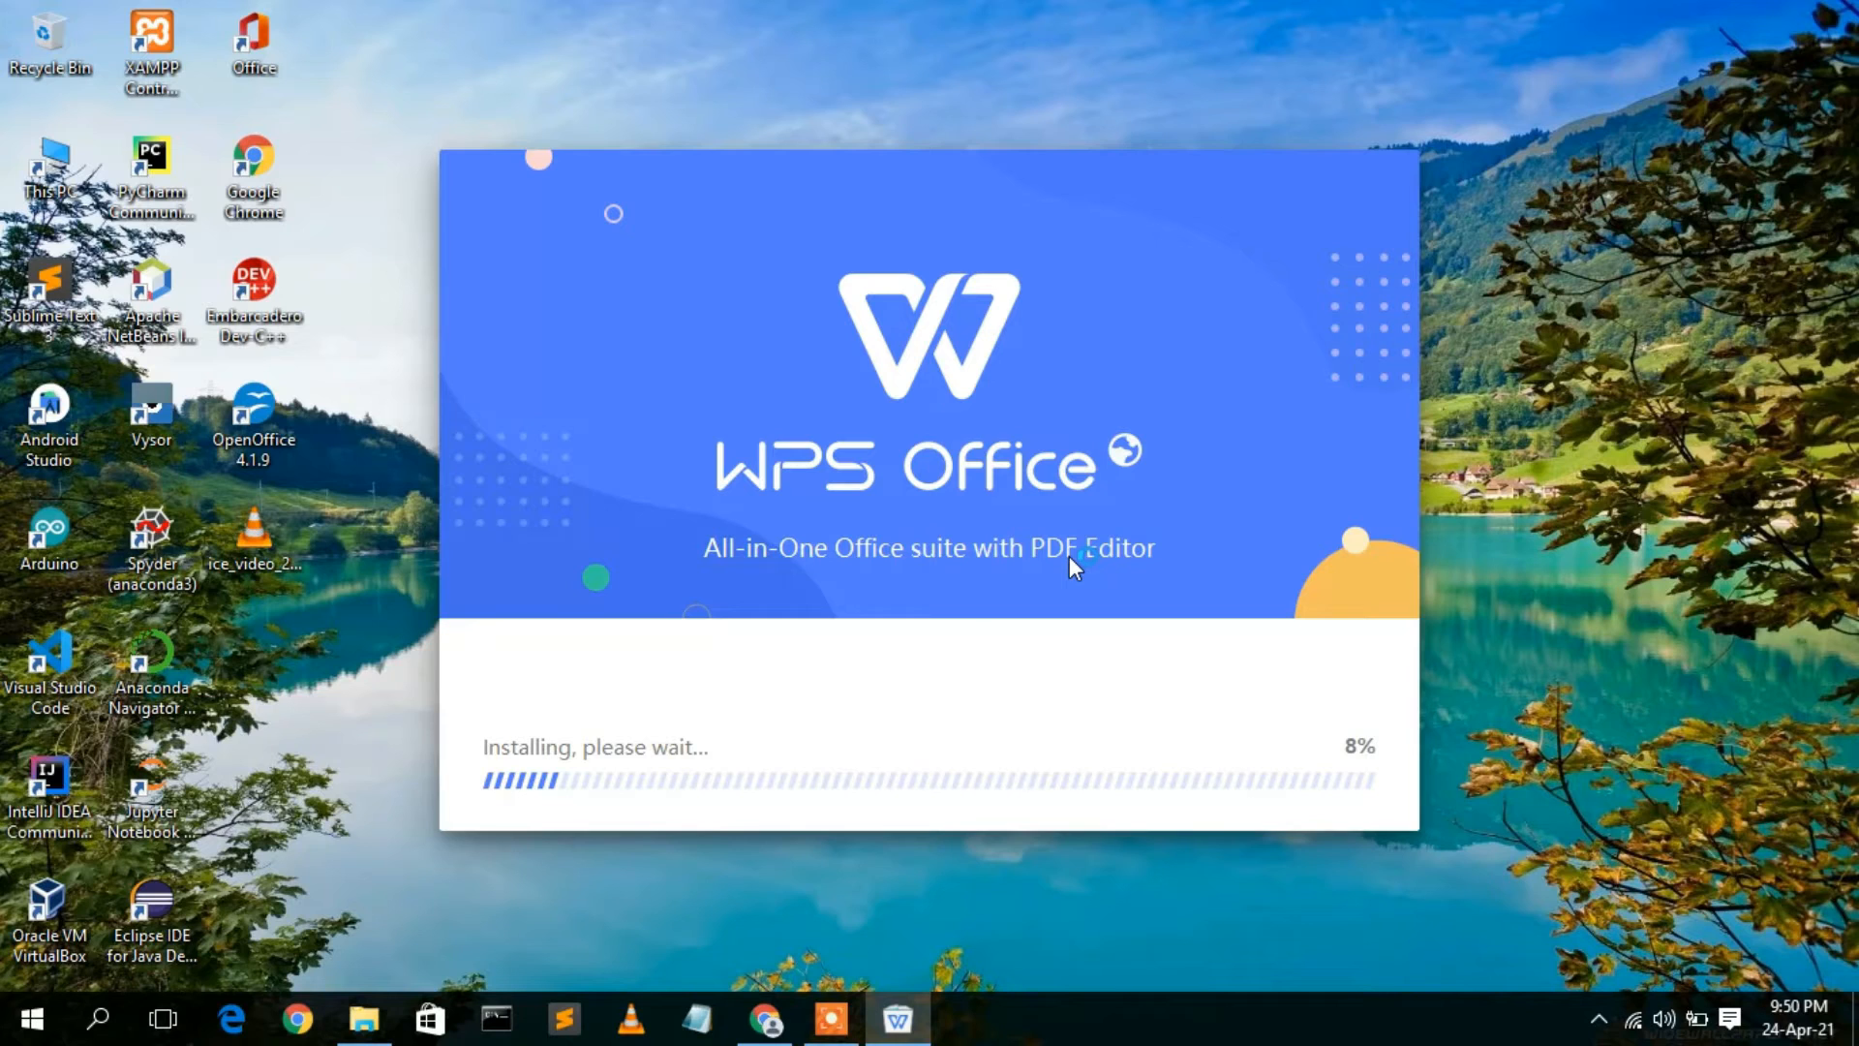
mouse_move(649, 792)
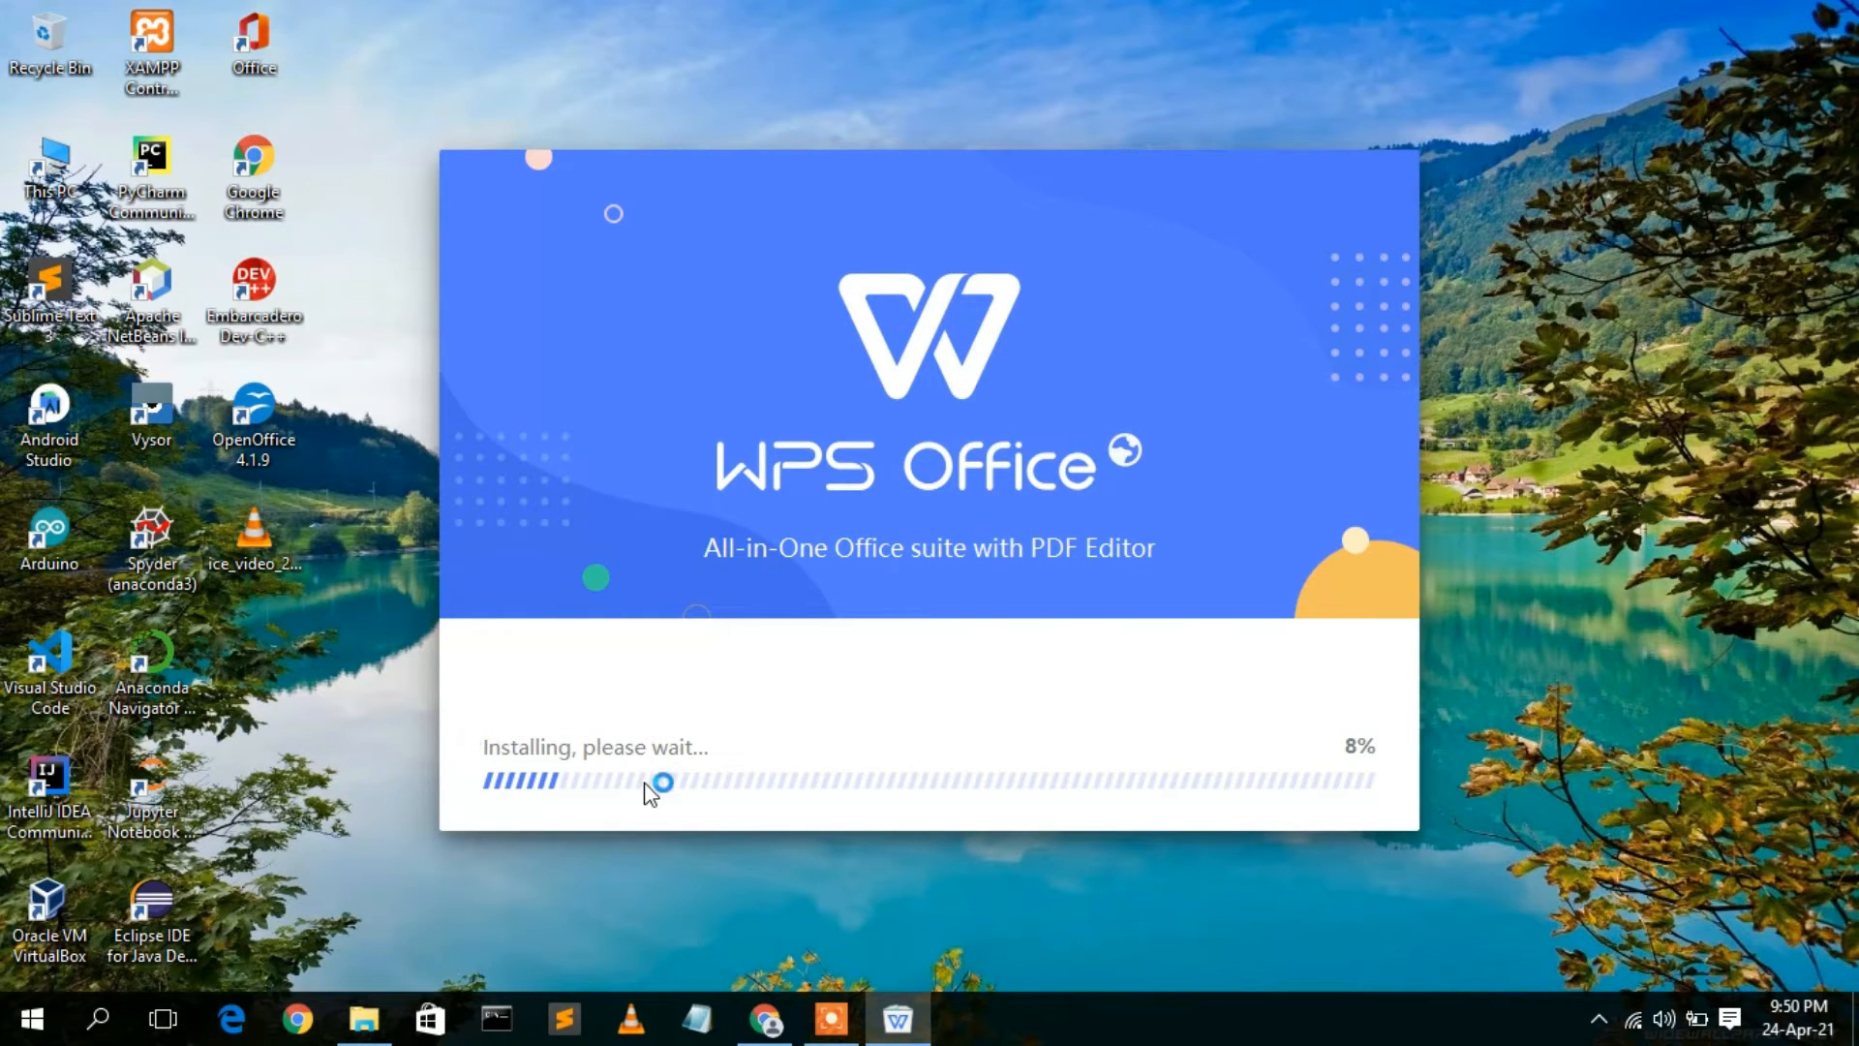
mouse_move(1373, 769)
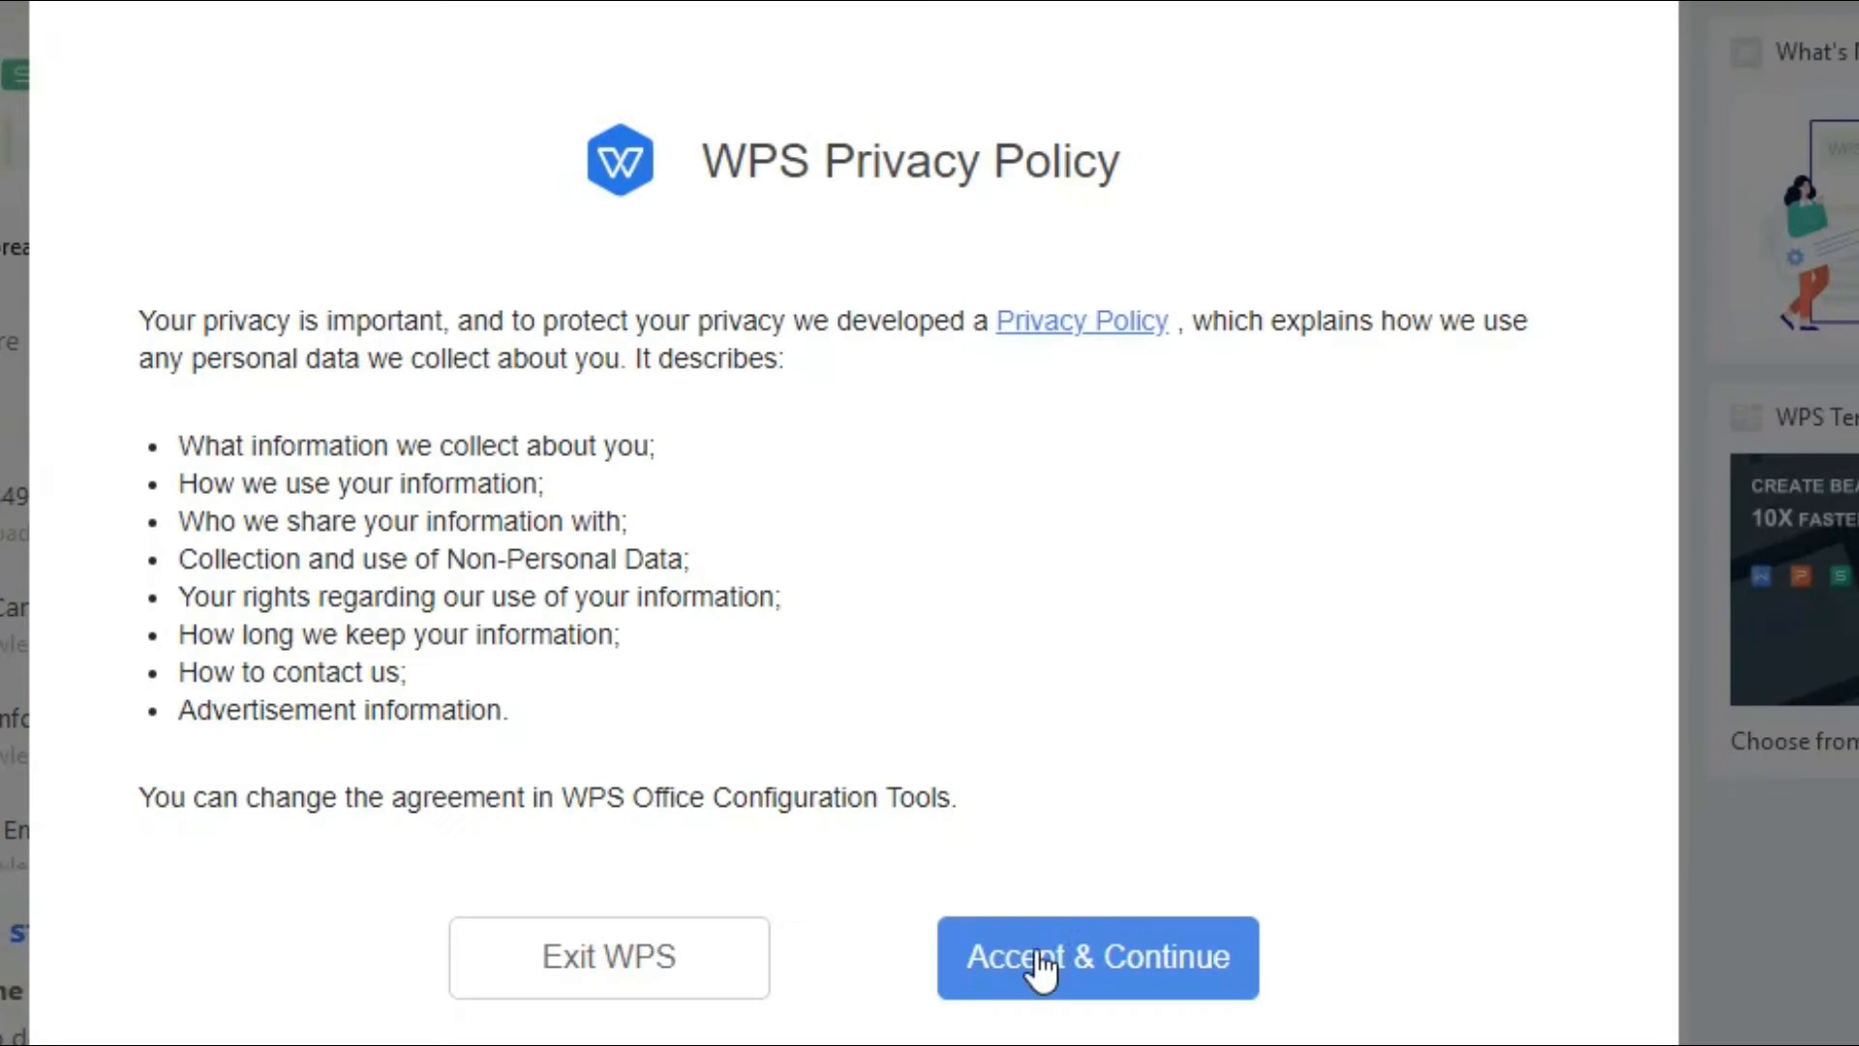
- Accept the privacy policy and dismiss the Sign in User / Premium User offer
left_click(1096, 958)
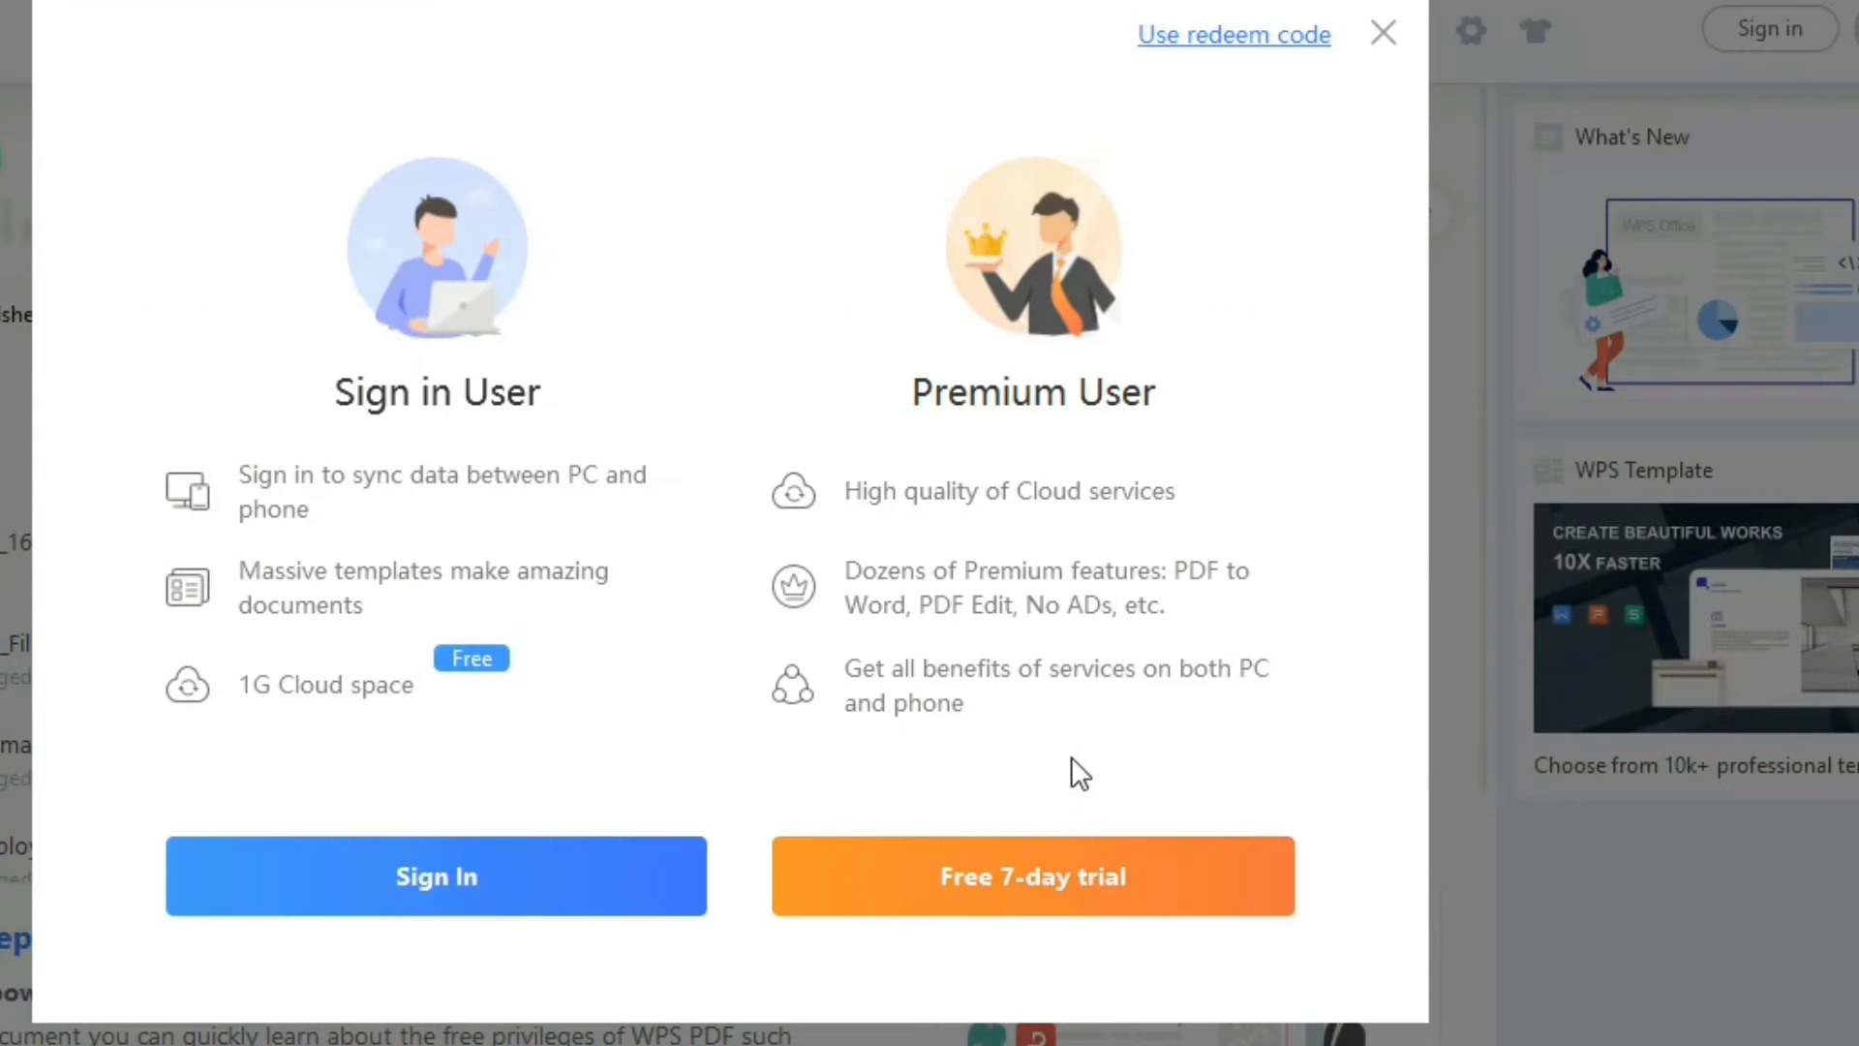
mouse_move(1047, 841)
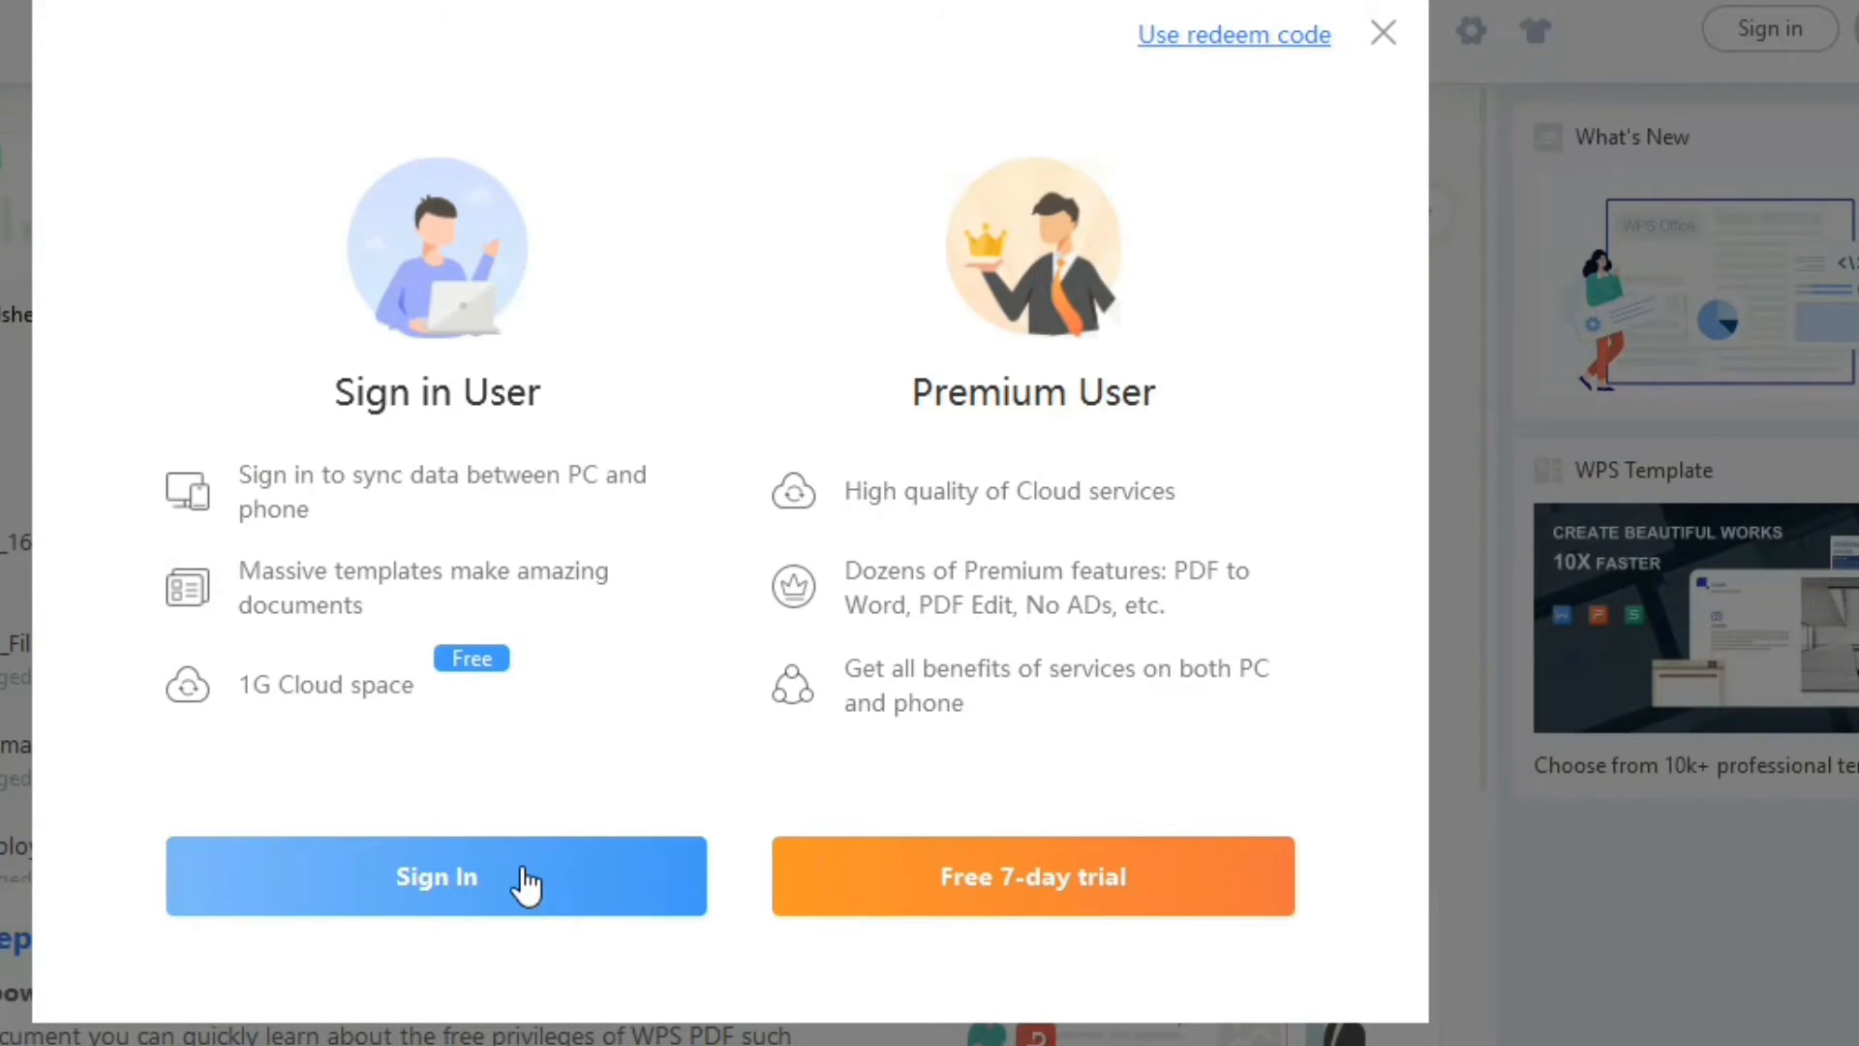
mouse_move(1070, 540)
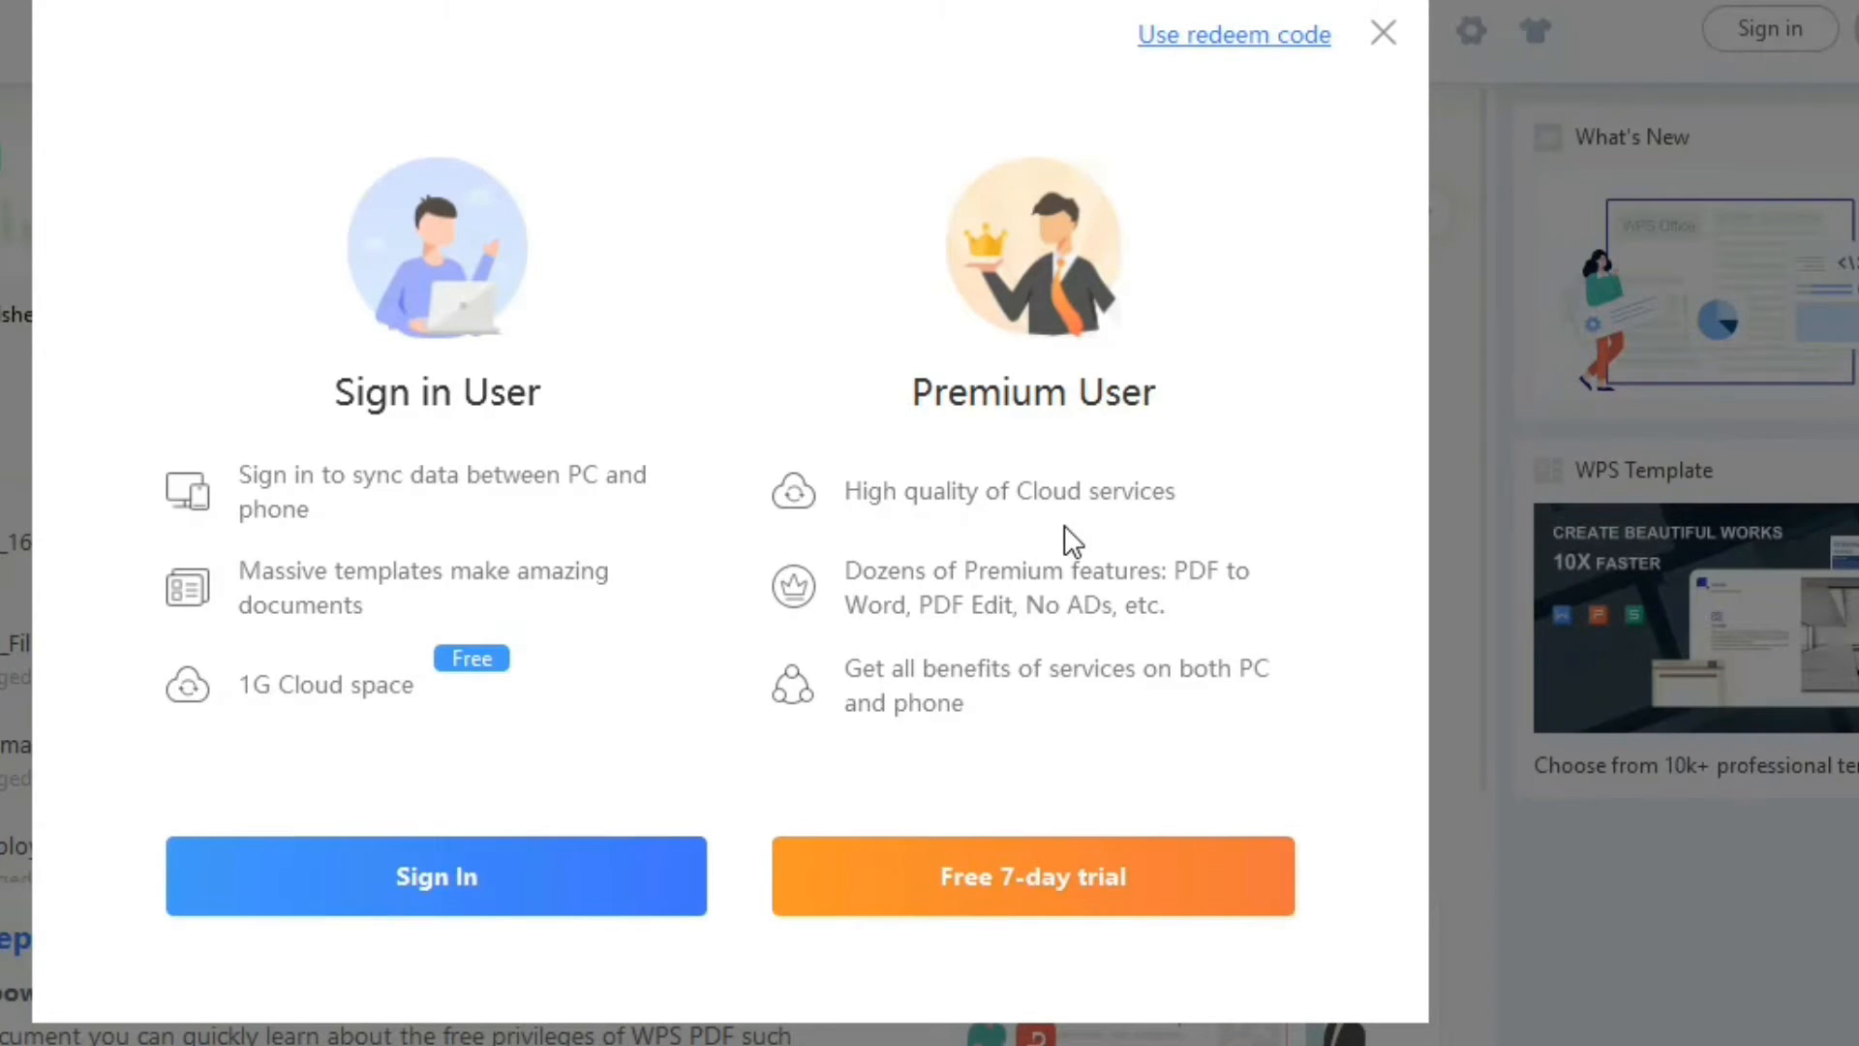
mouse_move(546, 866)
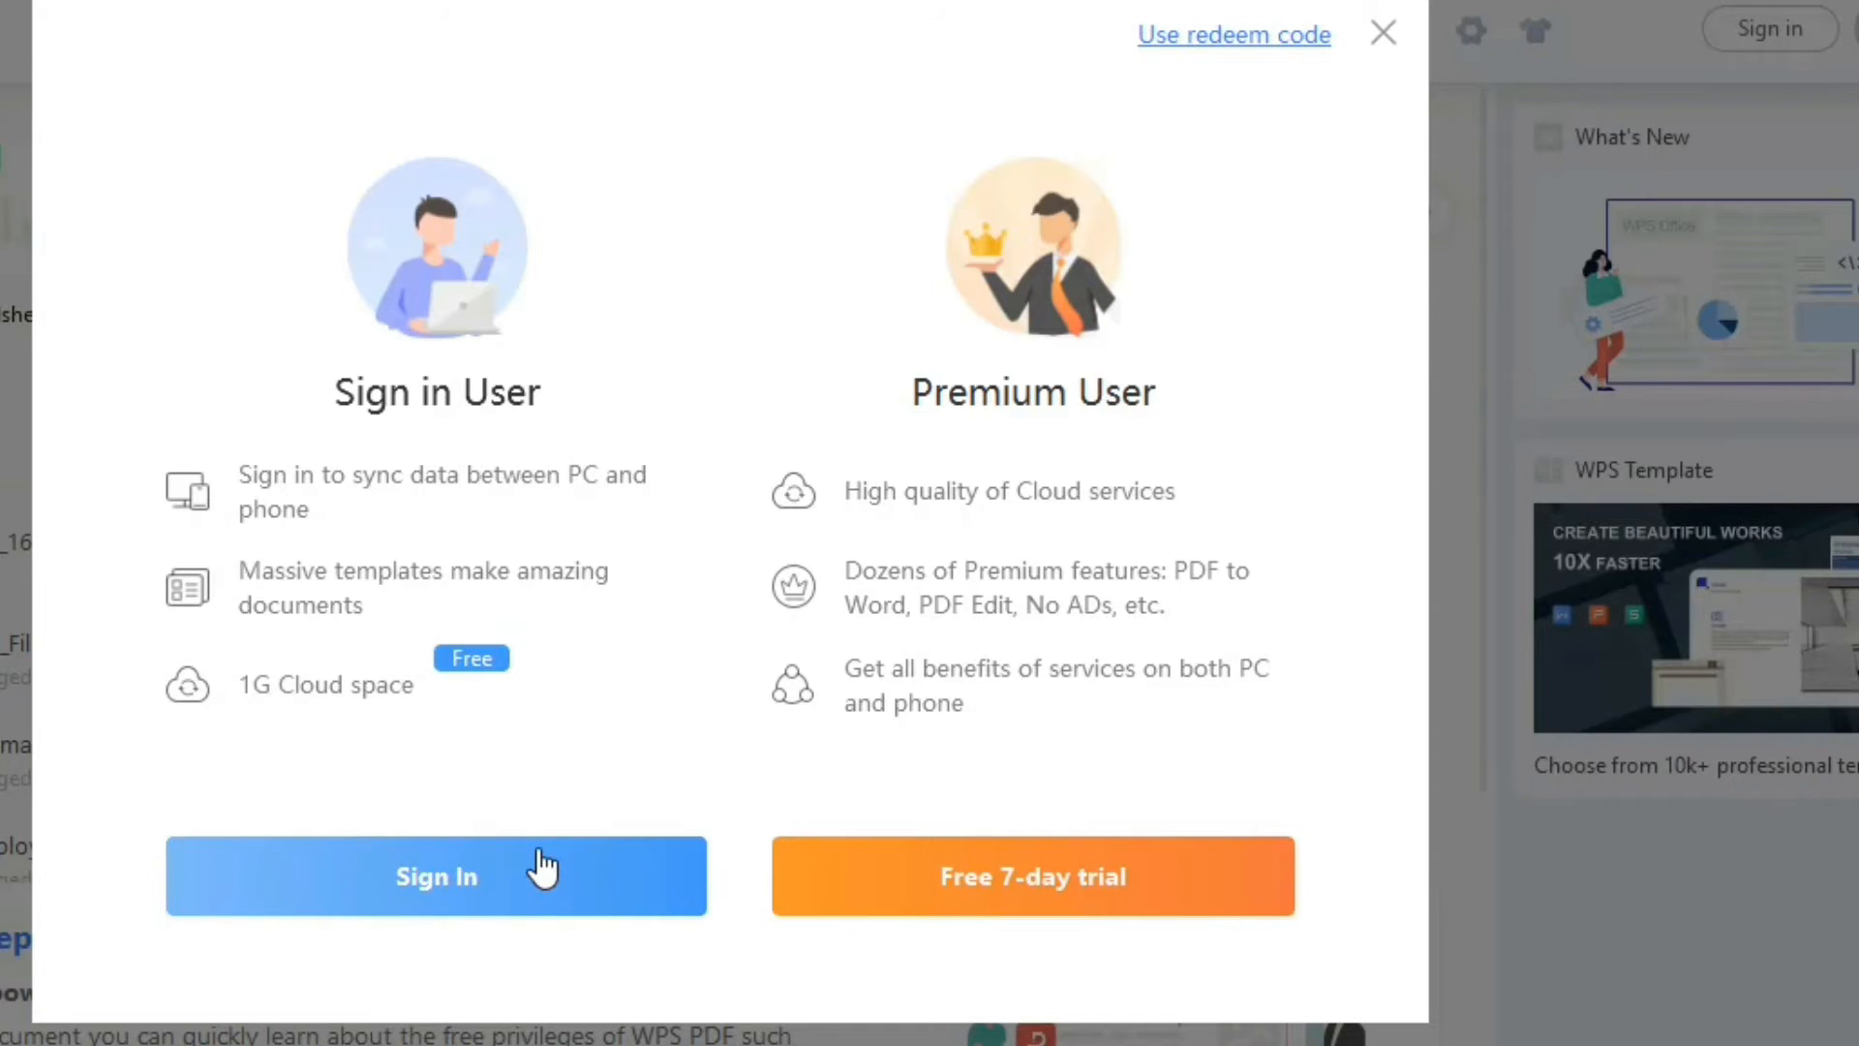
mouse_move(993, 674)
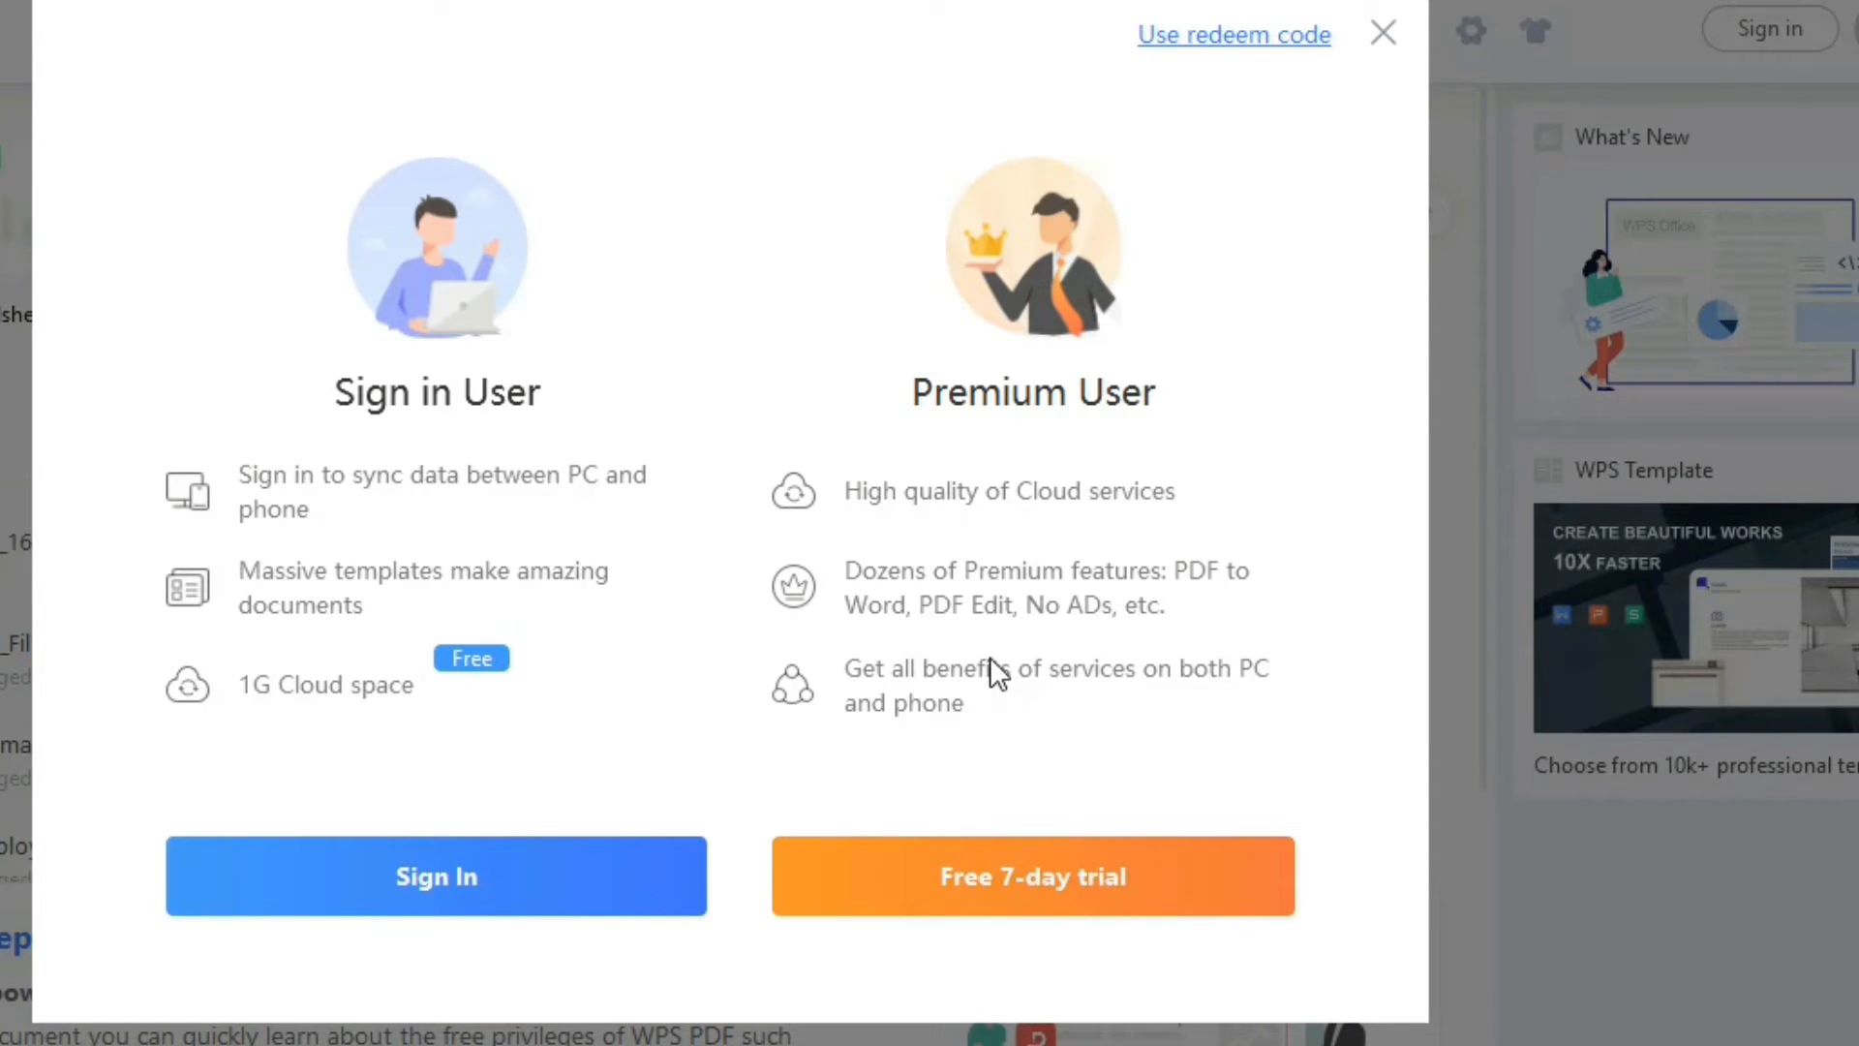
mouse_move(705, 894)
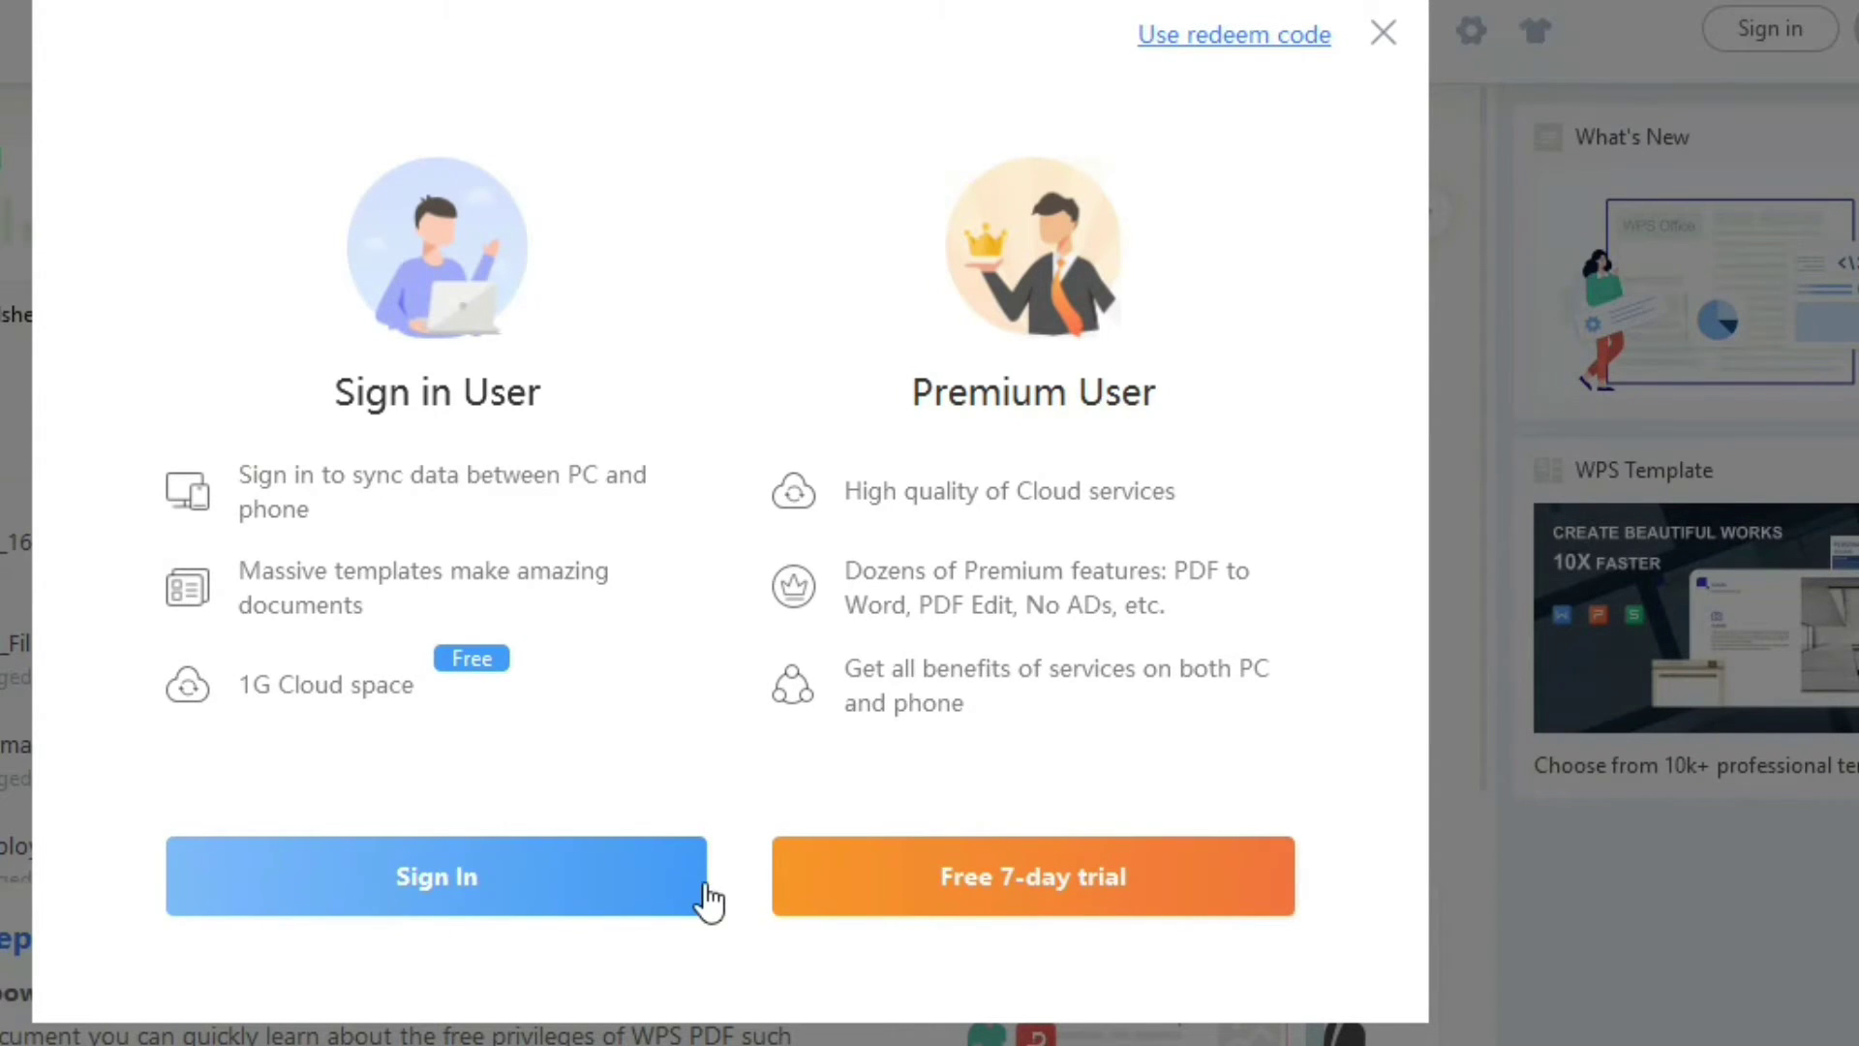
mouse_move(605, 906)
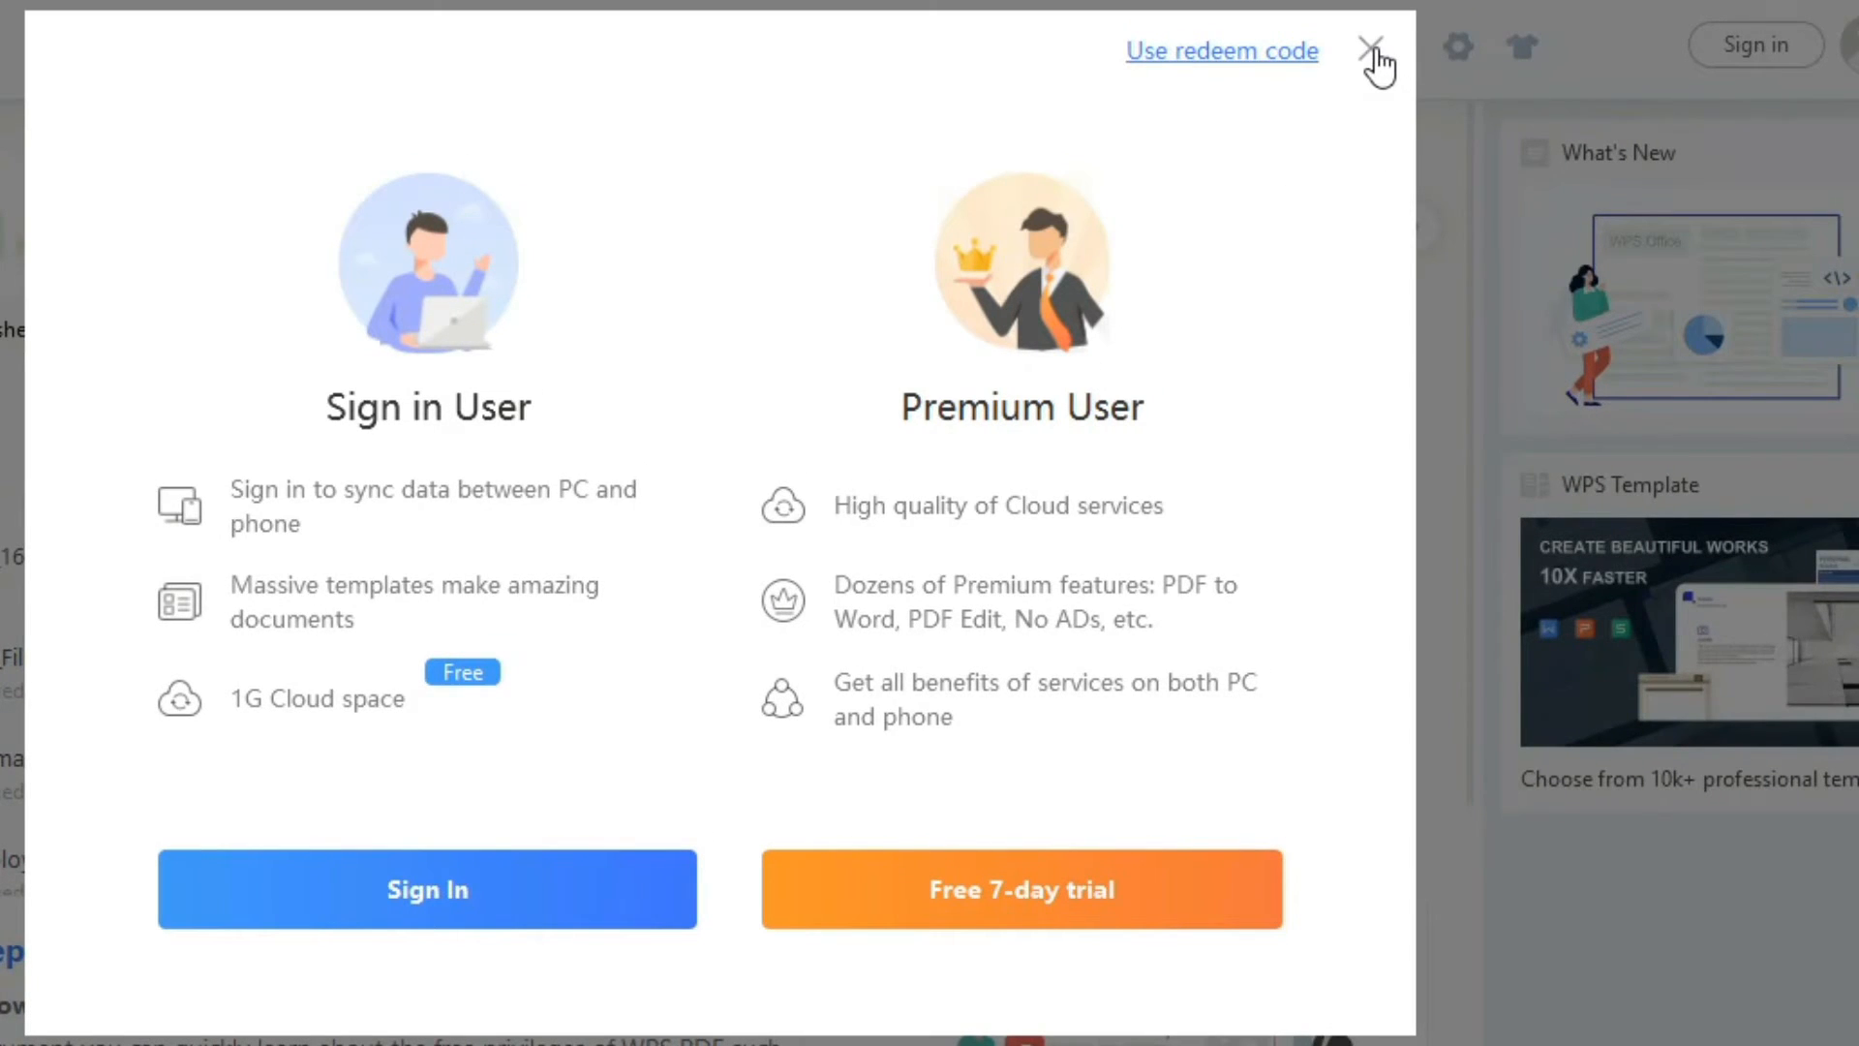
left_click(1374, 50)
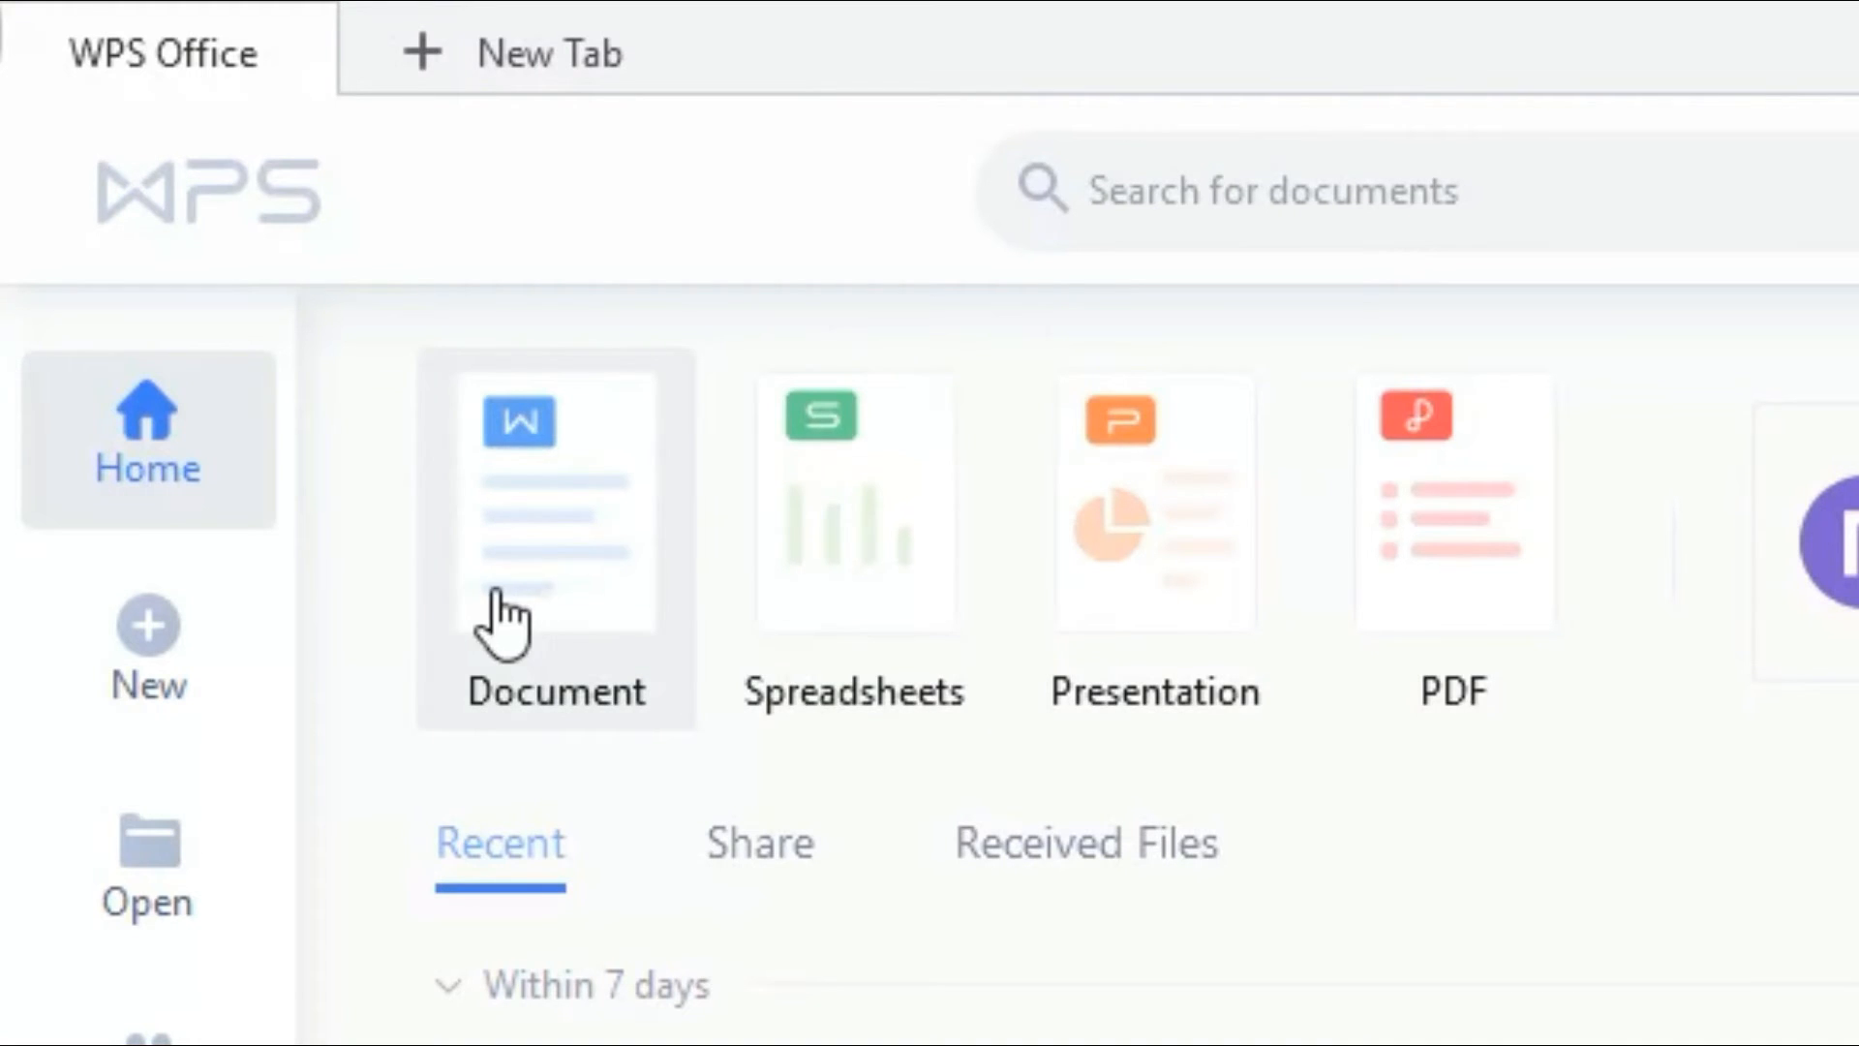
mouse_move(581, 664)
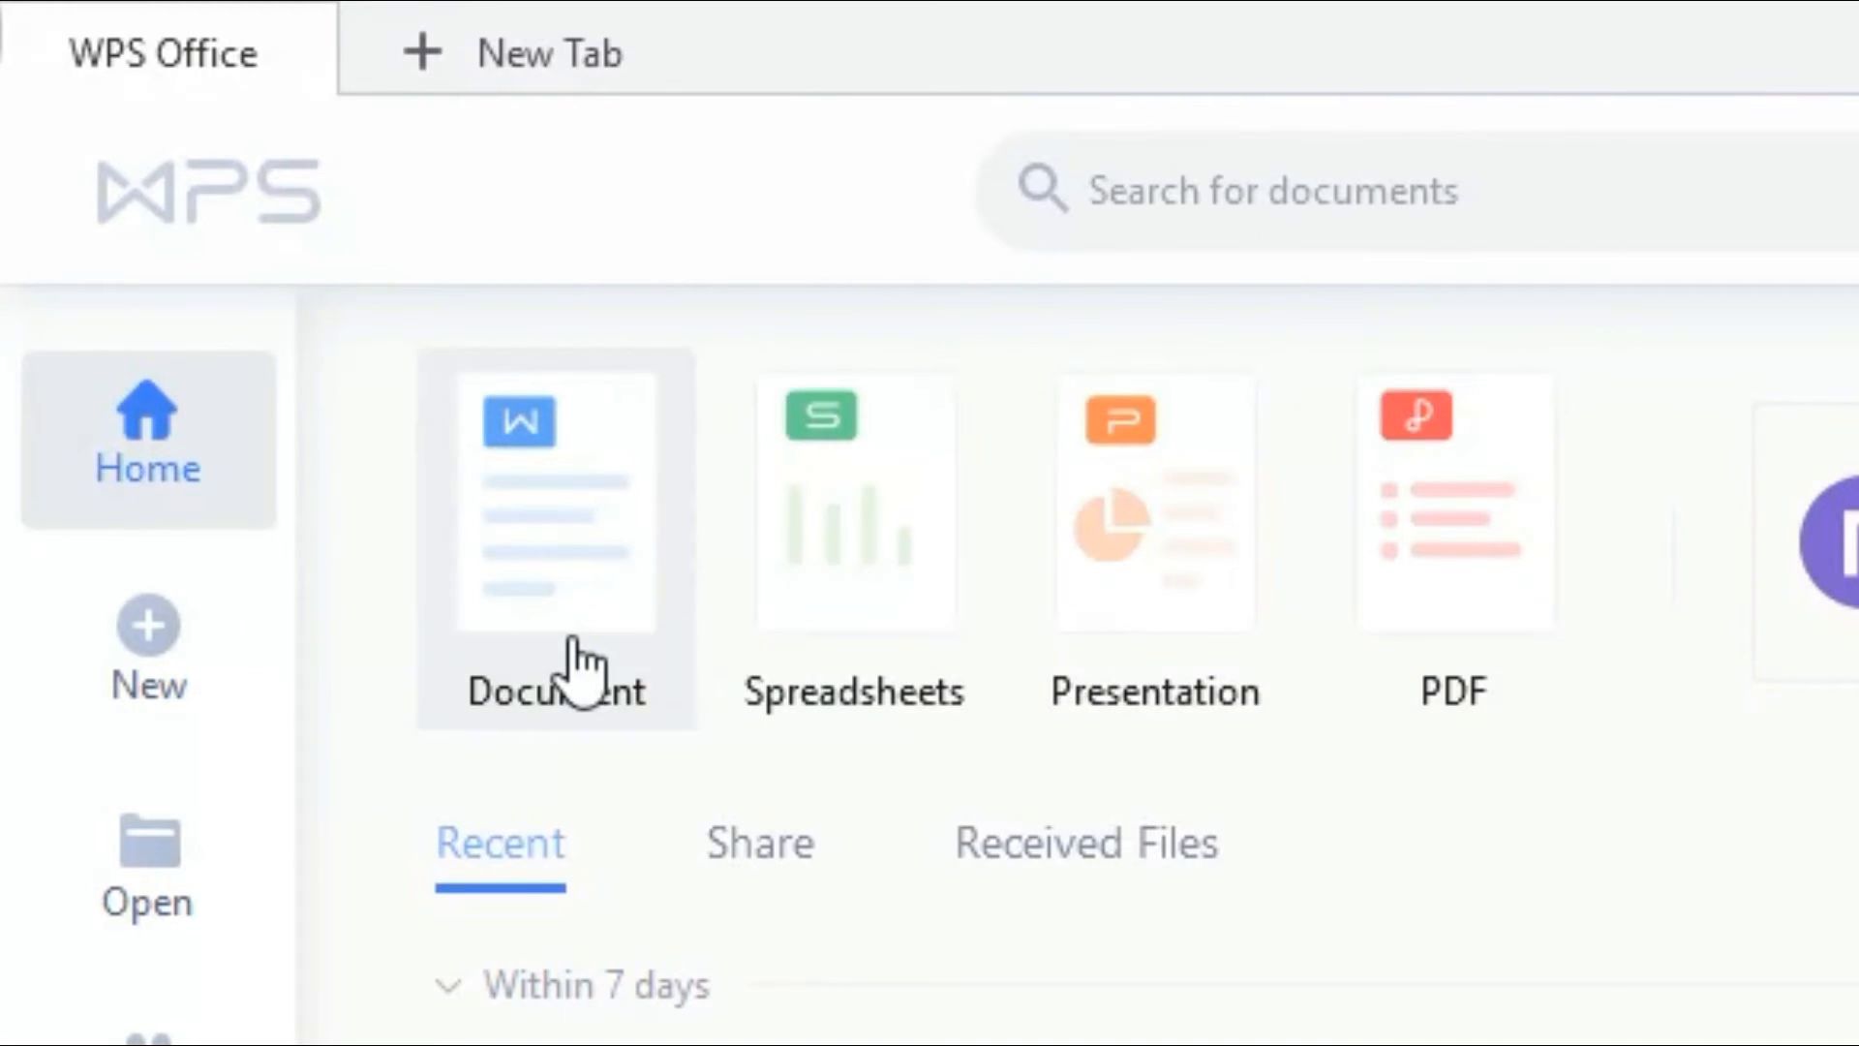
mouse_move(1375, 546)
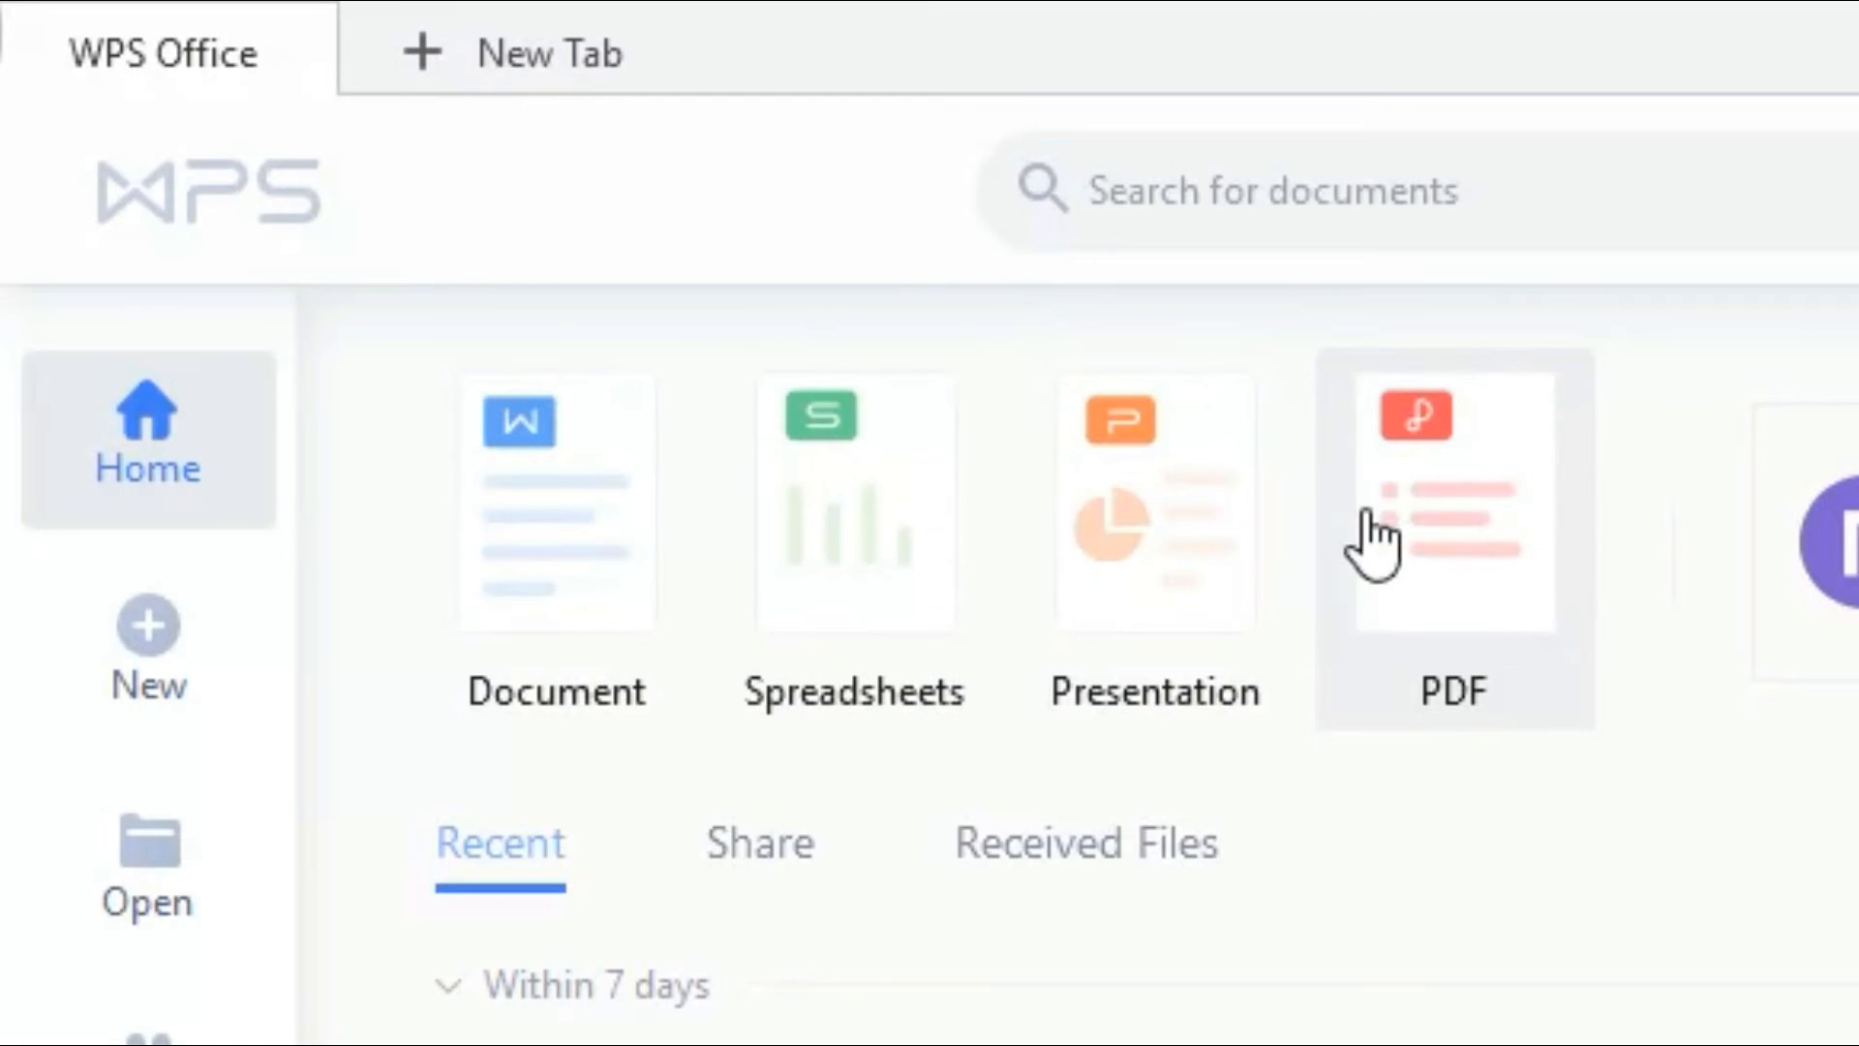
mouse_move(1266, 457)
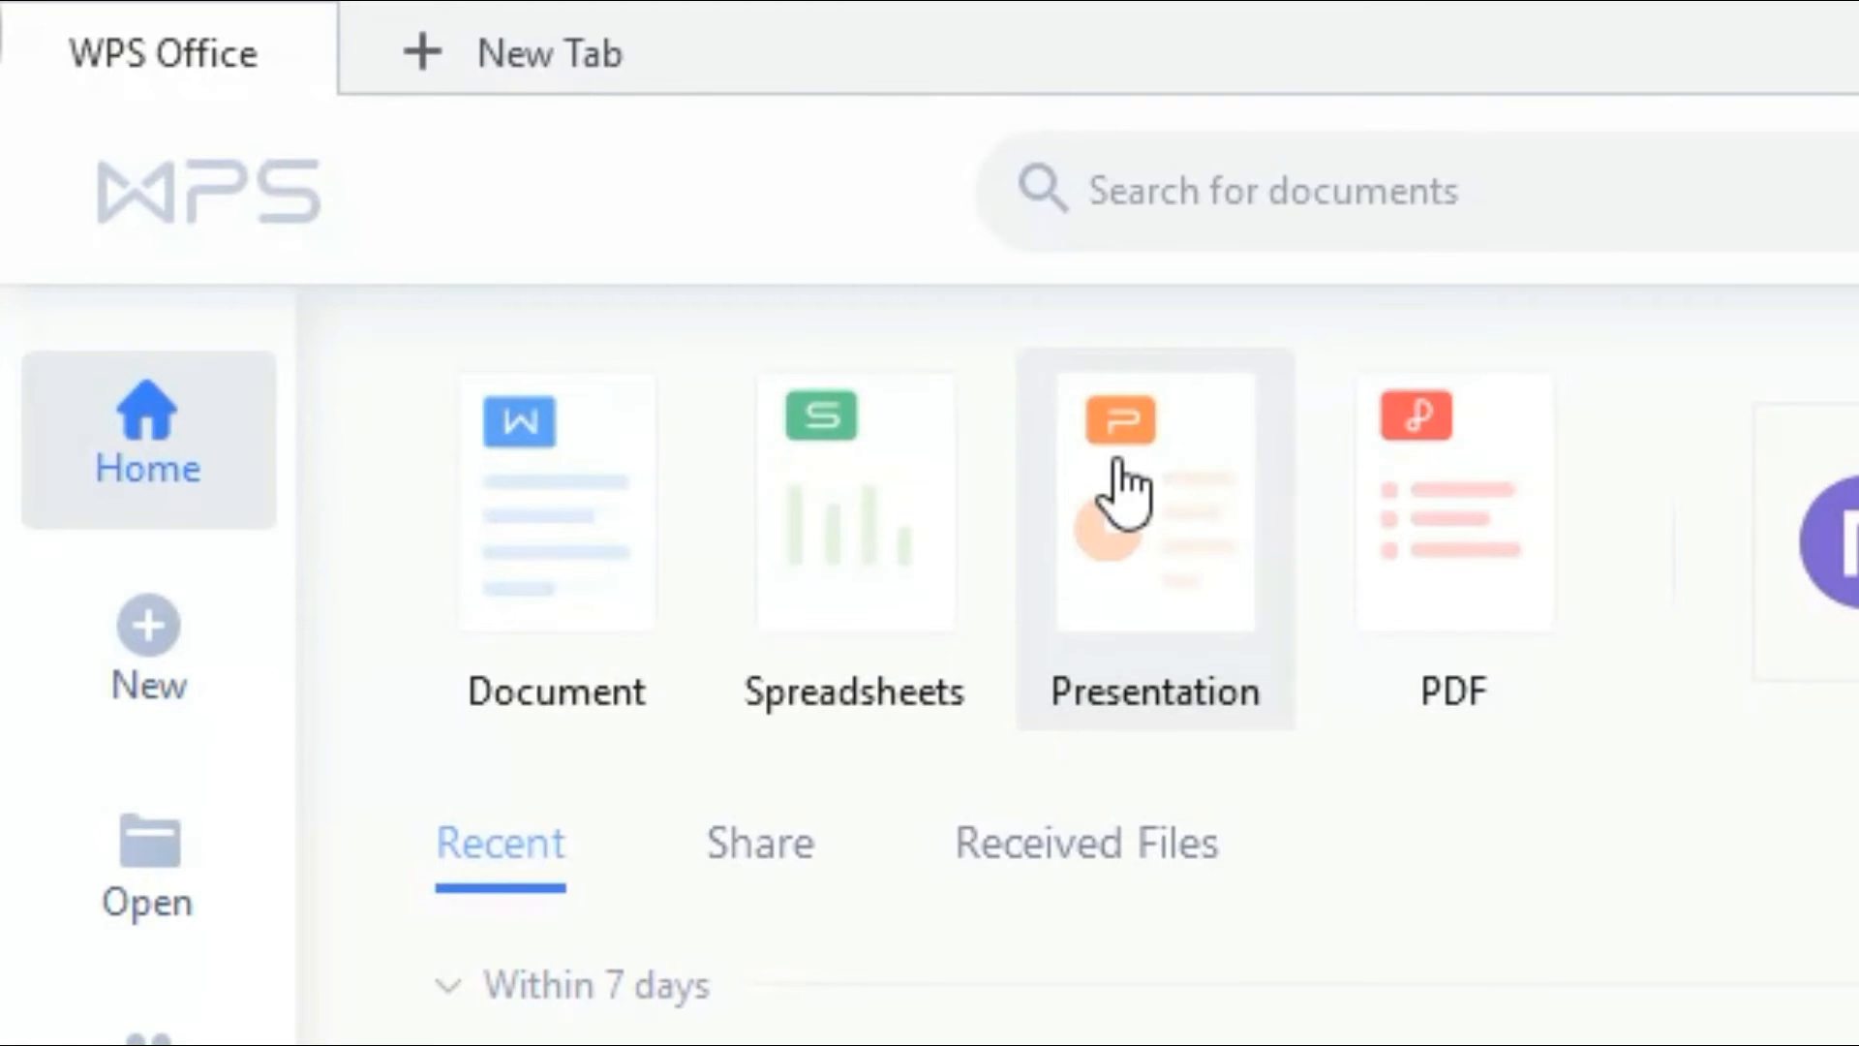
mouse_move(1197, 440)
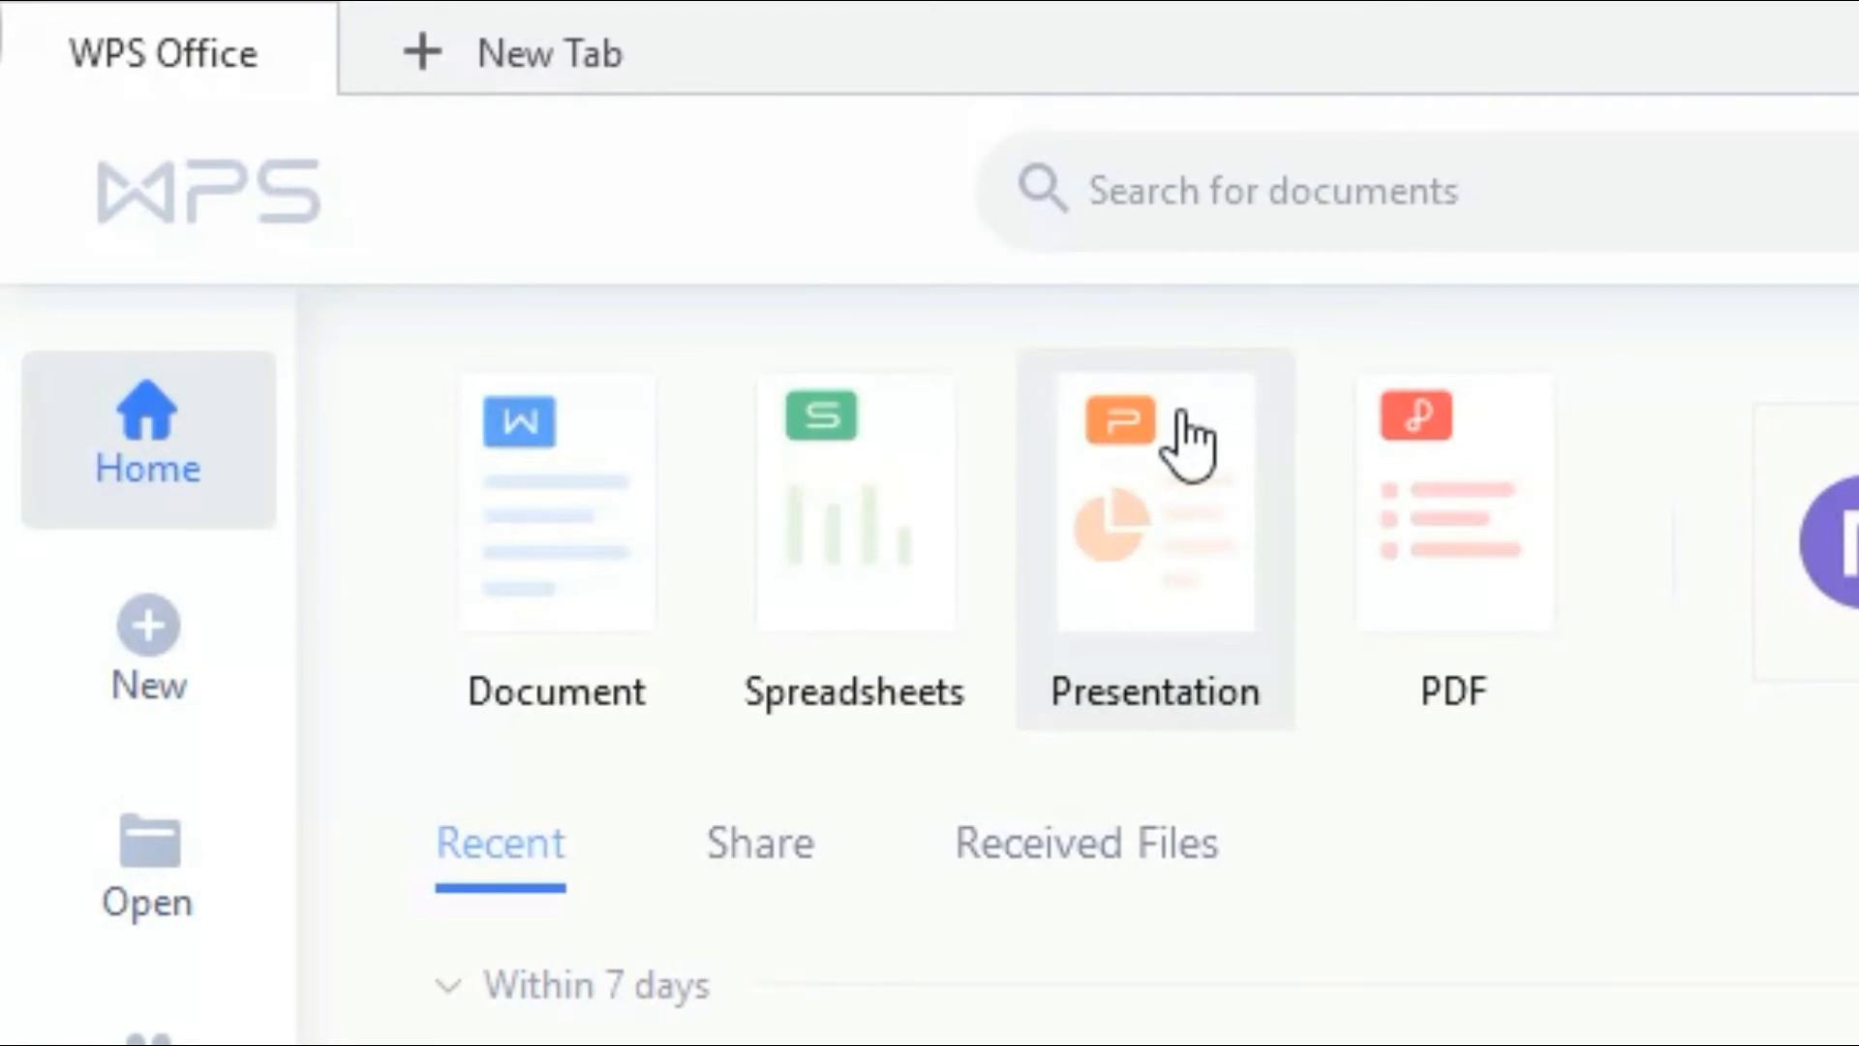
mouse_move(852, 497)
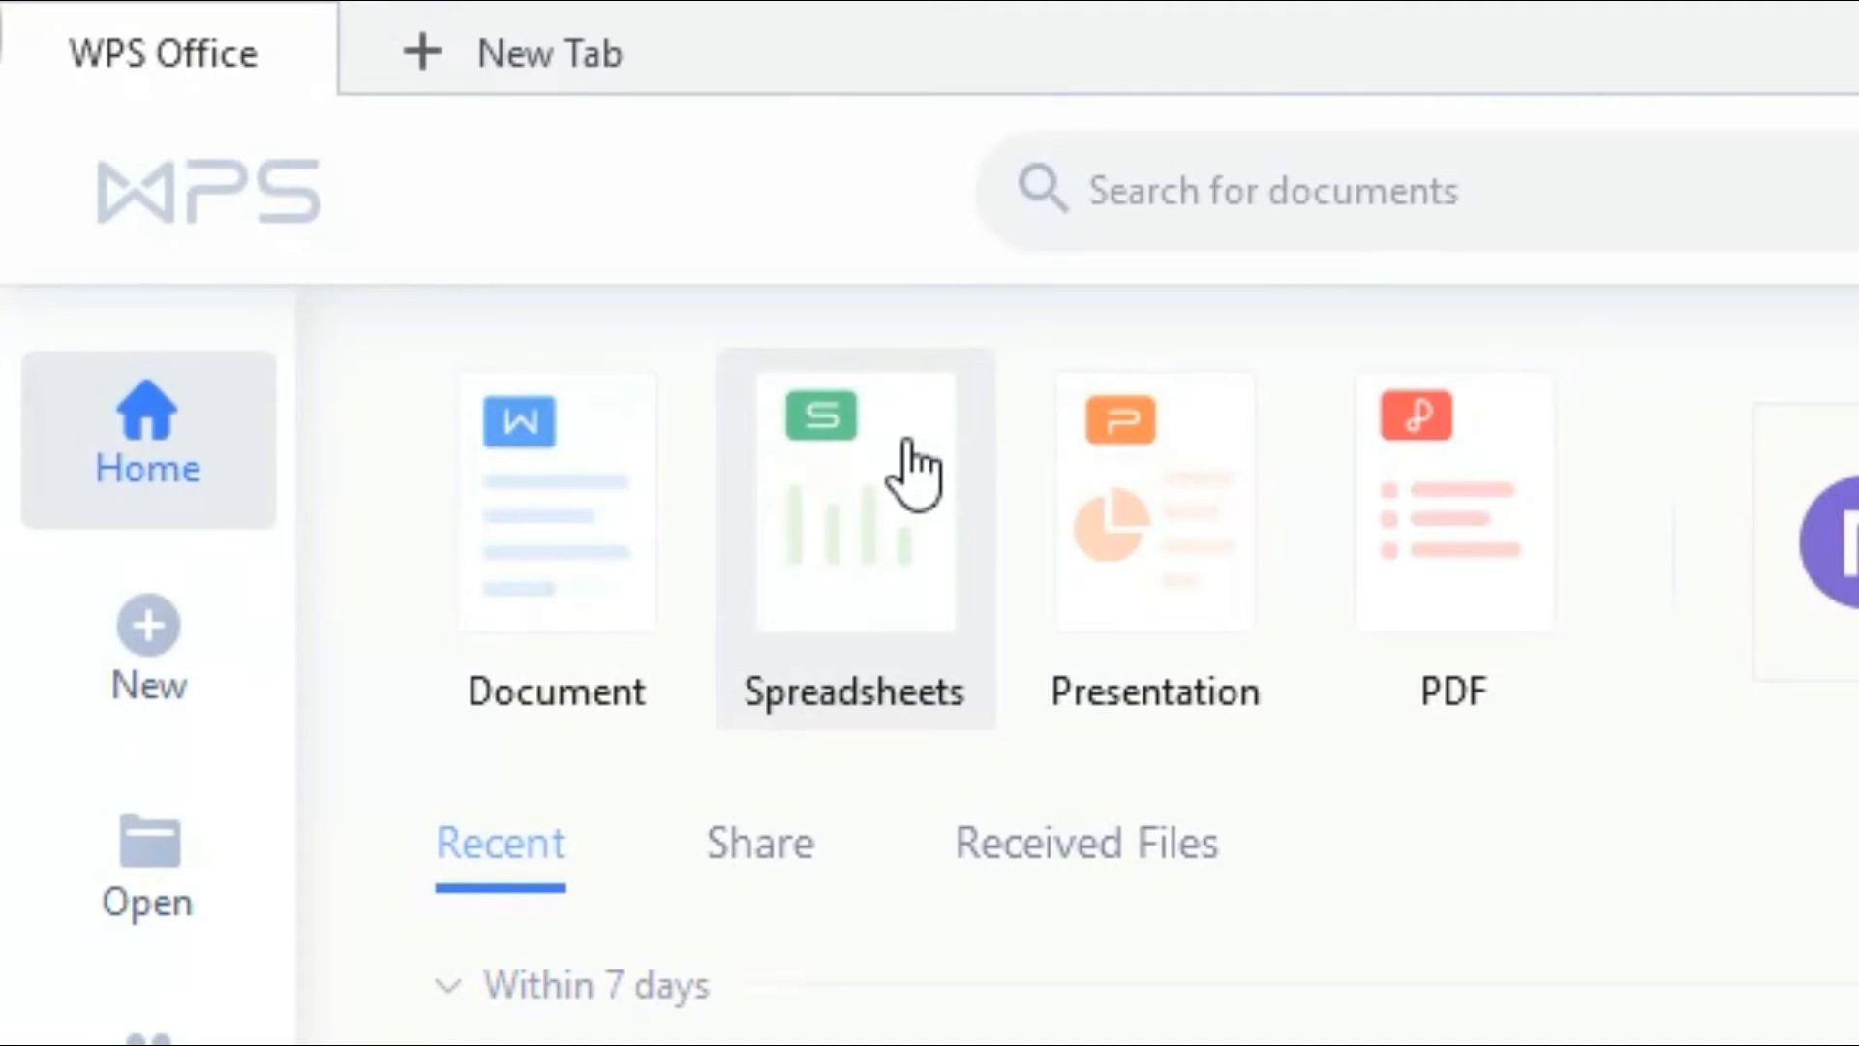
mouse_move(652, 492)
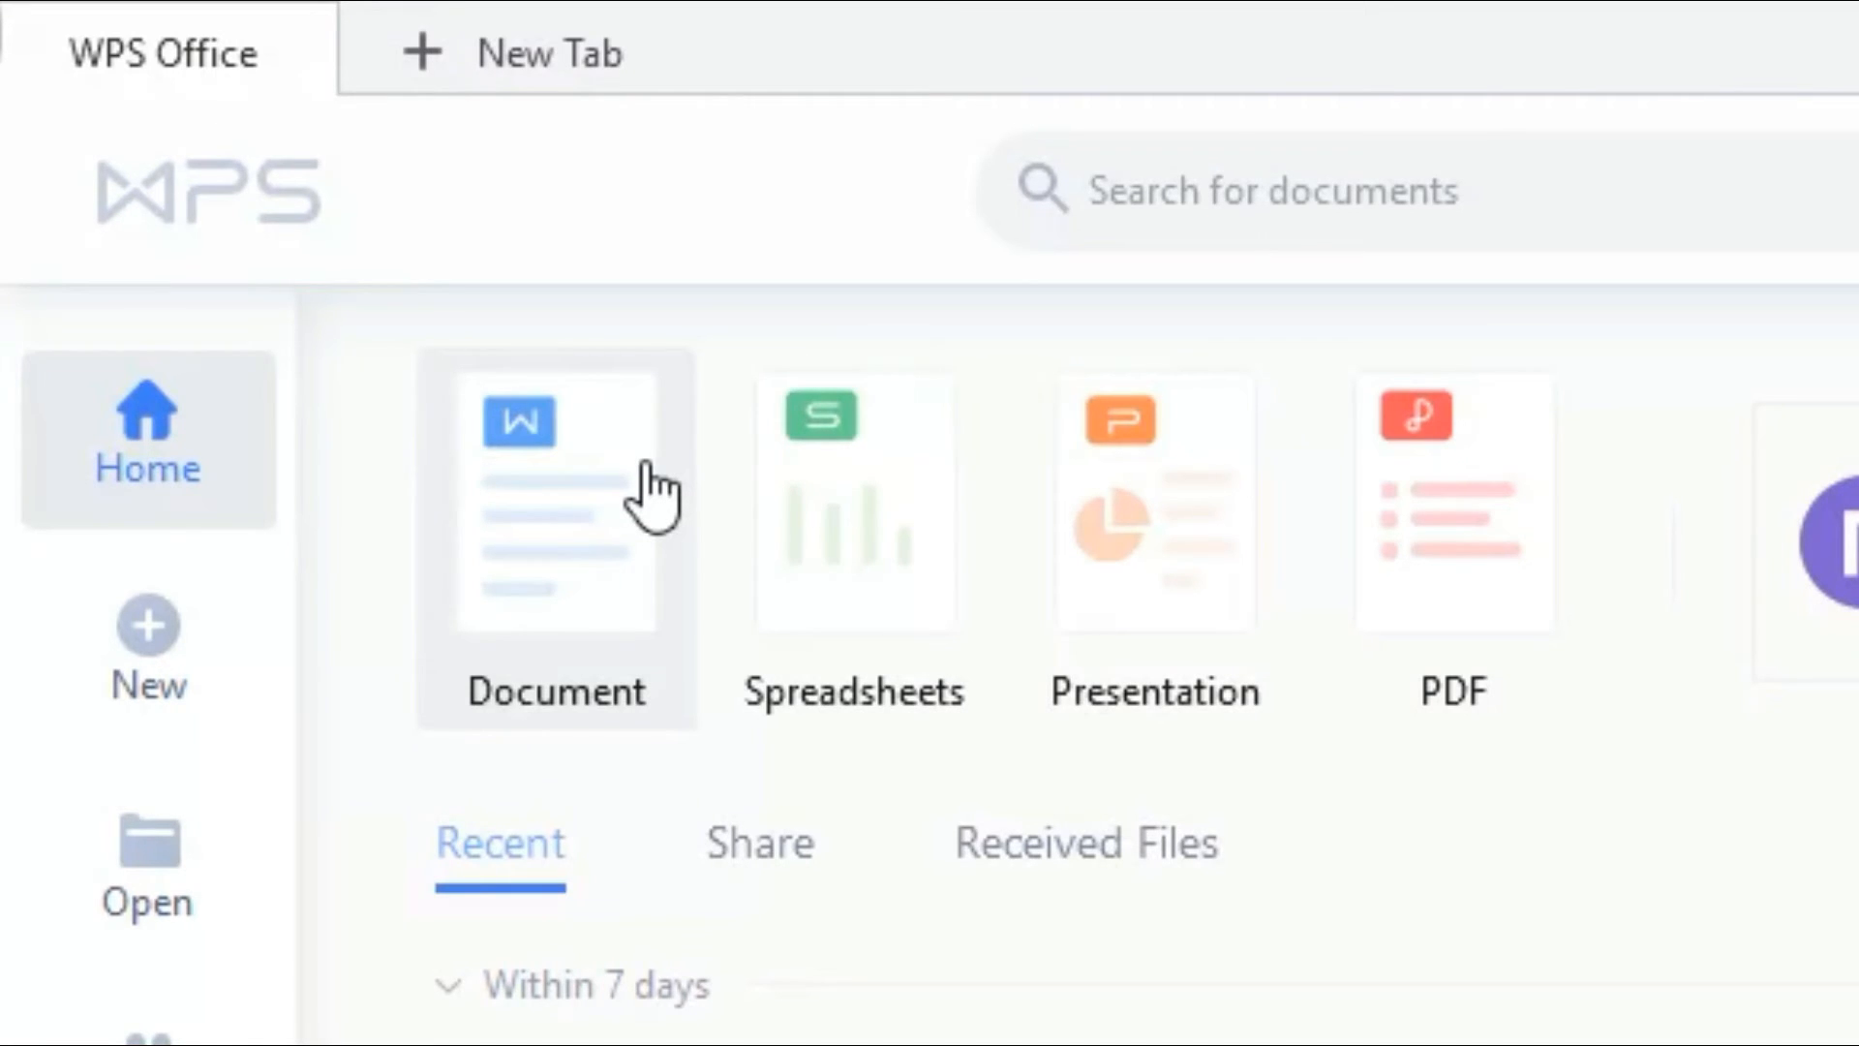
mouse_move(690, 362)
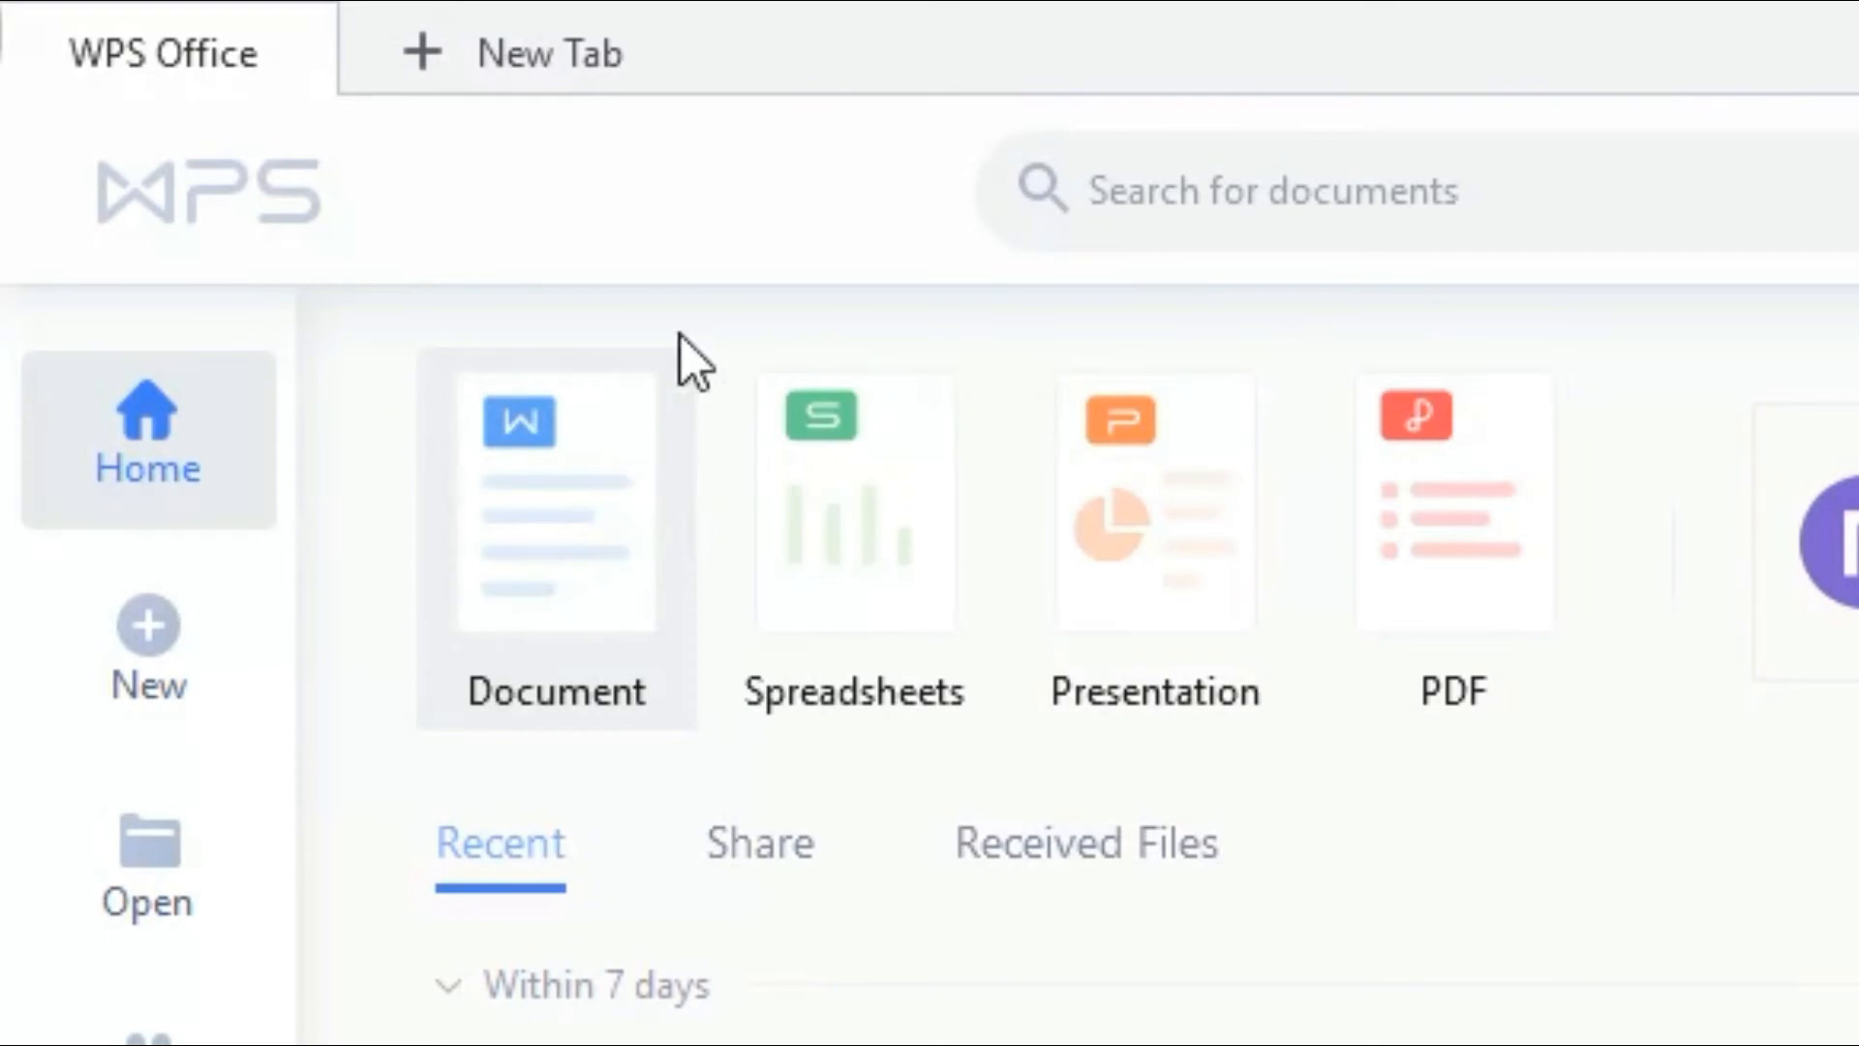
mouse_move(616, 432)
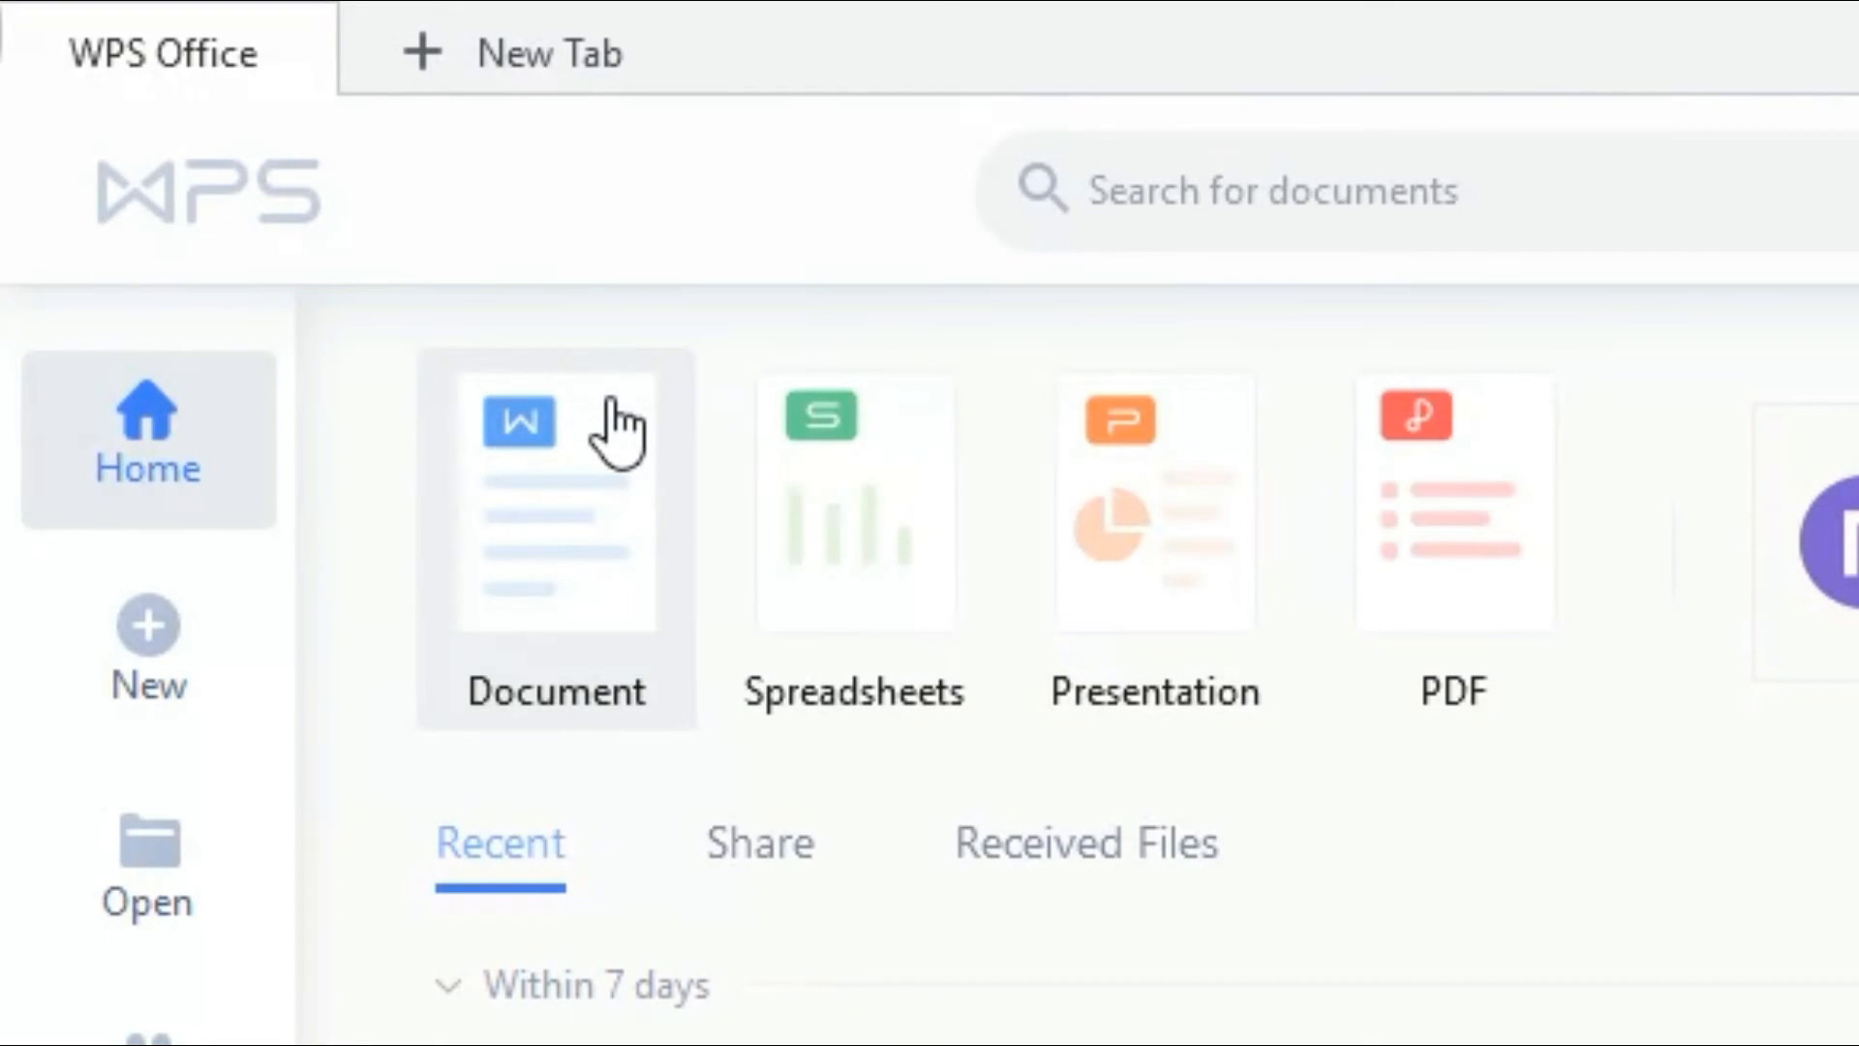
left_click(554, 504)
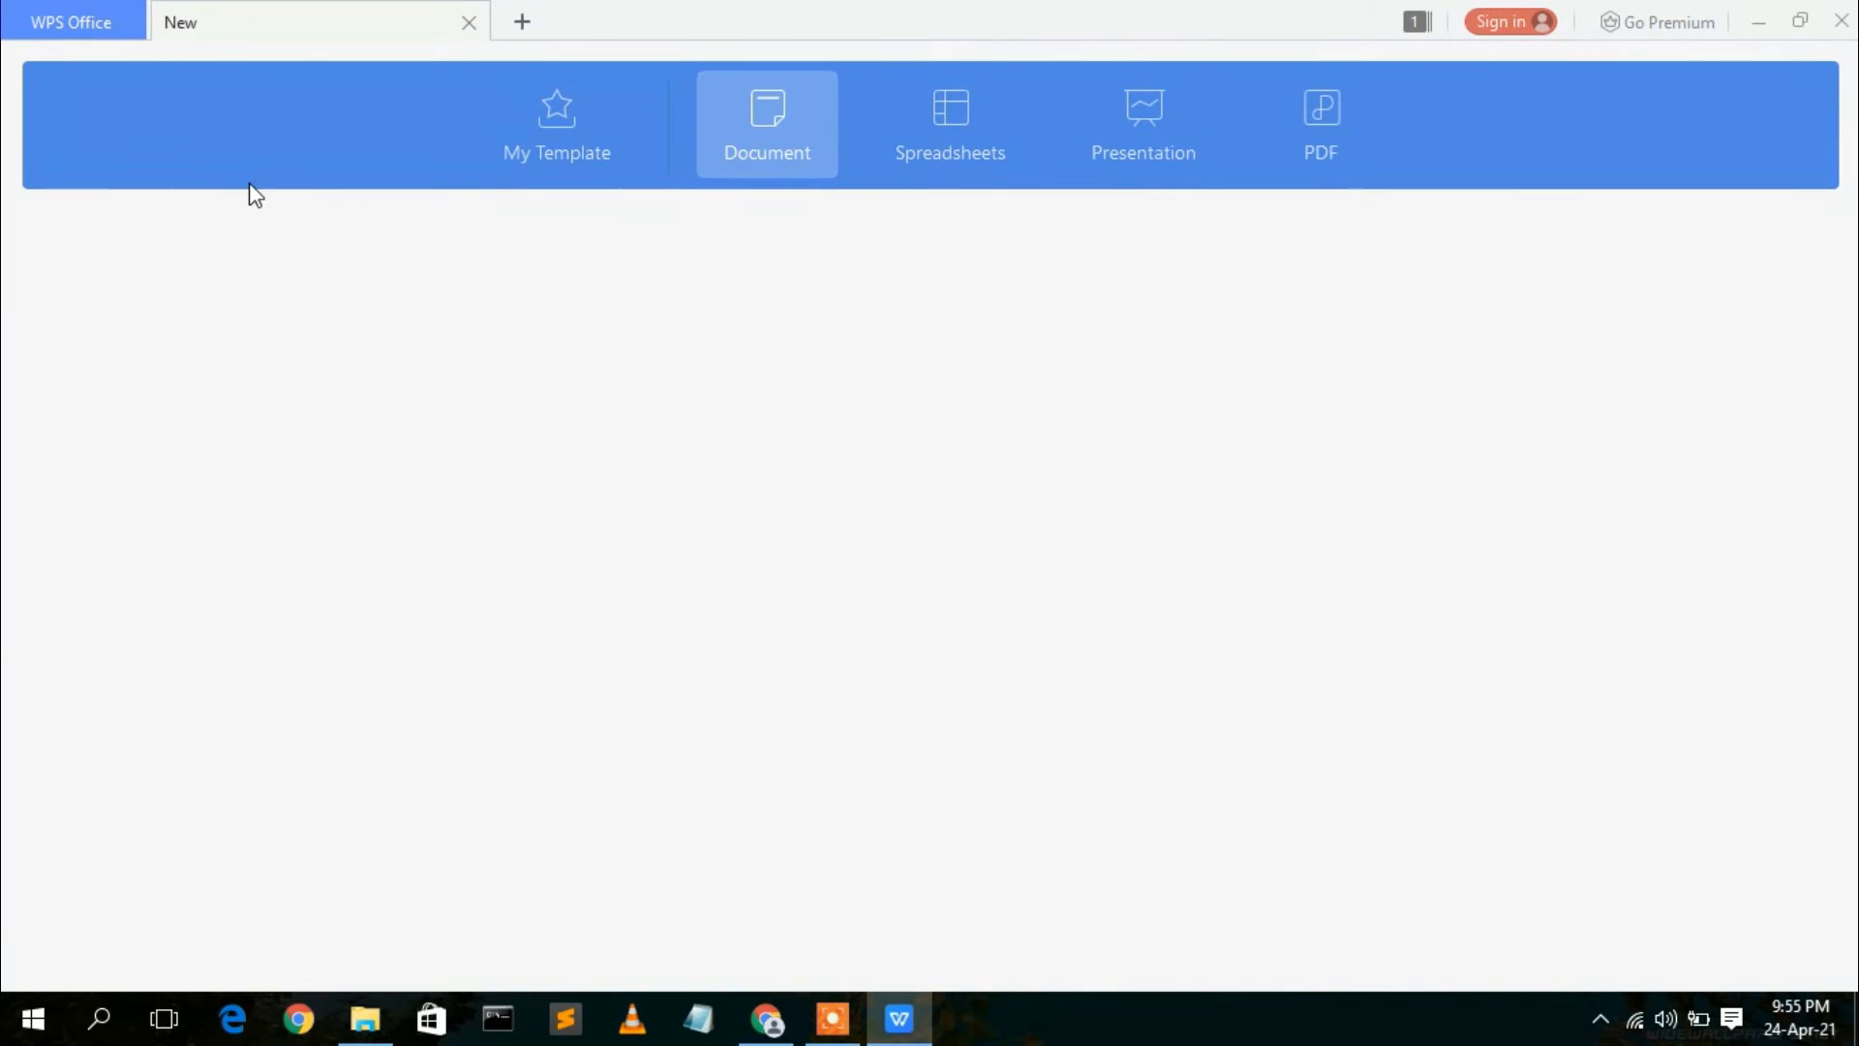
- Browse the Document template gallery and create a new Blank document, Document1
left_click(766, 124)
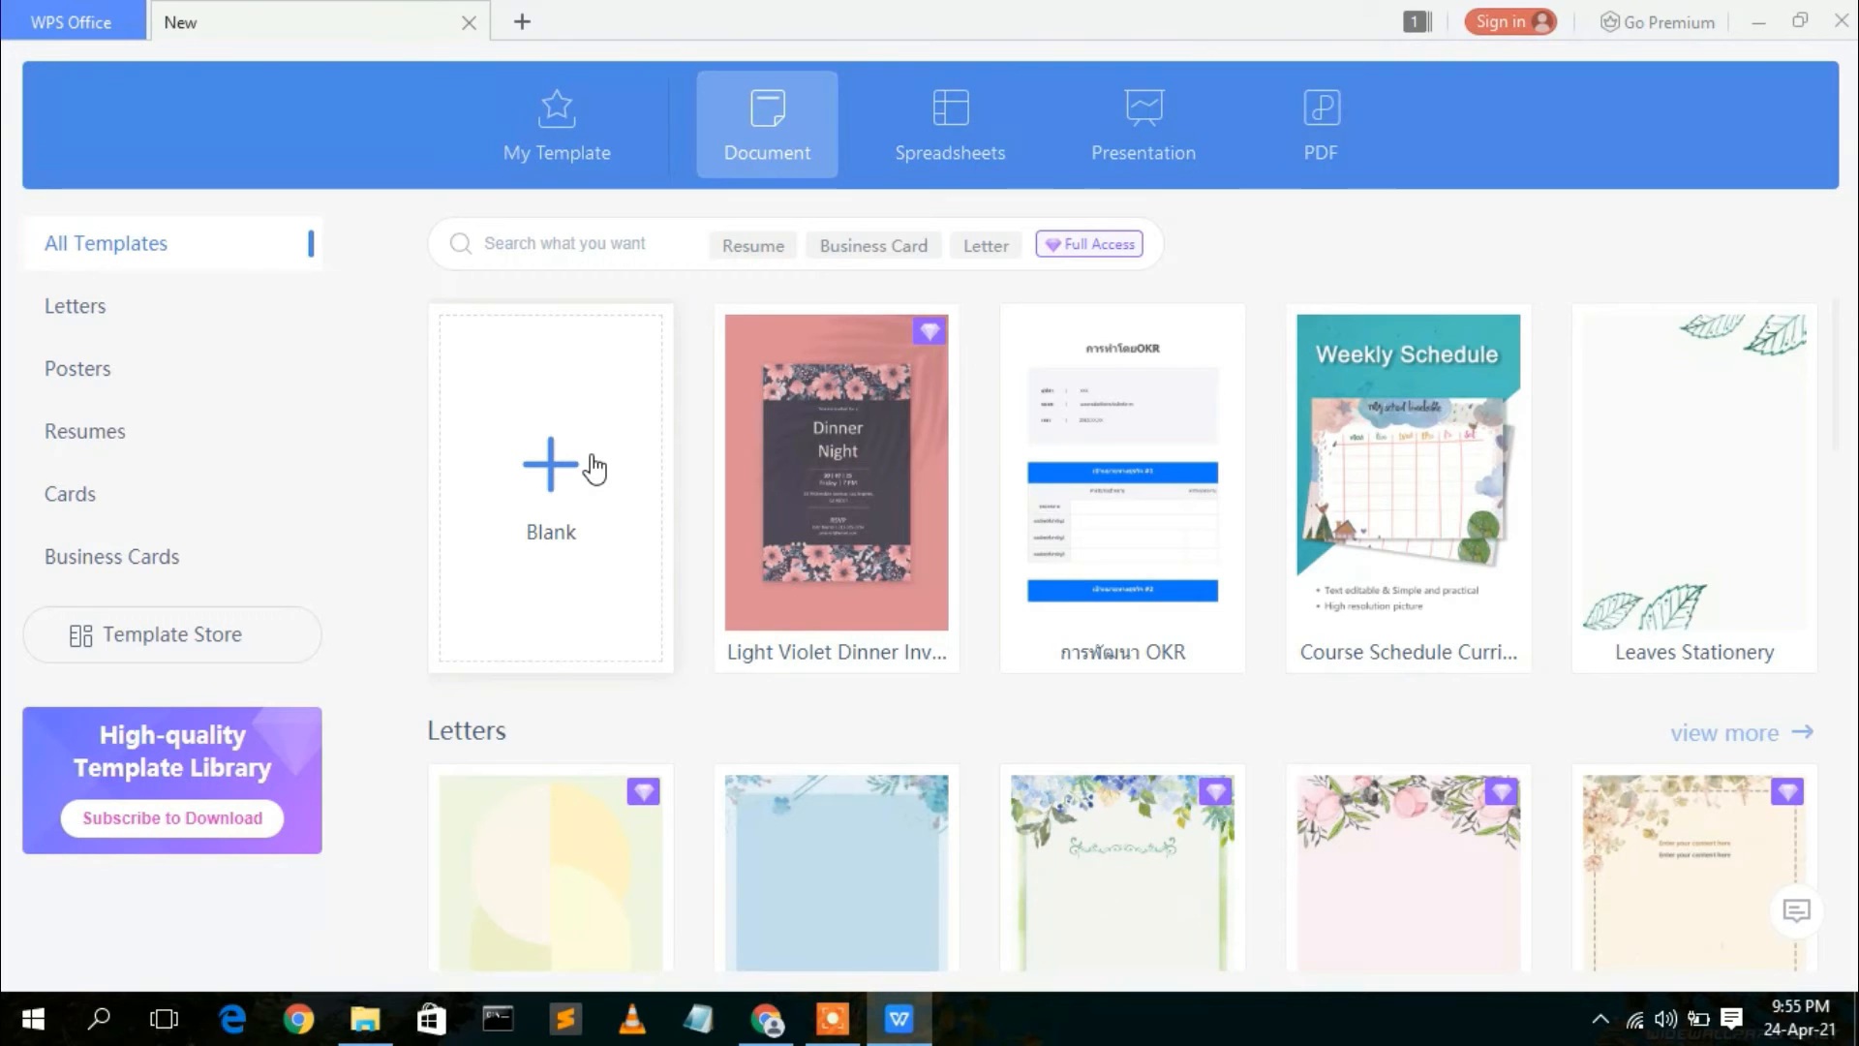
mouse_move(1222, 391)
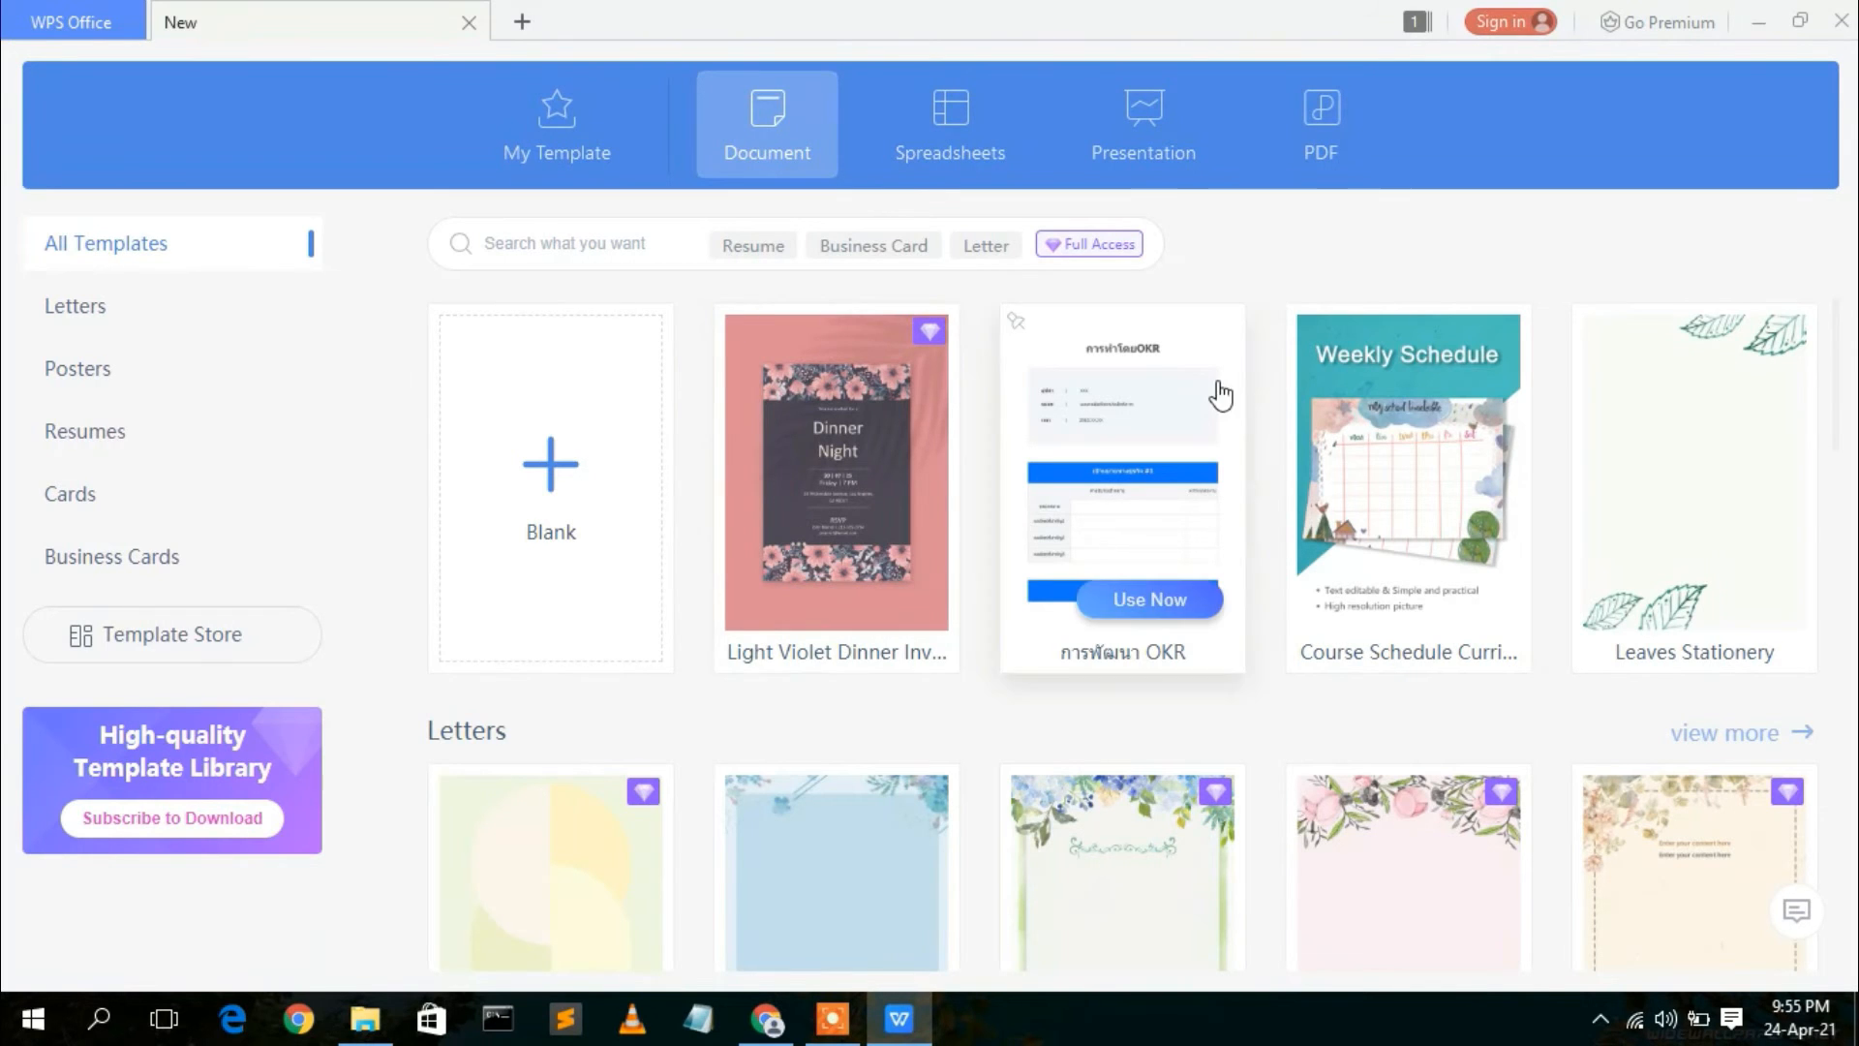
mouse_move(1841, 319)
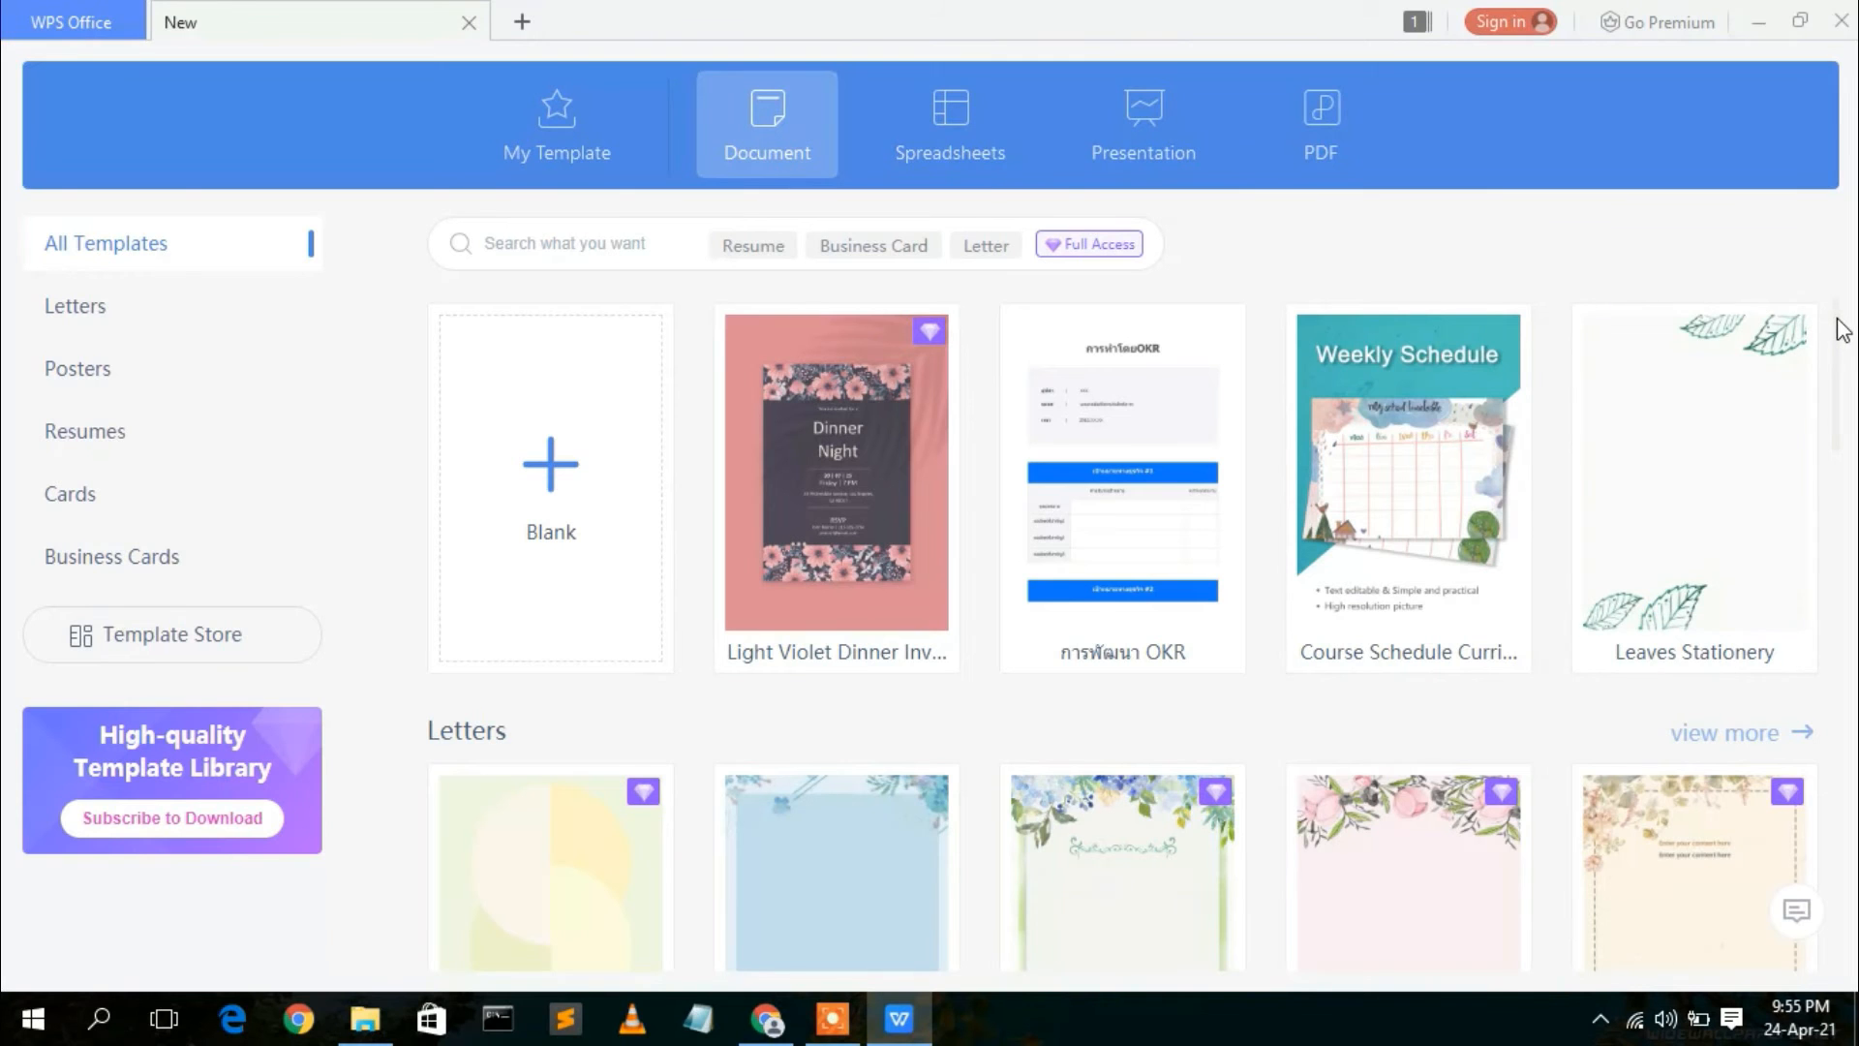
scroll("down", 3)
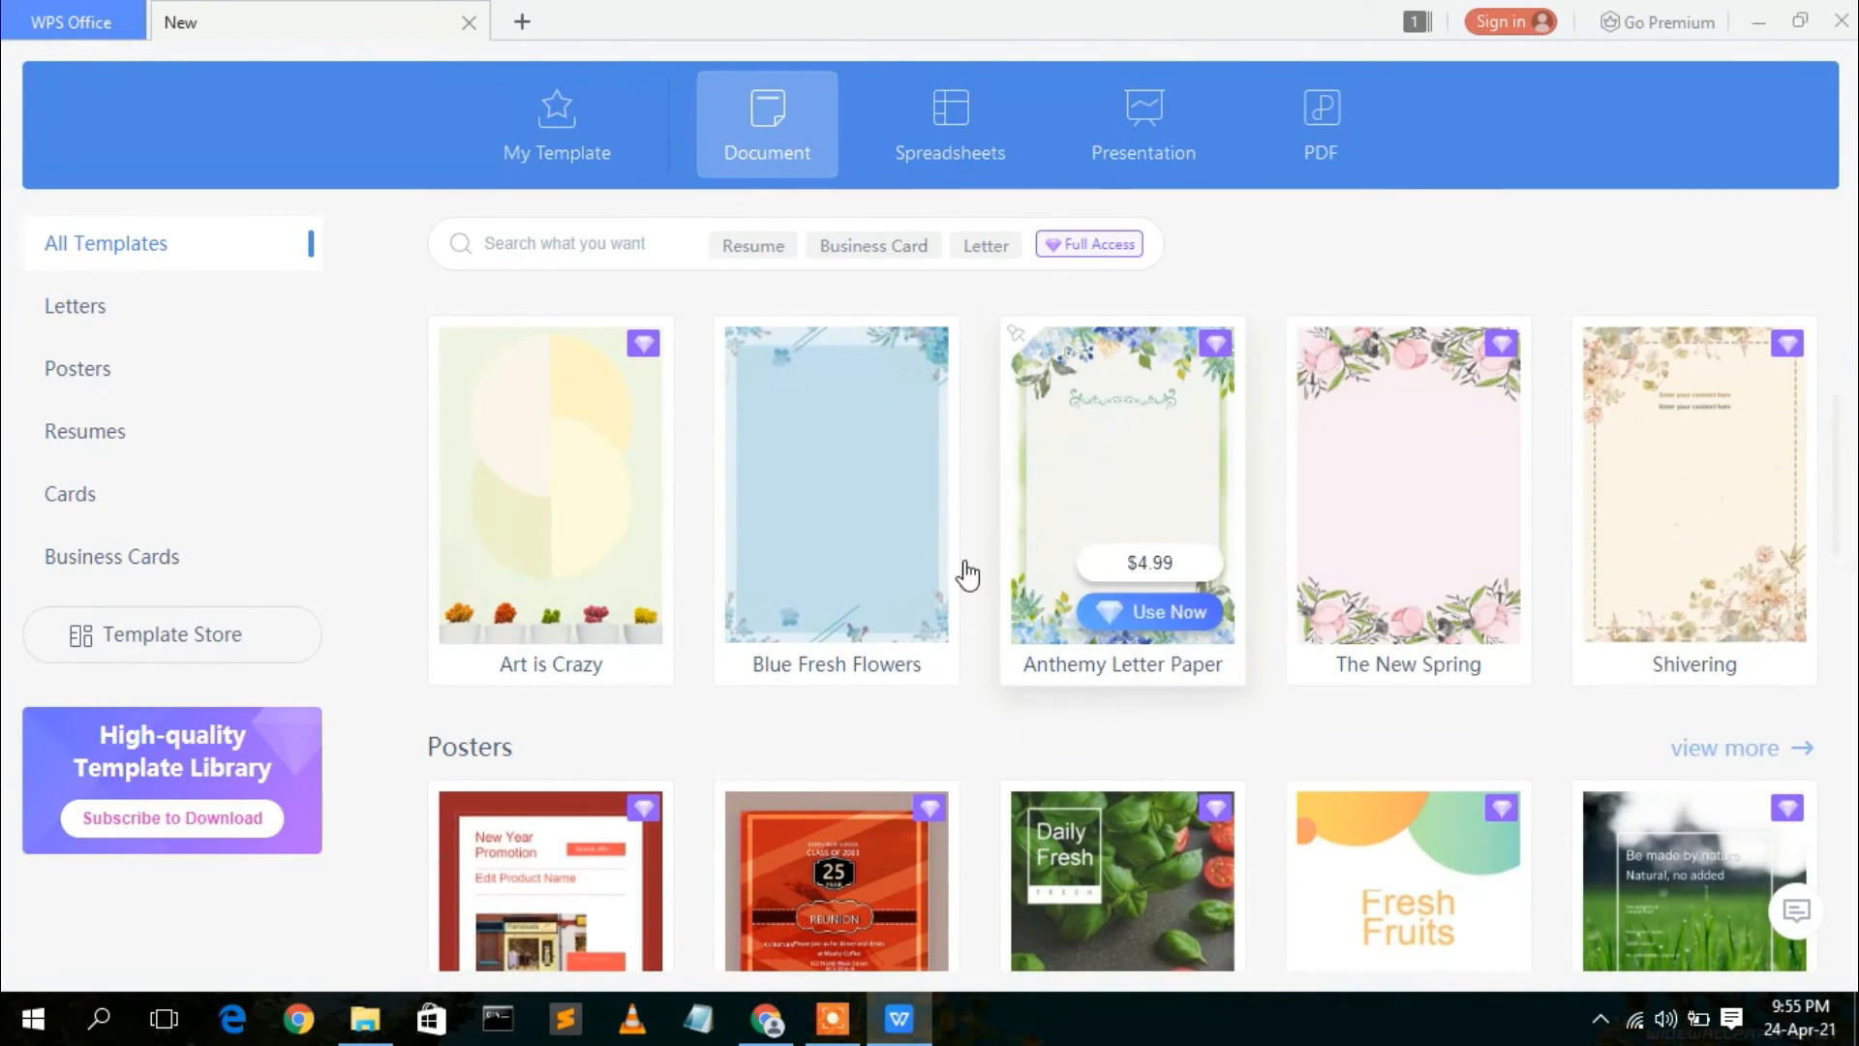
mouse_move(526, 488)
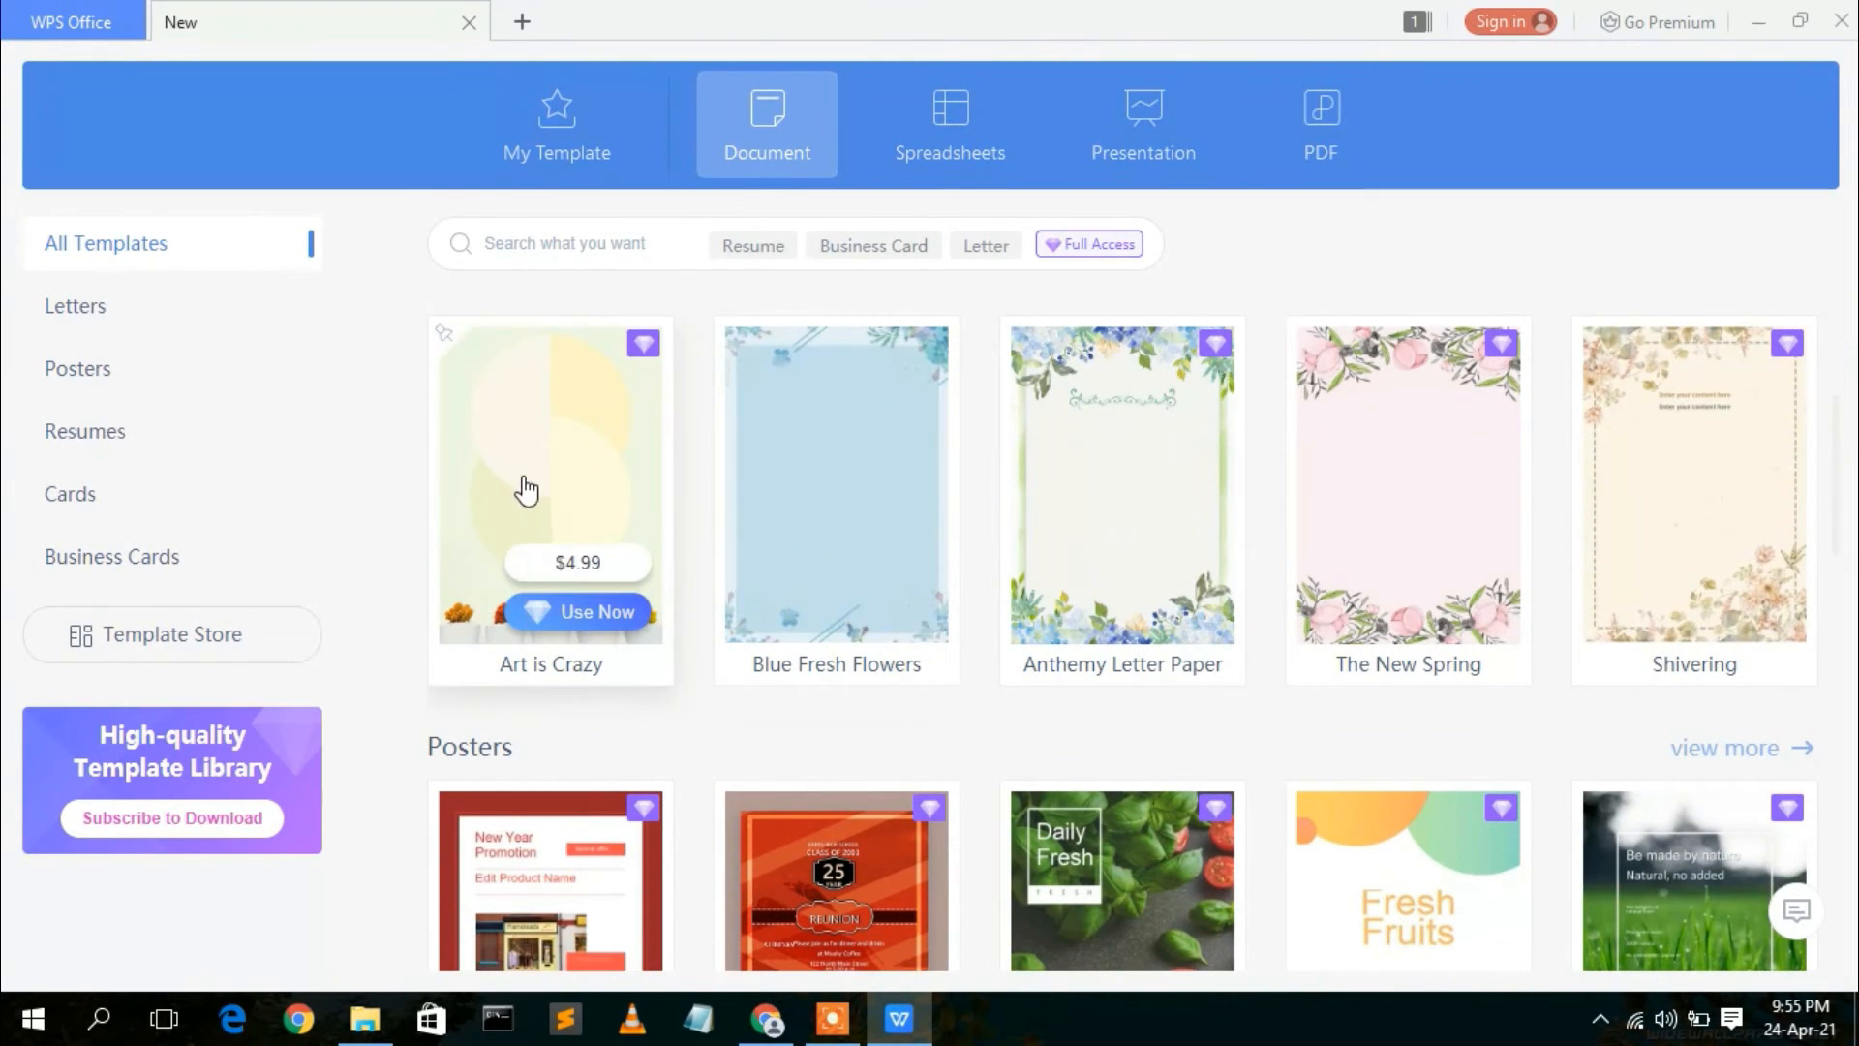
scroll("down", 3)
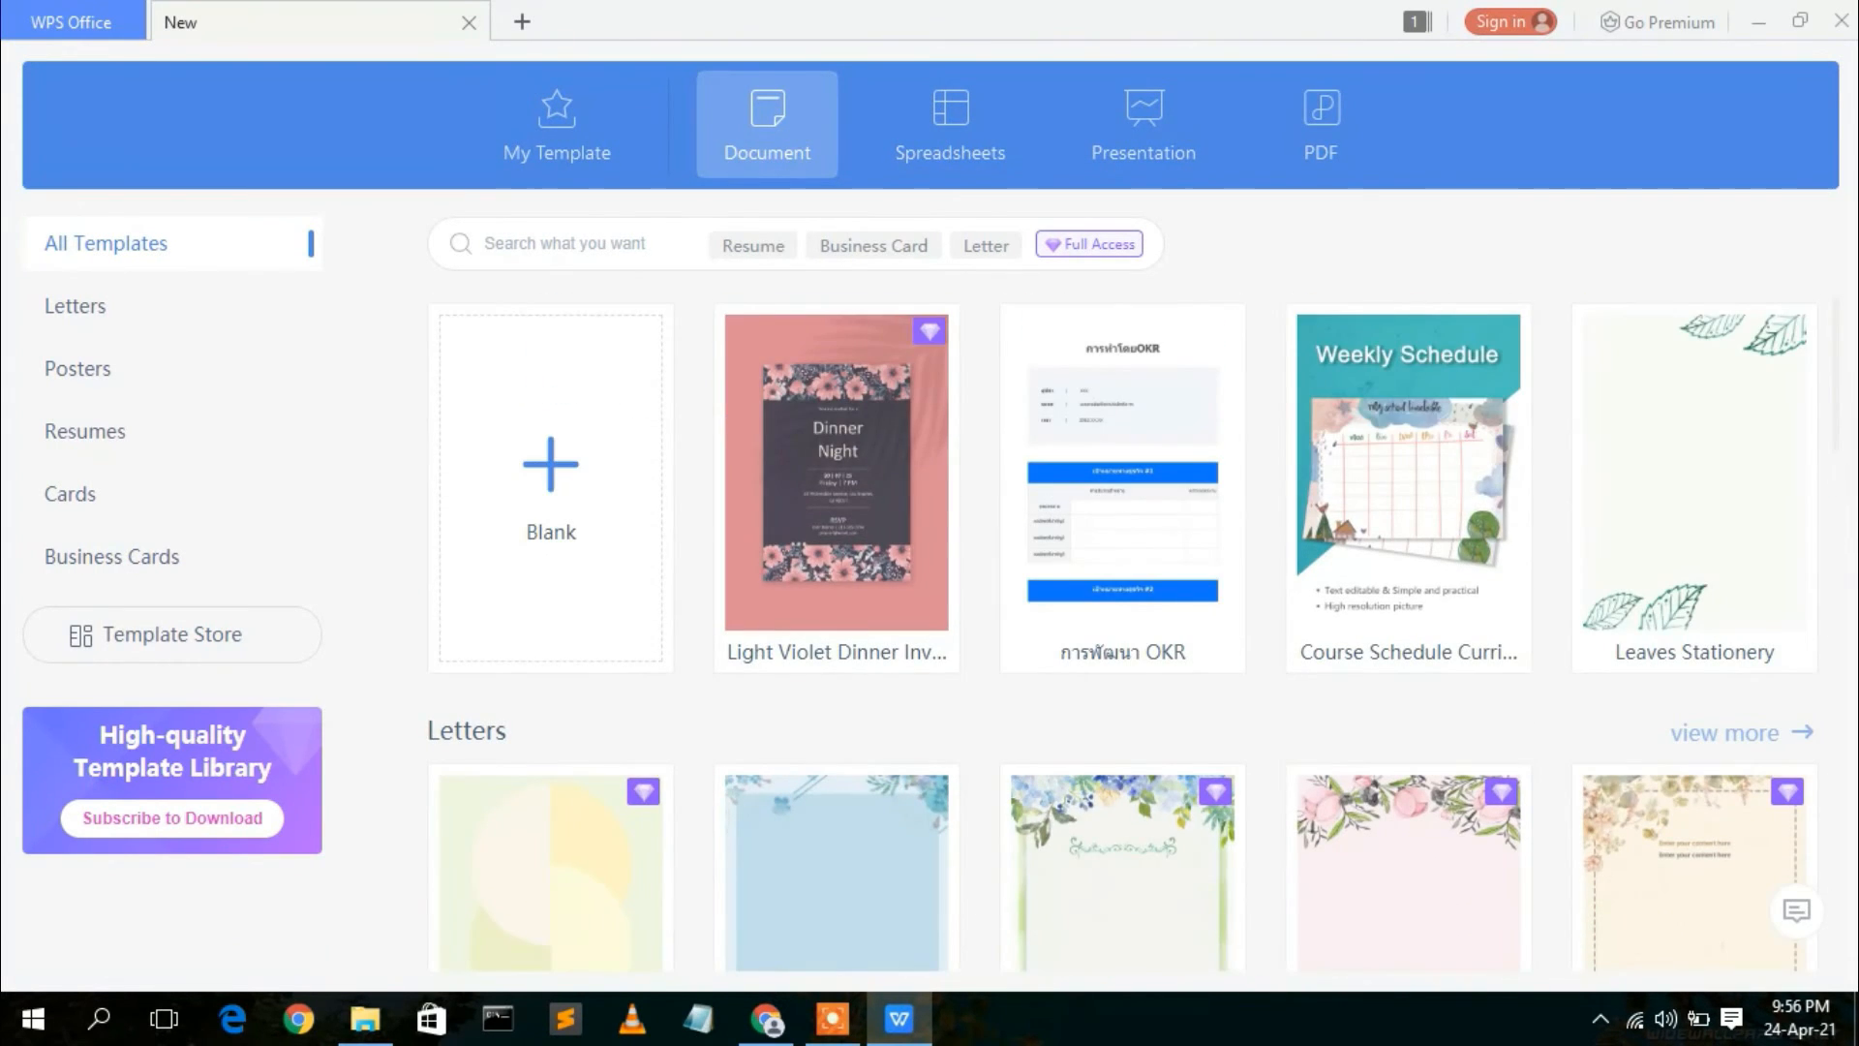
left_click(550, 488)
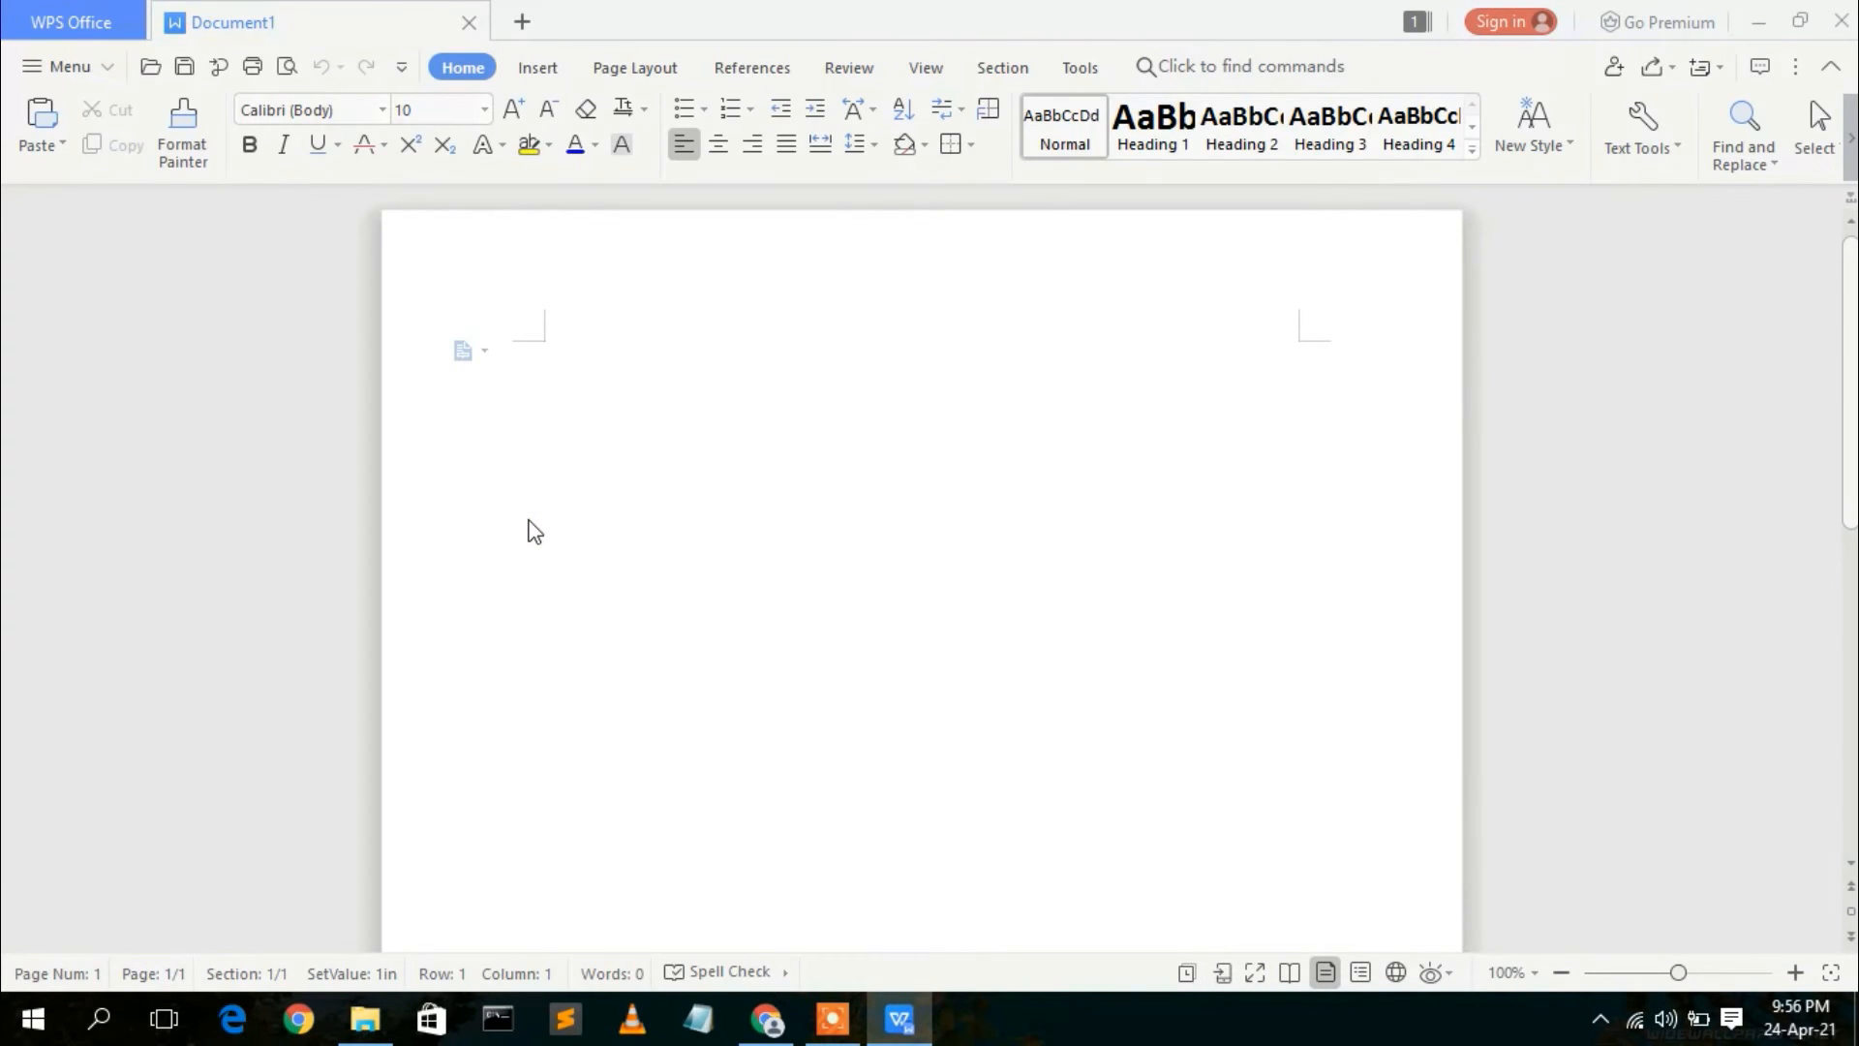
mouse_move(358, 209)
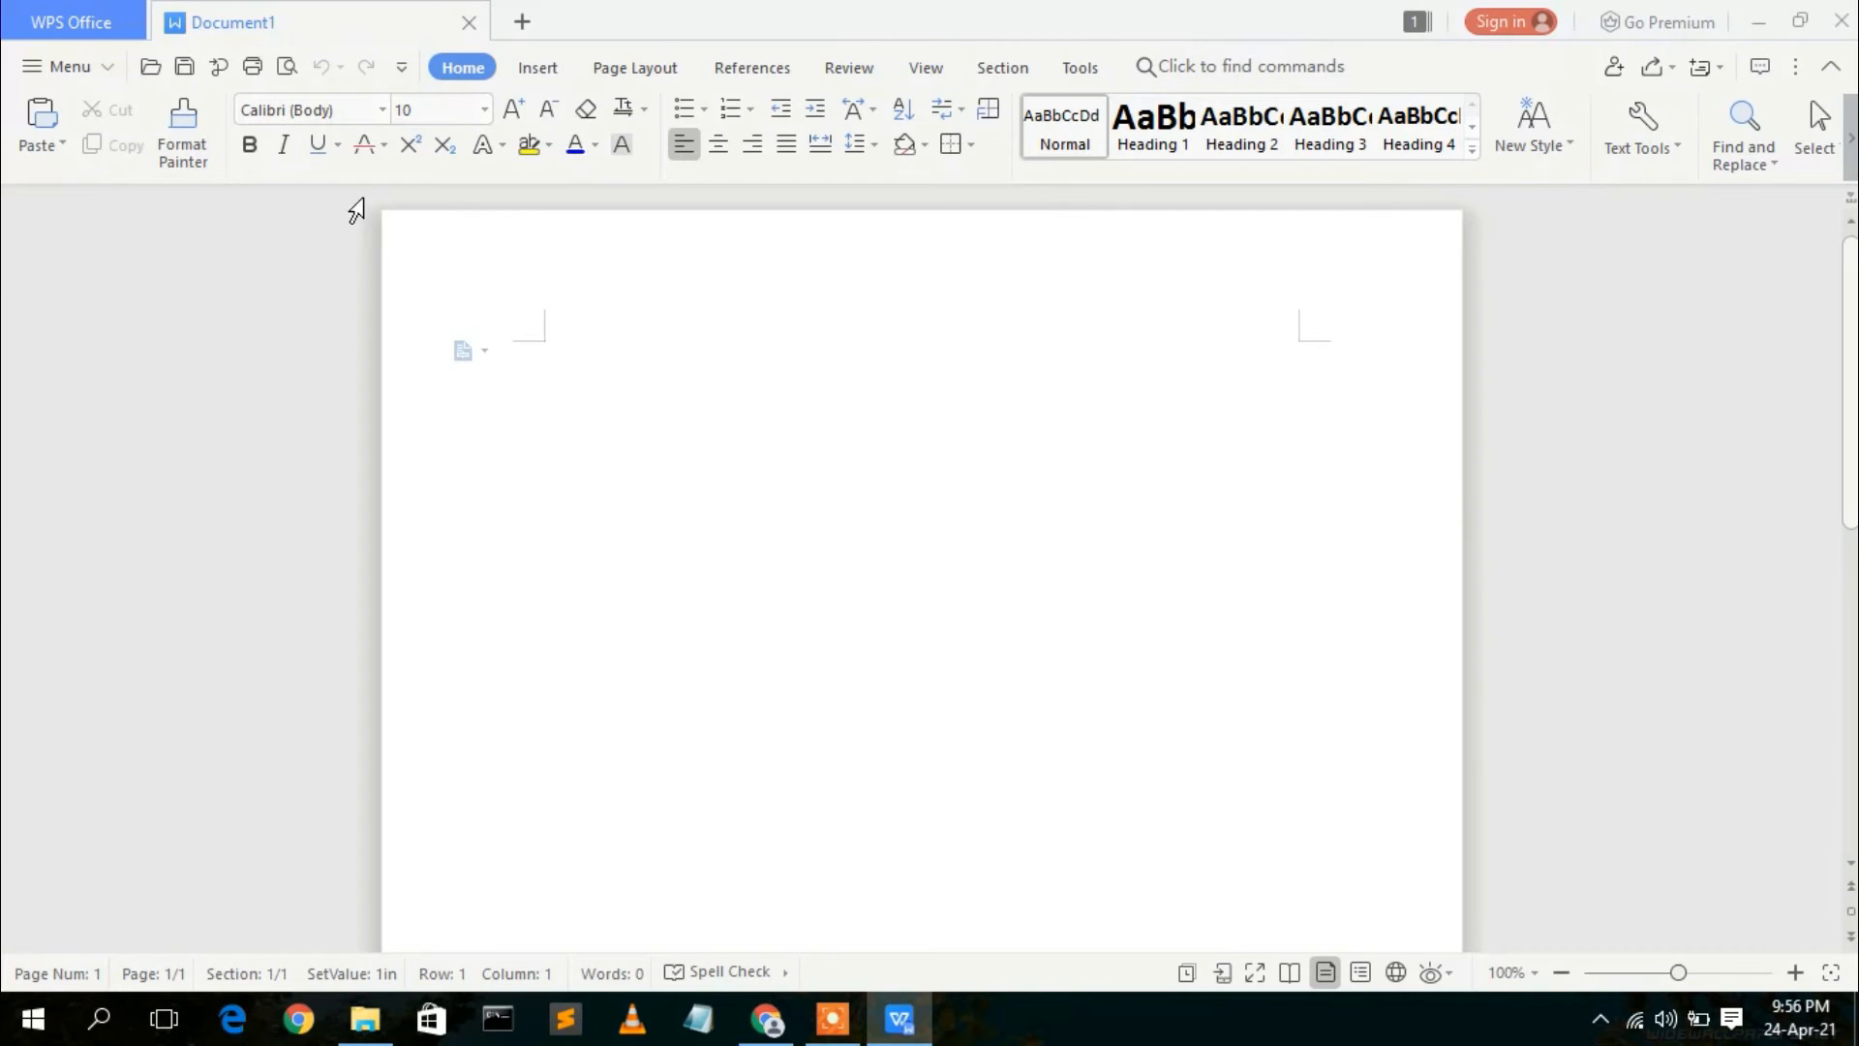
mouse_move(406, 194)
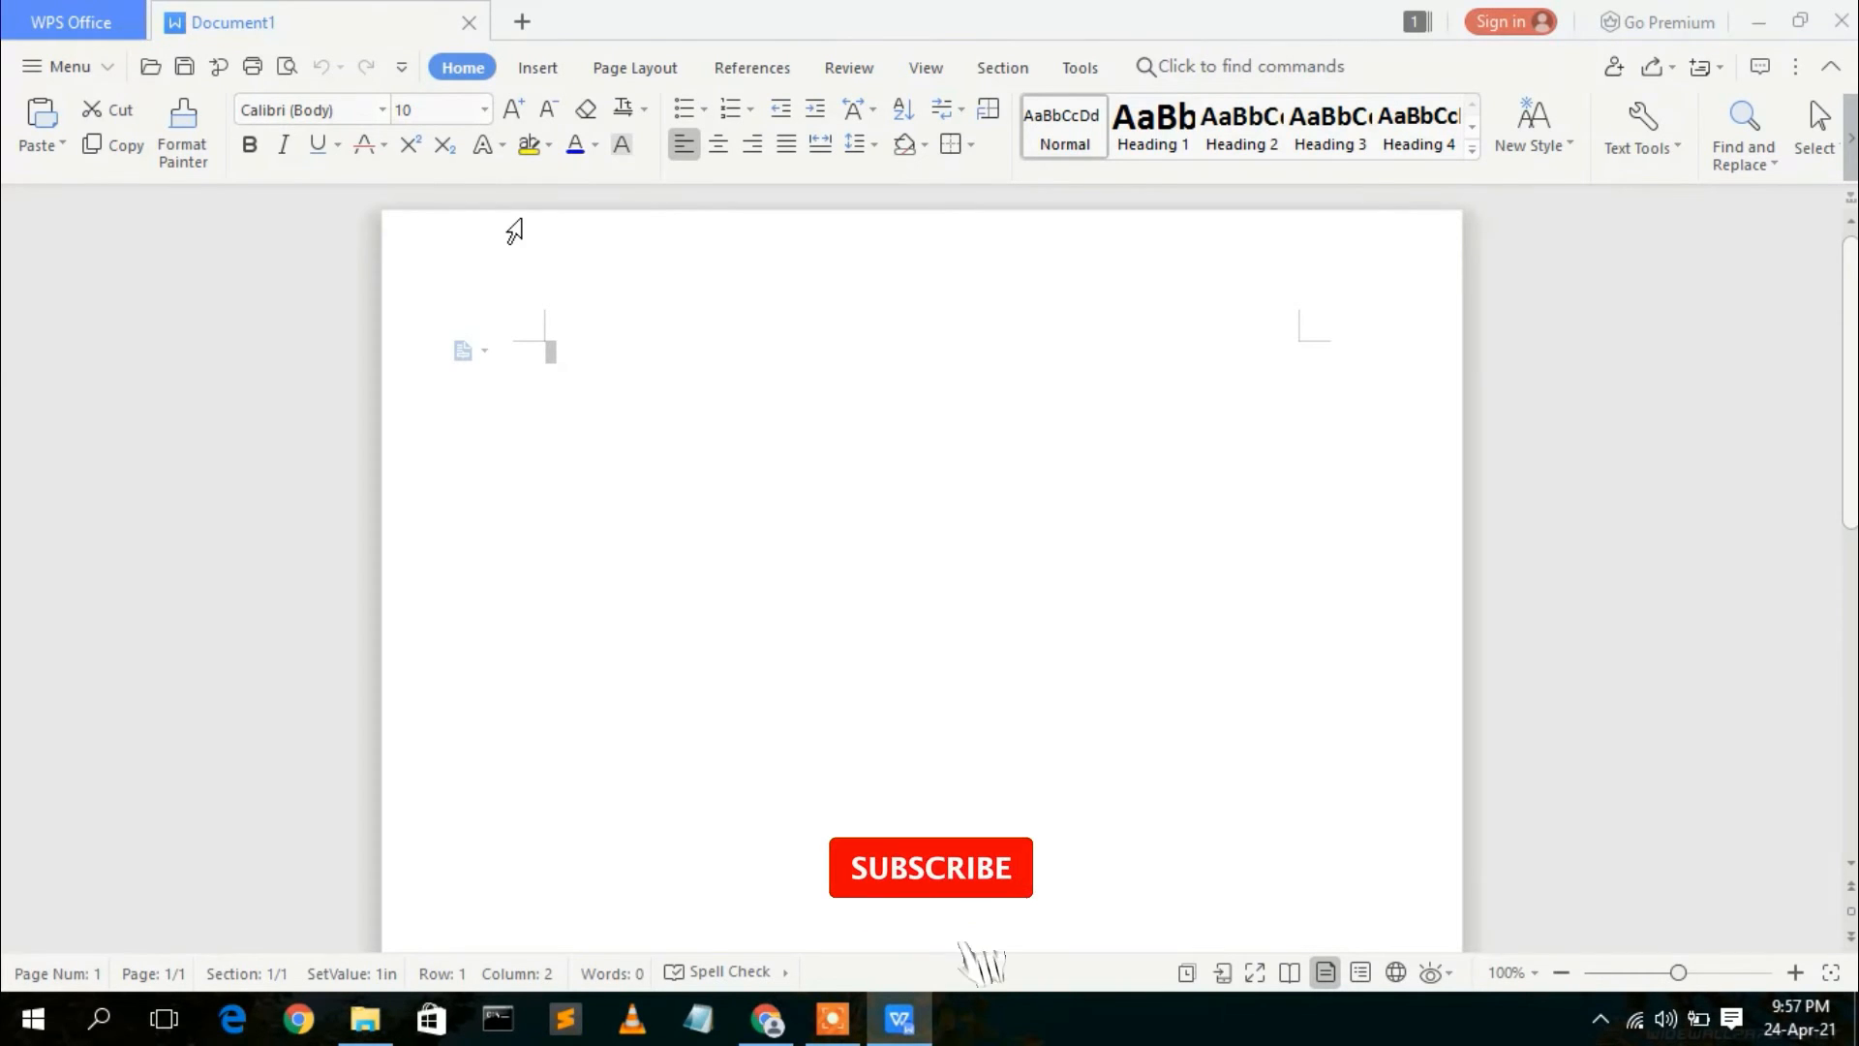
- Place the cursor in the Document1 page, then bring Chrome back to the front
left_click(931, 867)
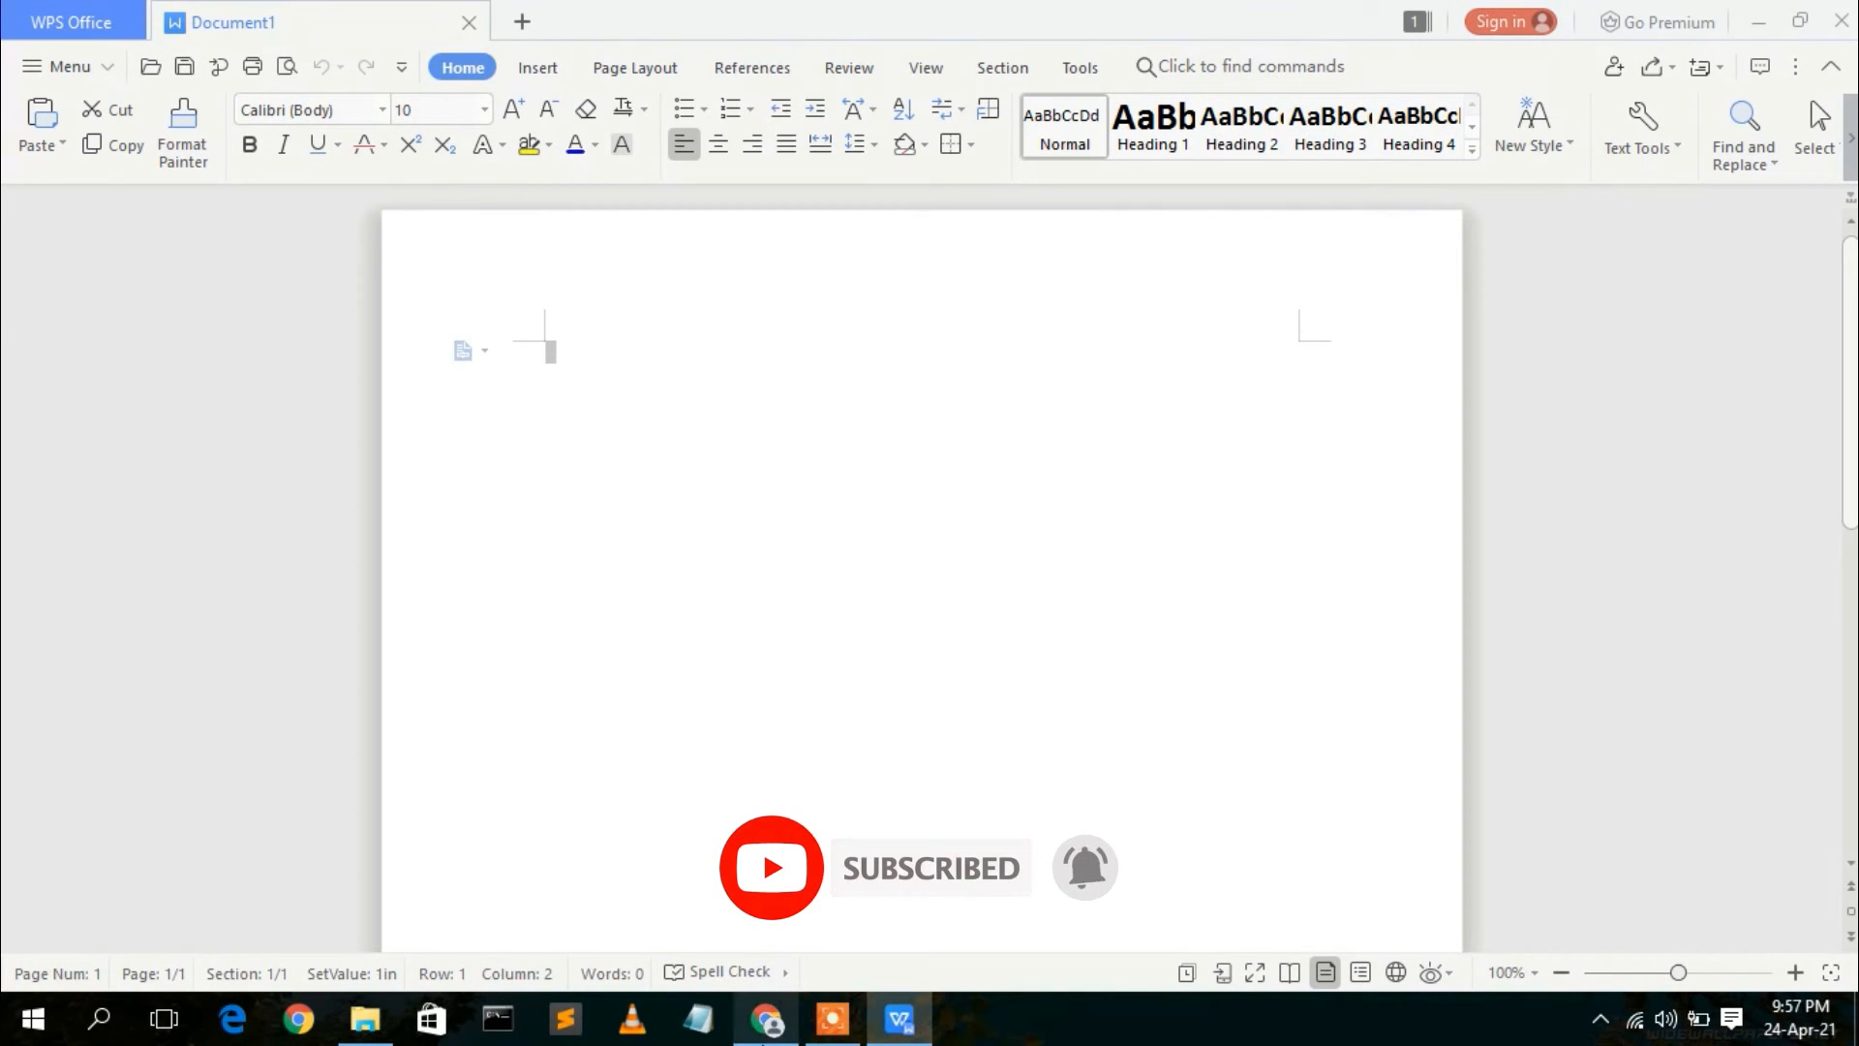
left_click(298, 1016)
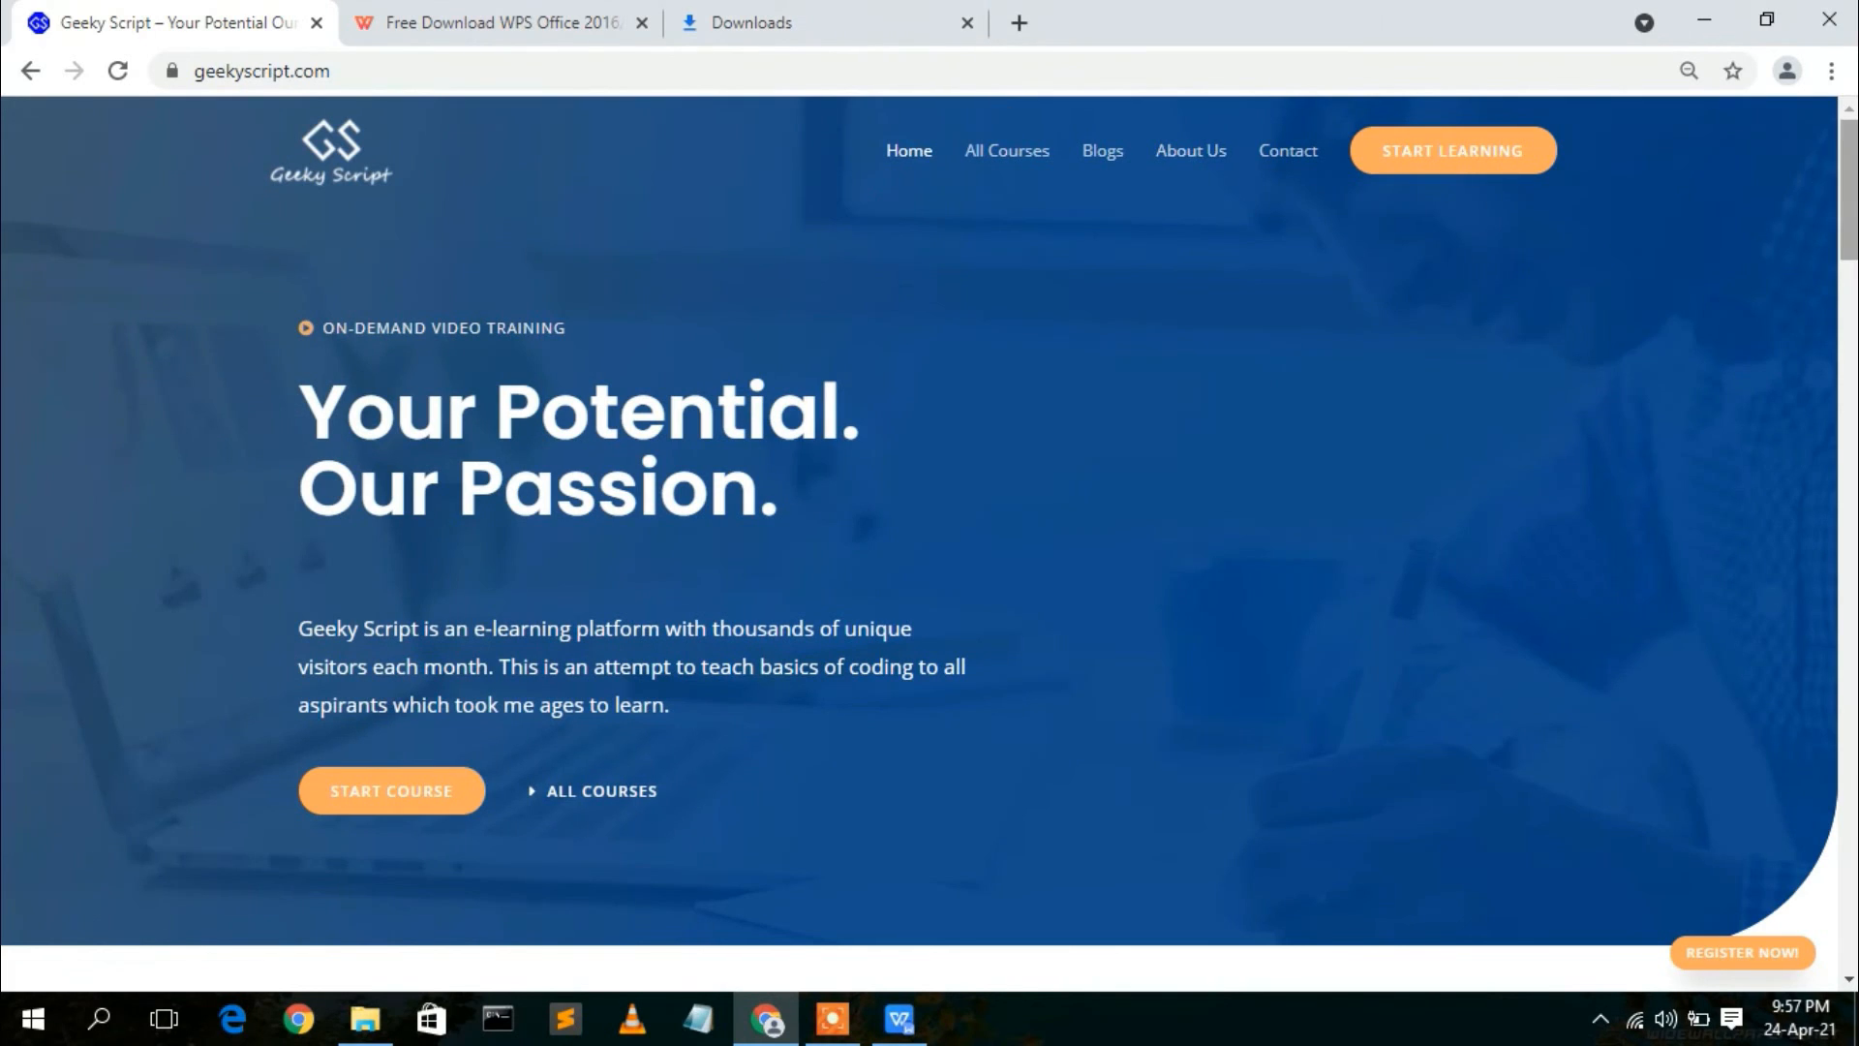
scroll("down", 3)
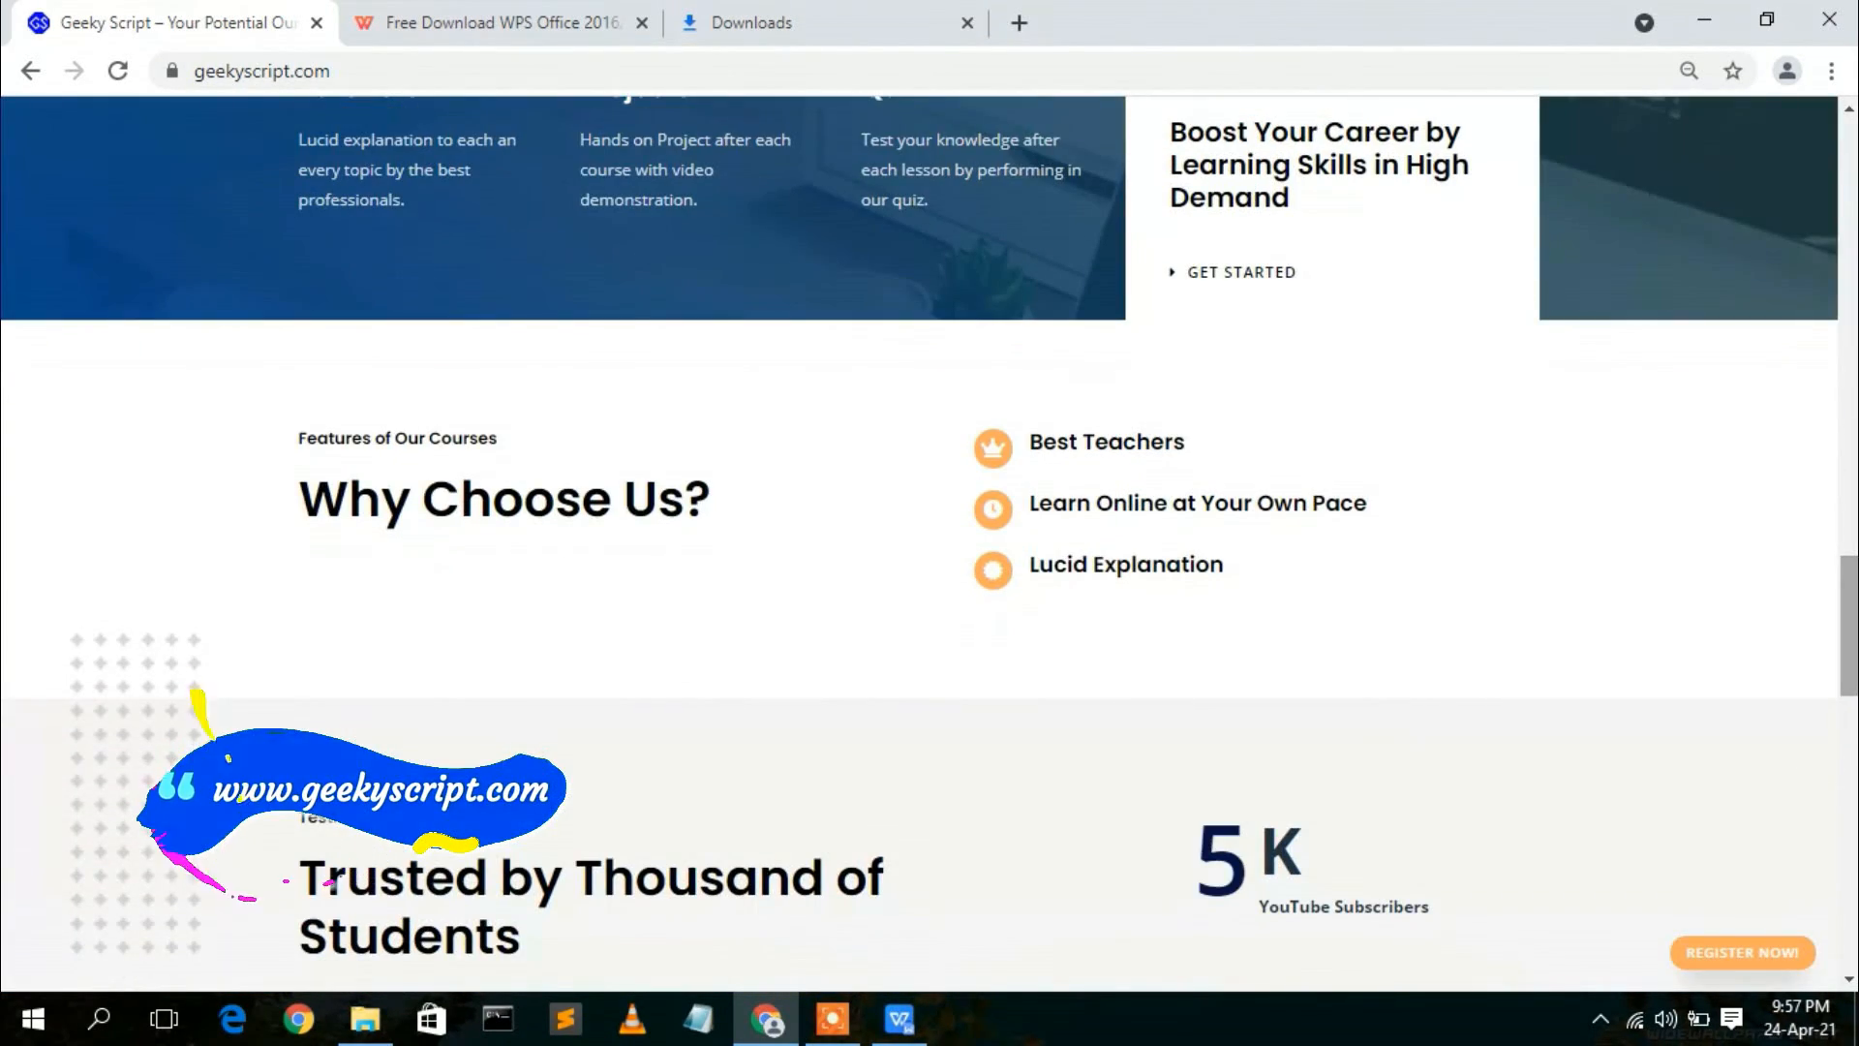
left_click(899, 1018)
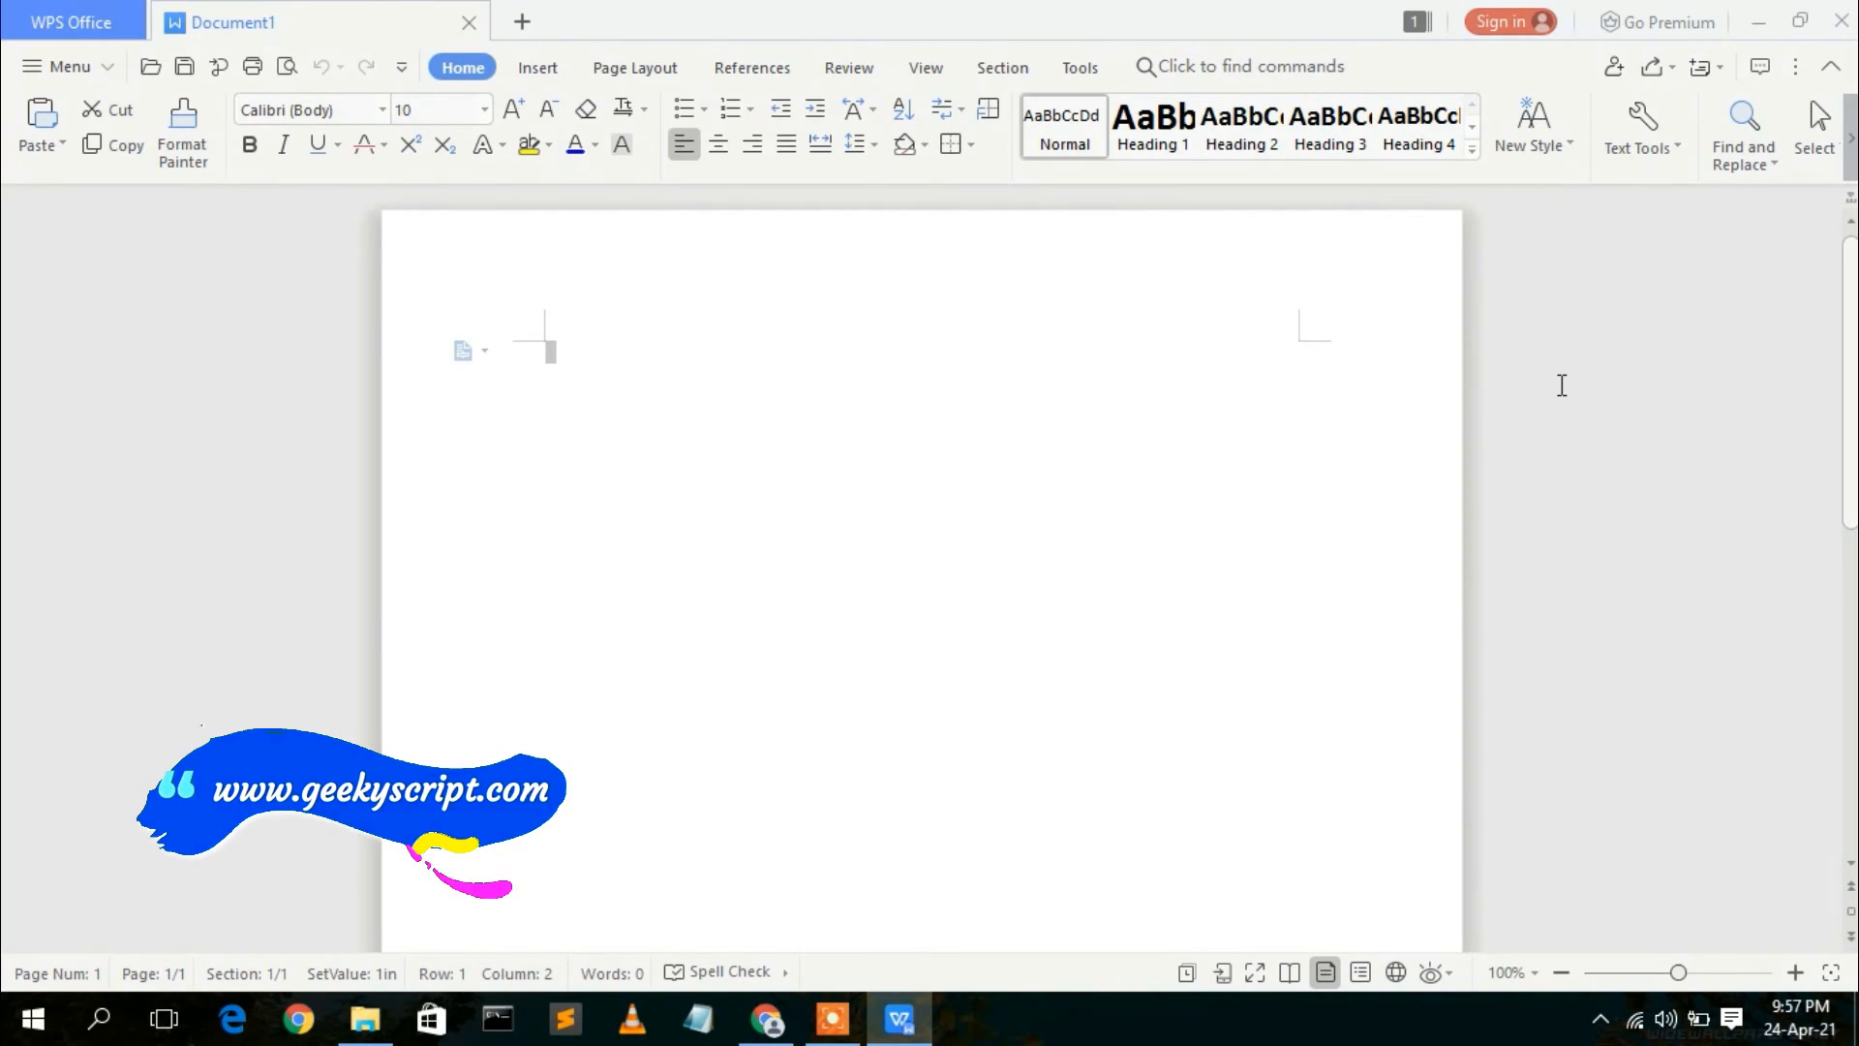